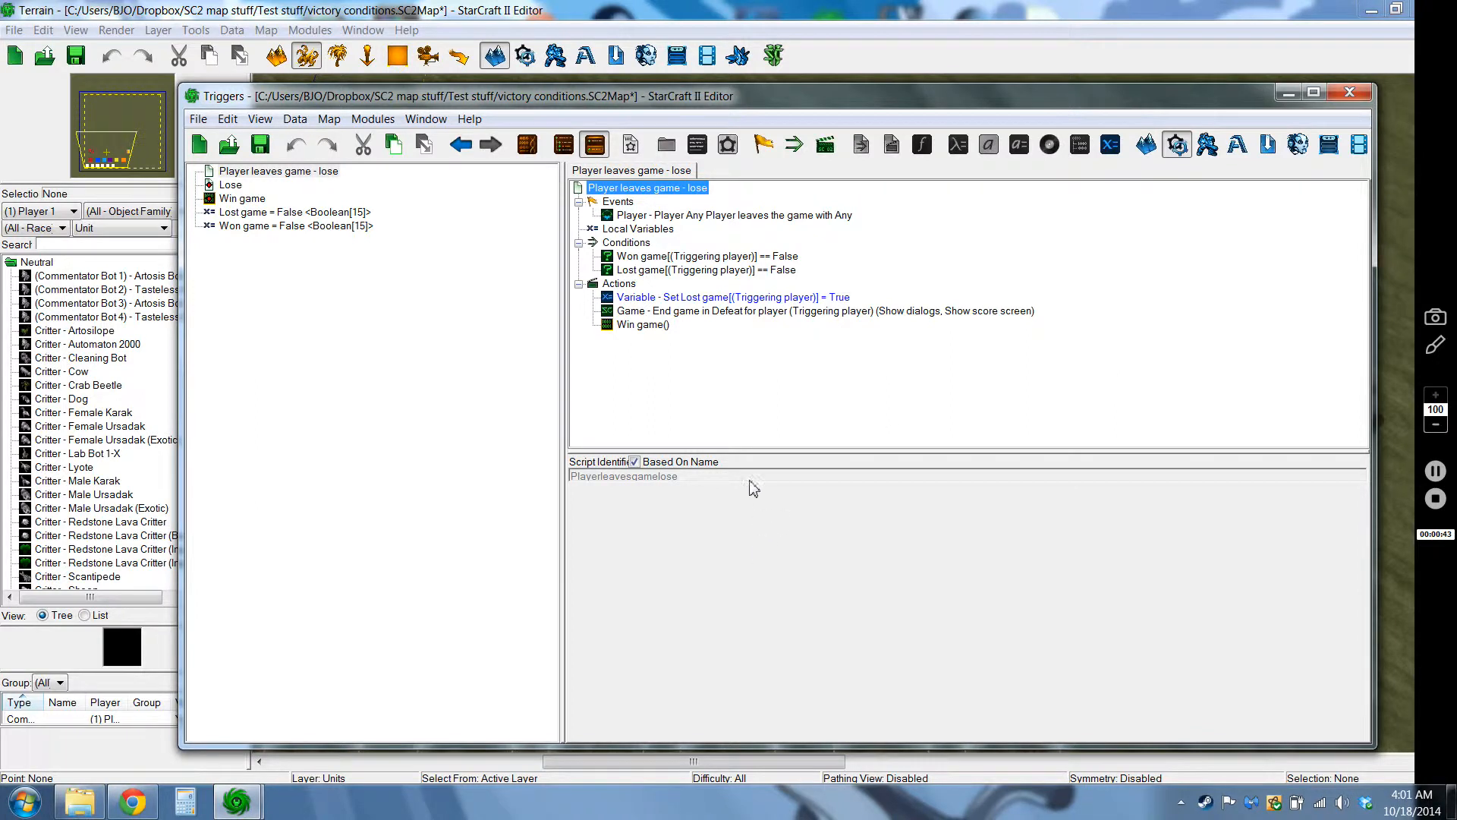
mouse_move(762, 397)
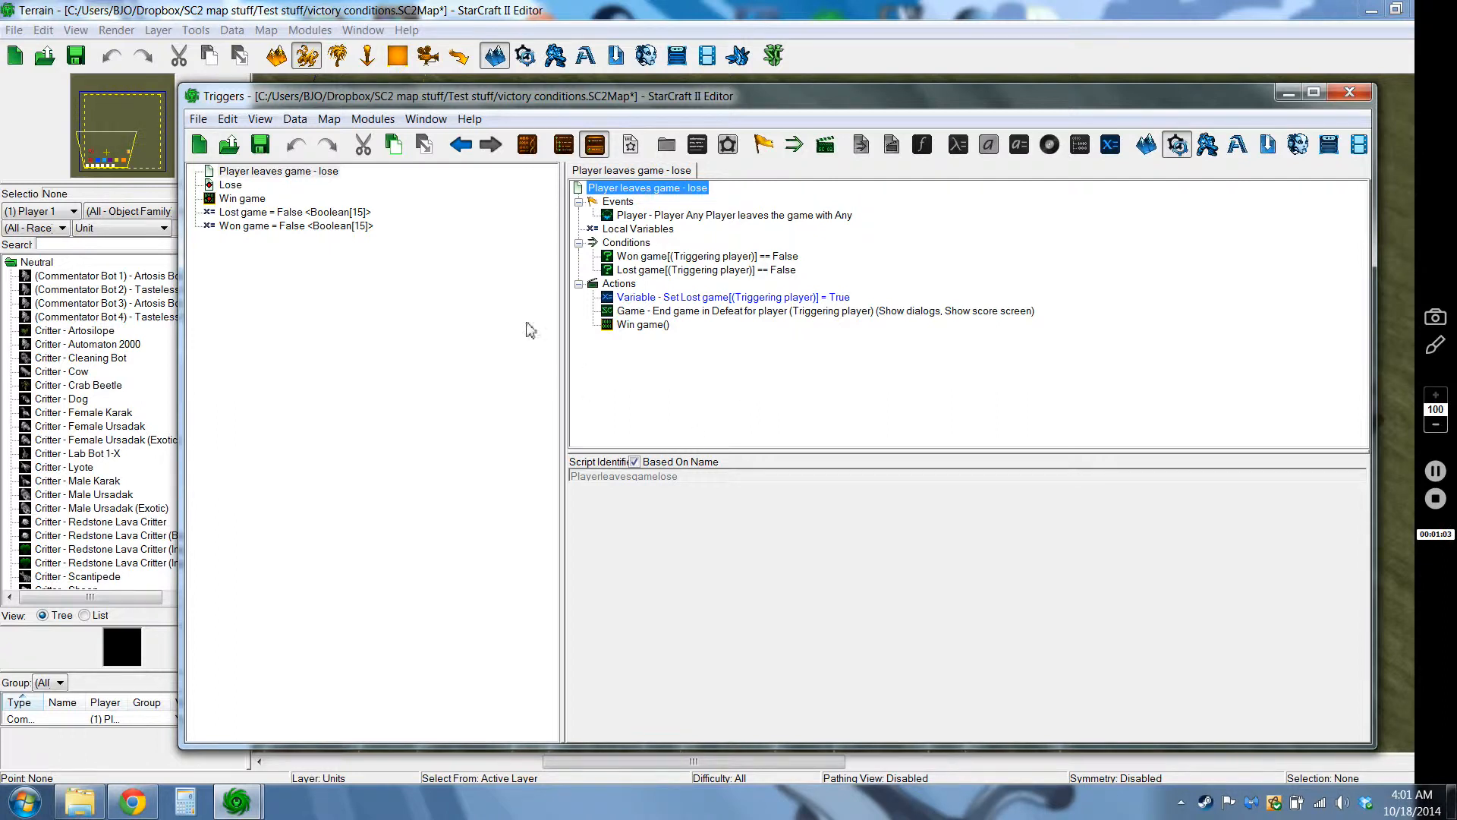
View Lost game, then add a new untitled Boolean variable beside Won game
click(293, 212)
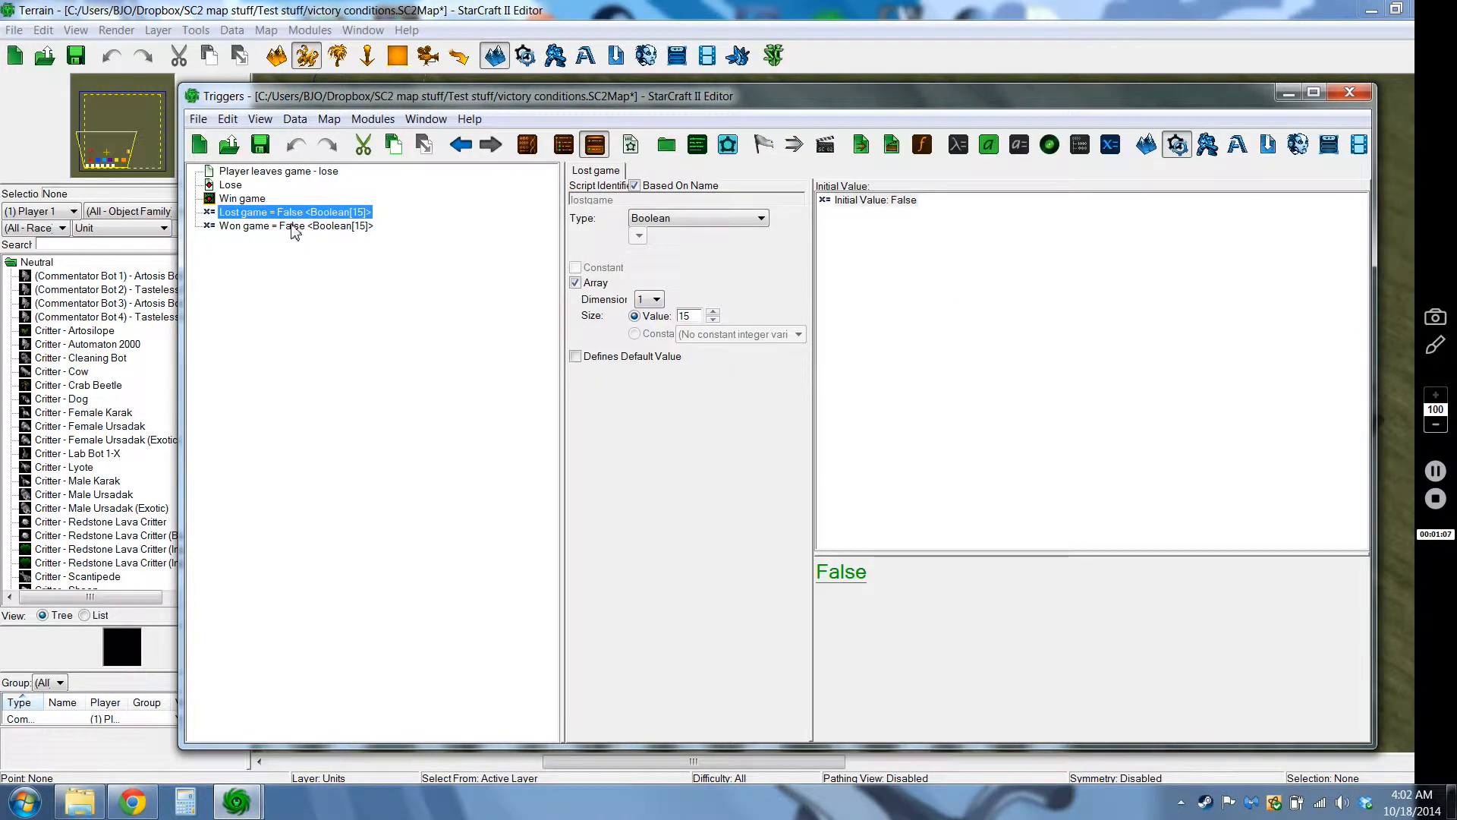
right_click(296, 226)
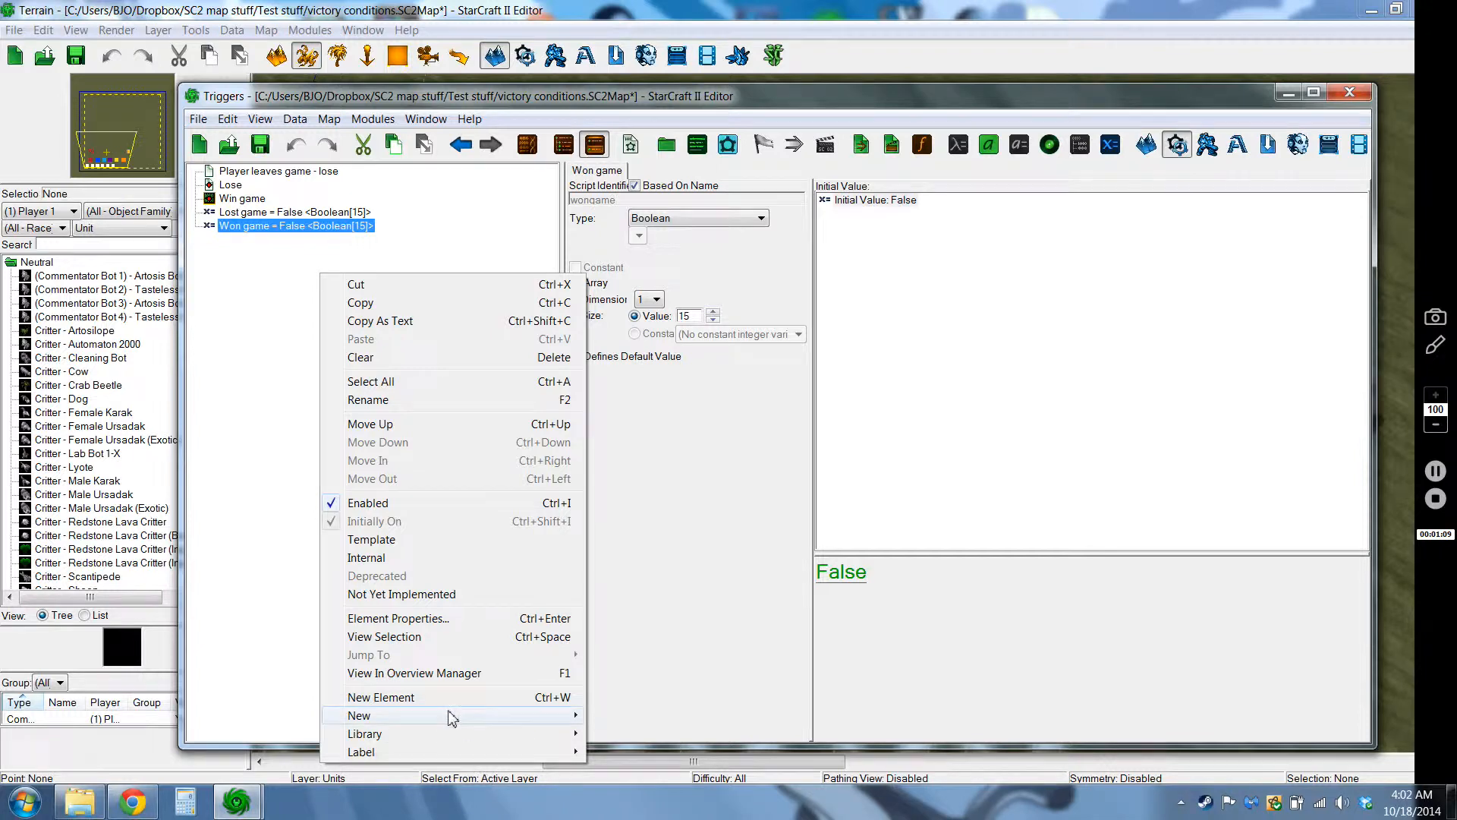
mouse_move(359, 715)
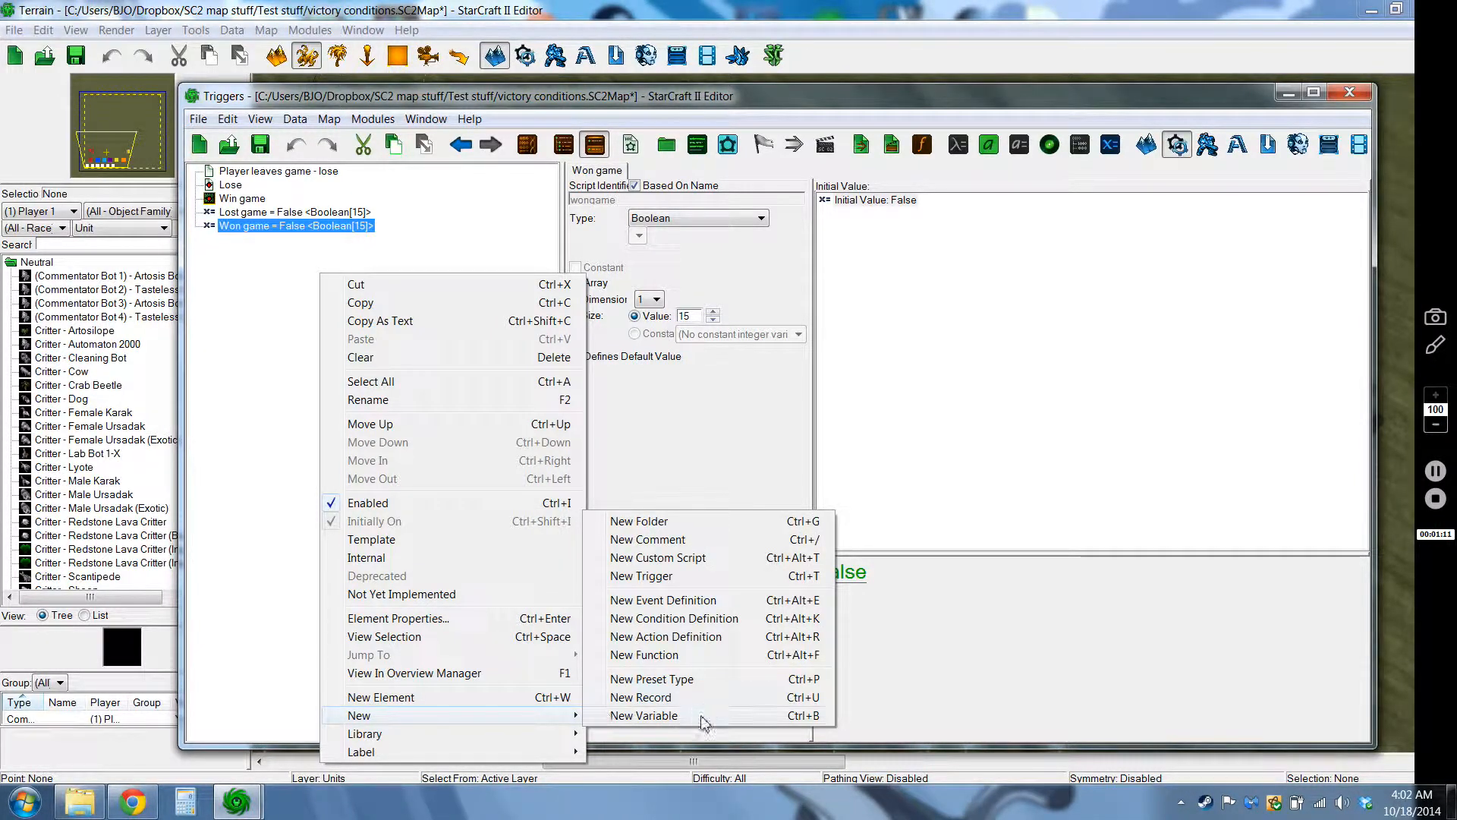
click(643, 716)
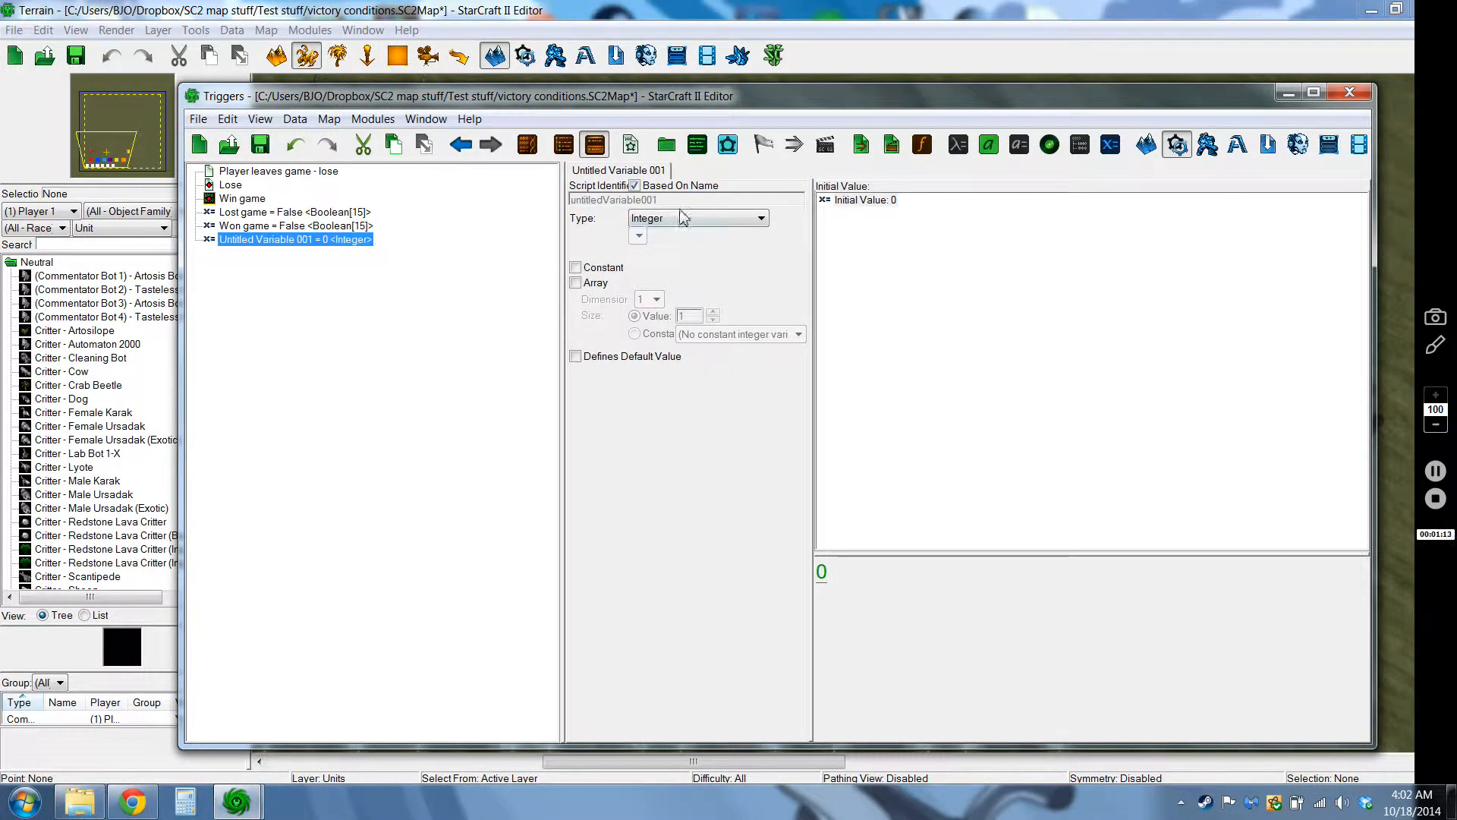
click(760, 218)
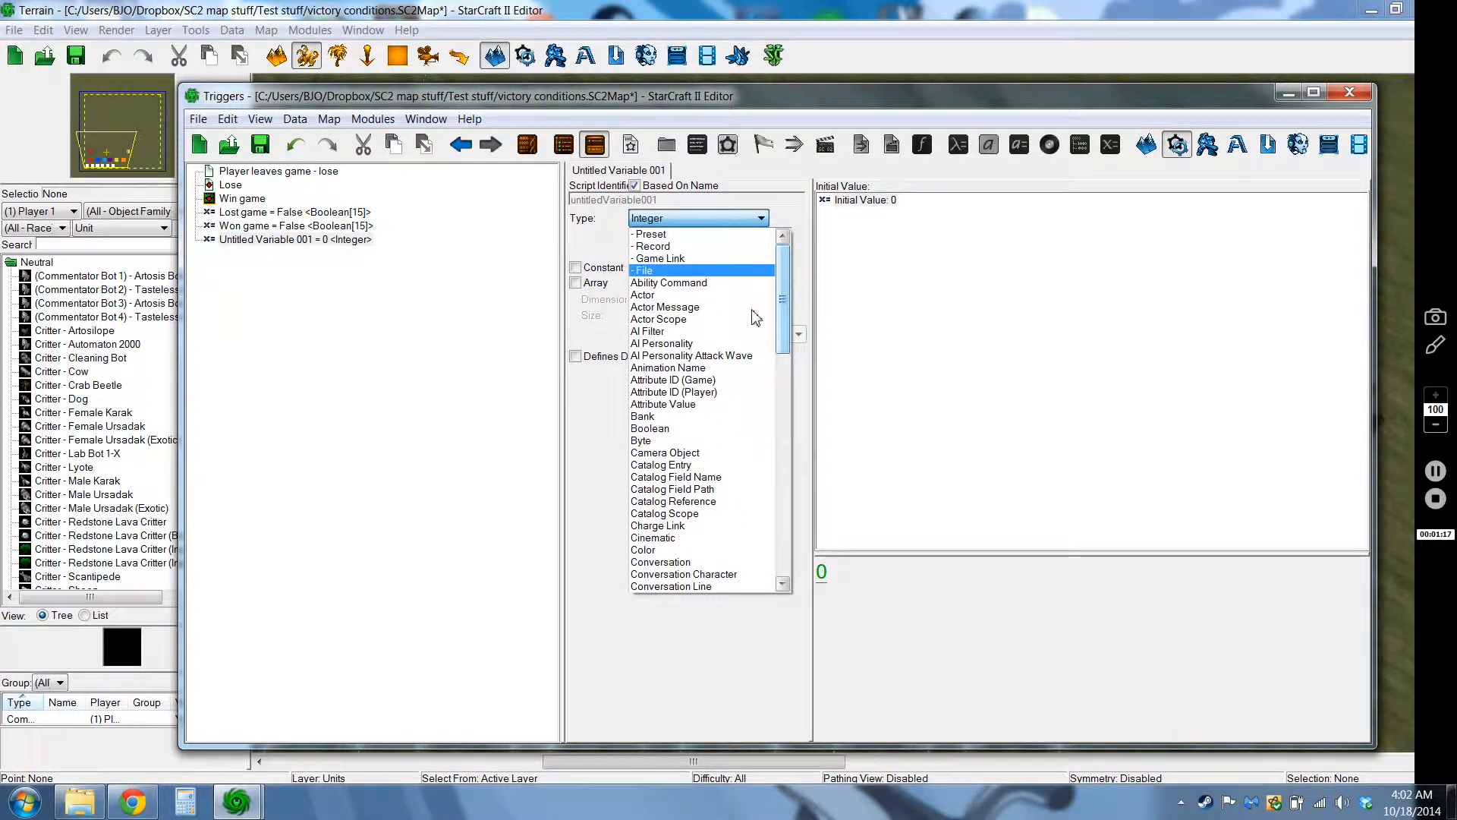
click(650, 428)
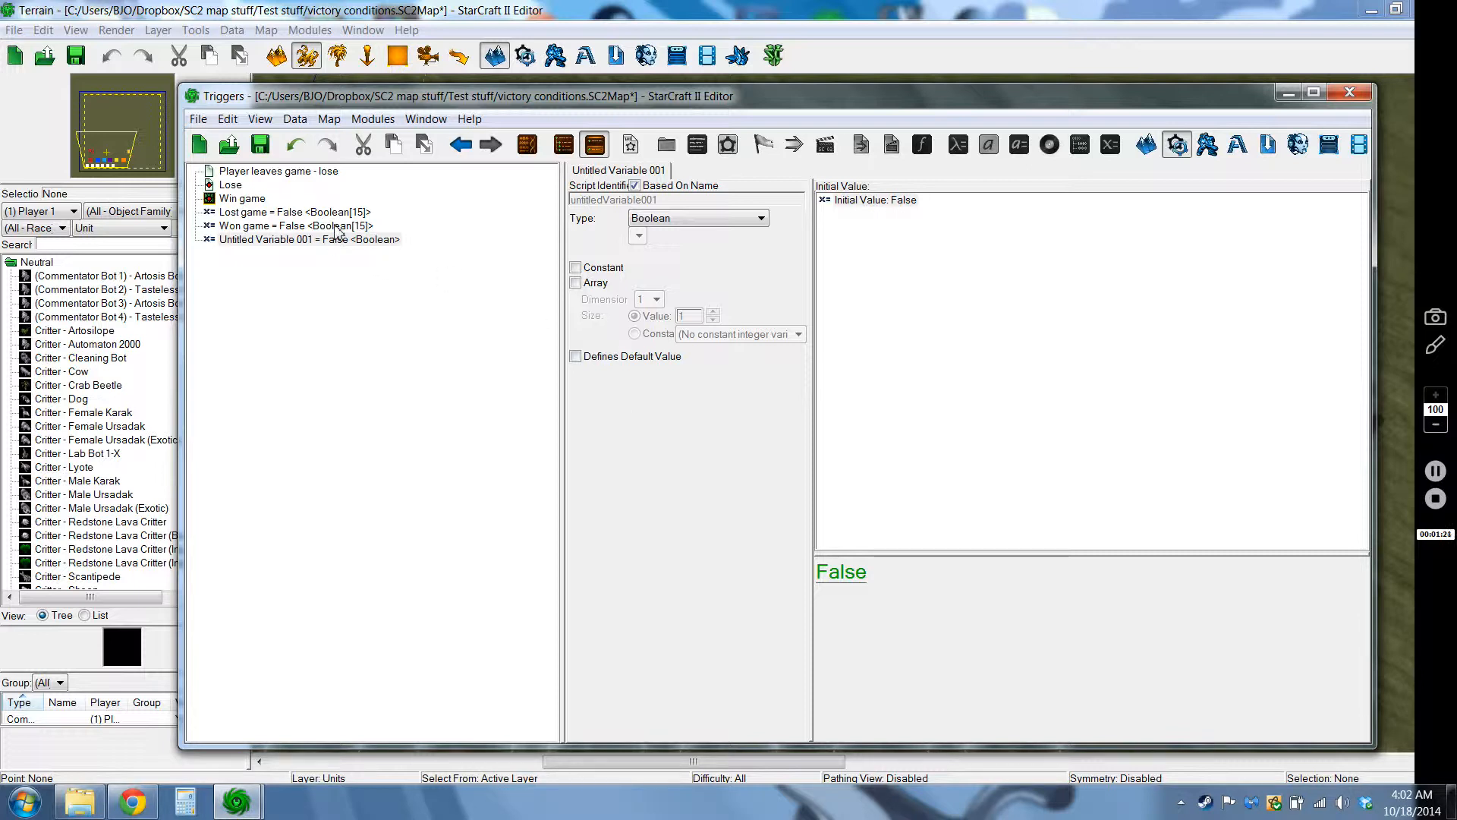
Make the temporary variable an array, adjust its size, then reselect Lost game
click(575, 283)
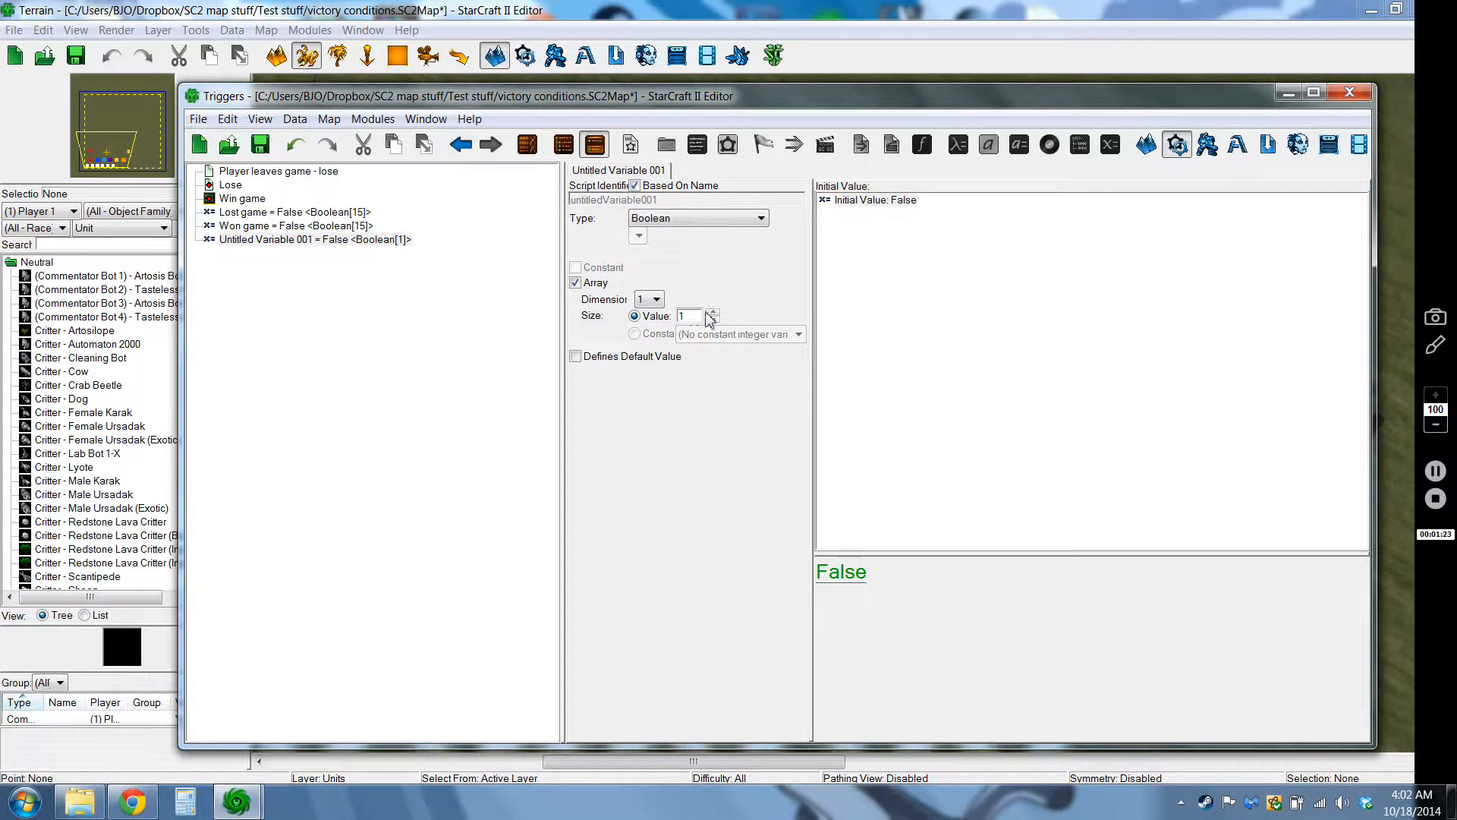
click(713, 314)
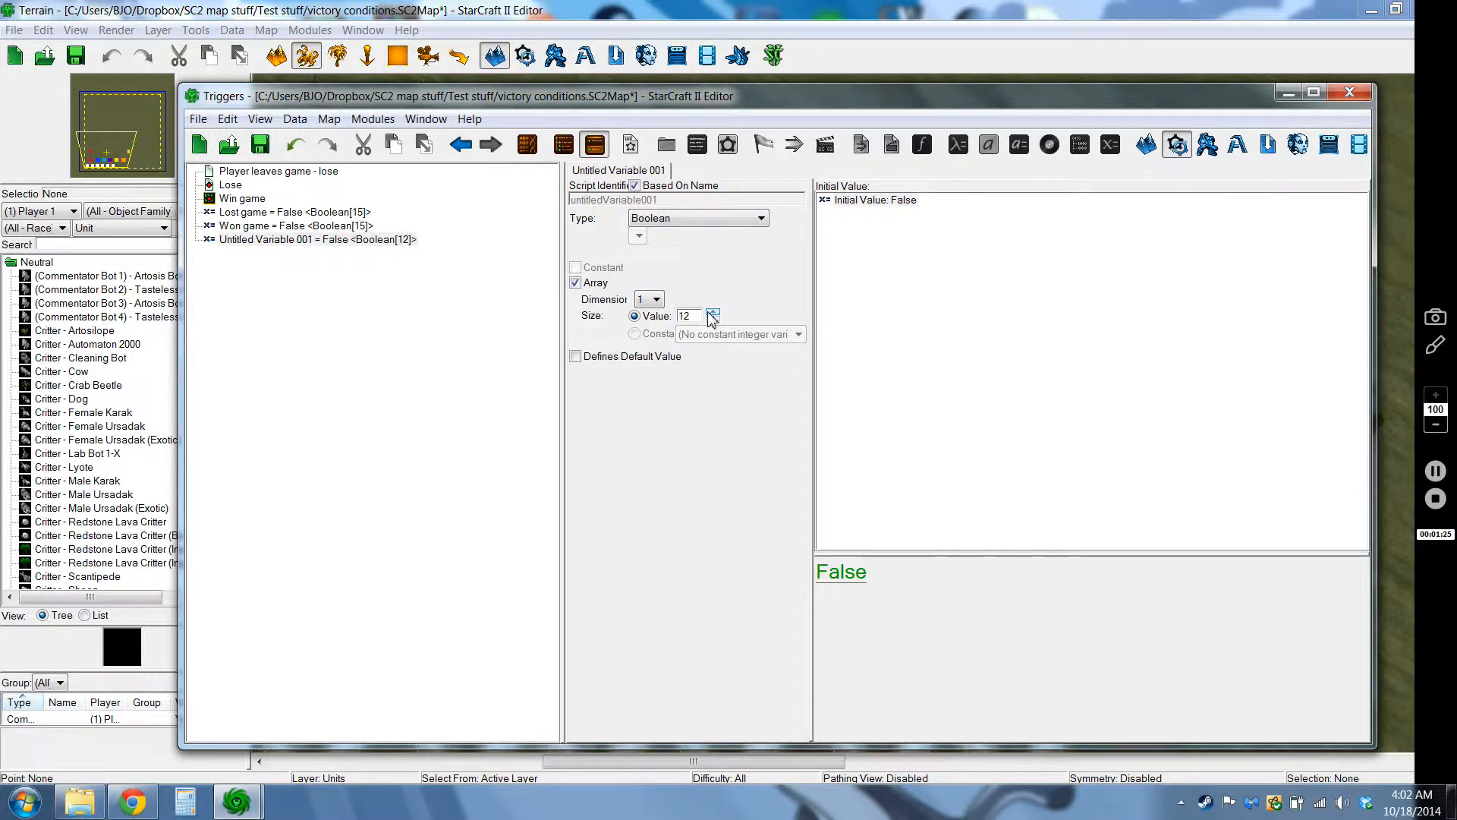
click(712, 312)
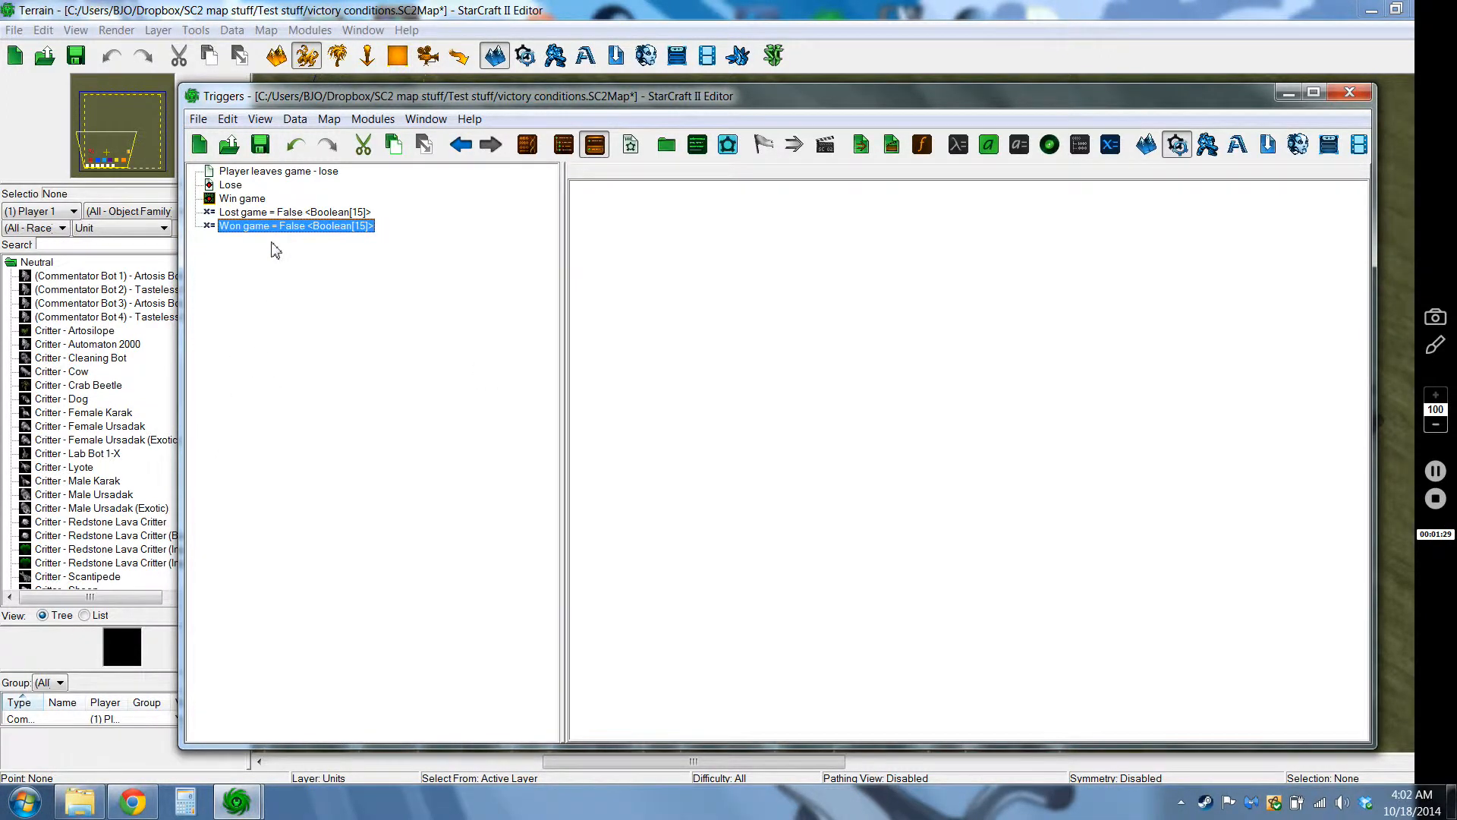
click(290, 211)
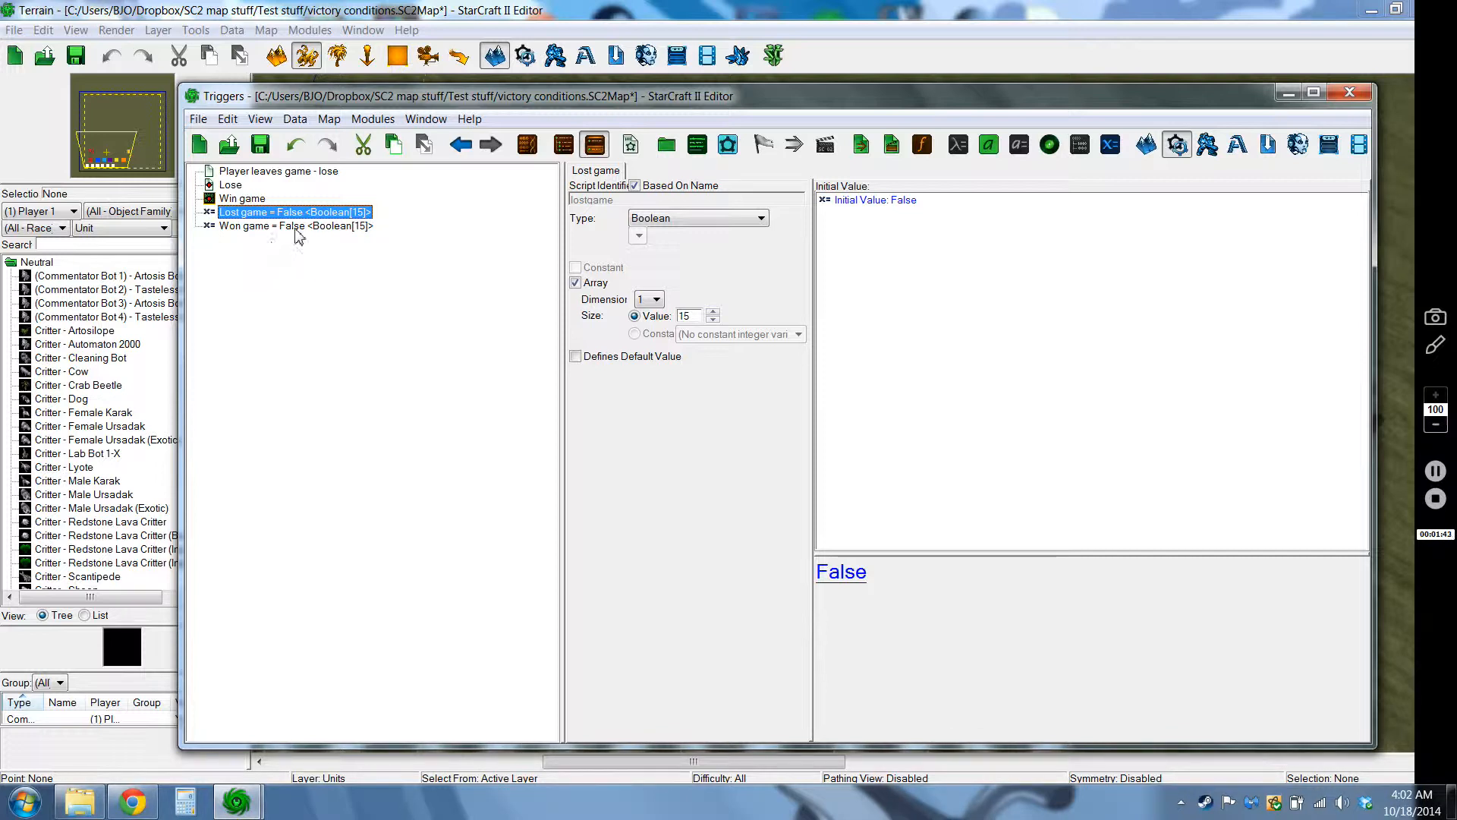
Inspect the Player Leaves Game event and its Any result, cancelling without changes
click(278, 171)
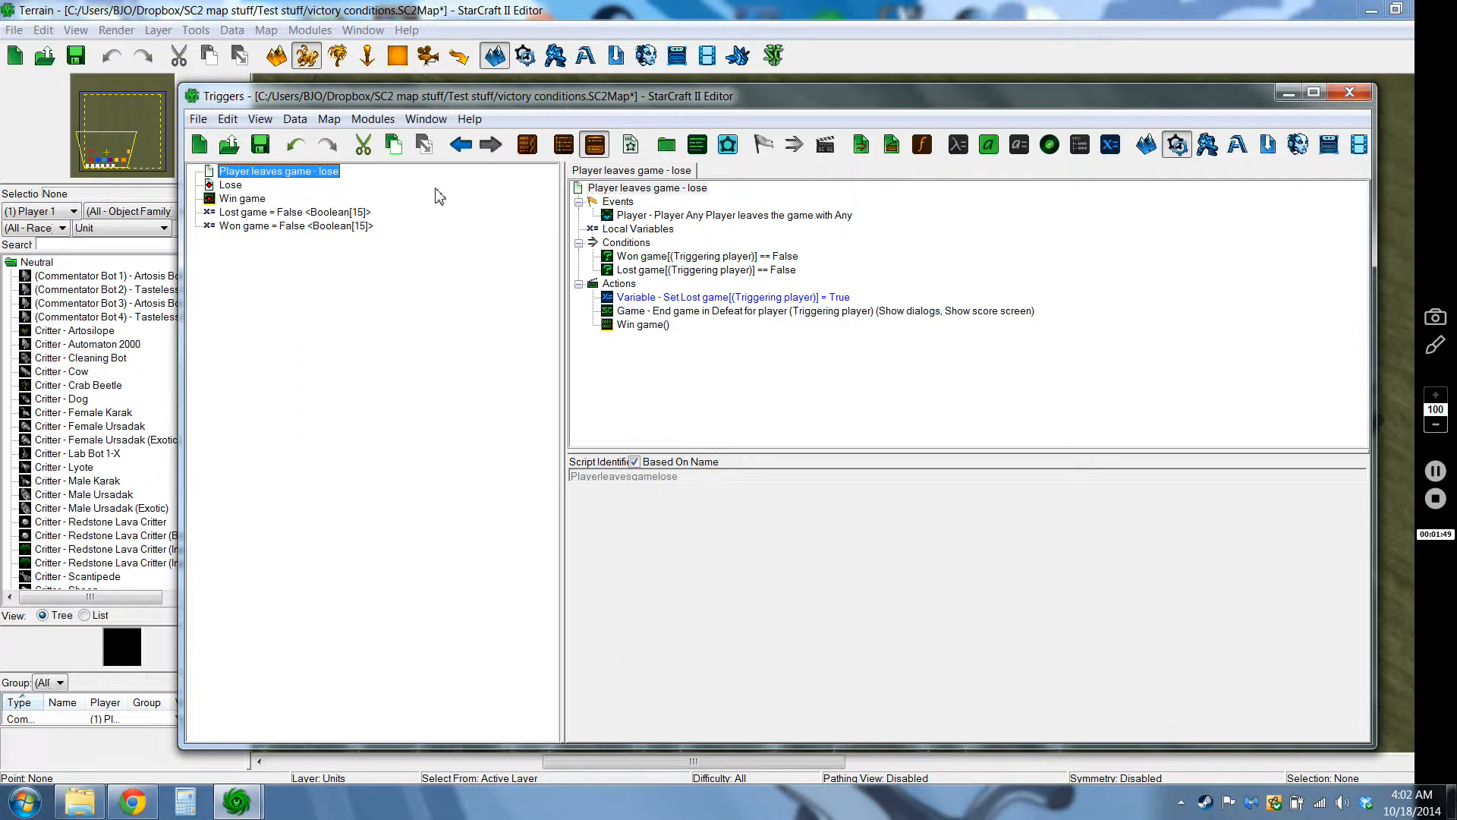
click(733, 215)
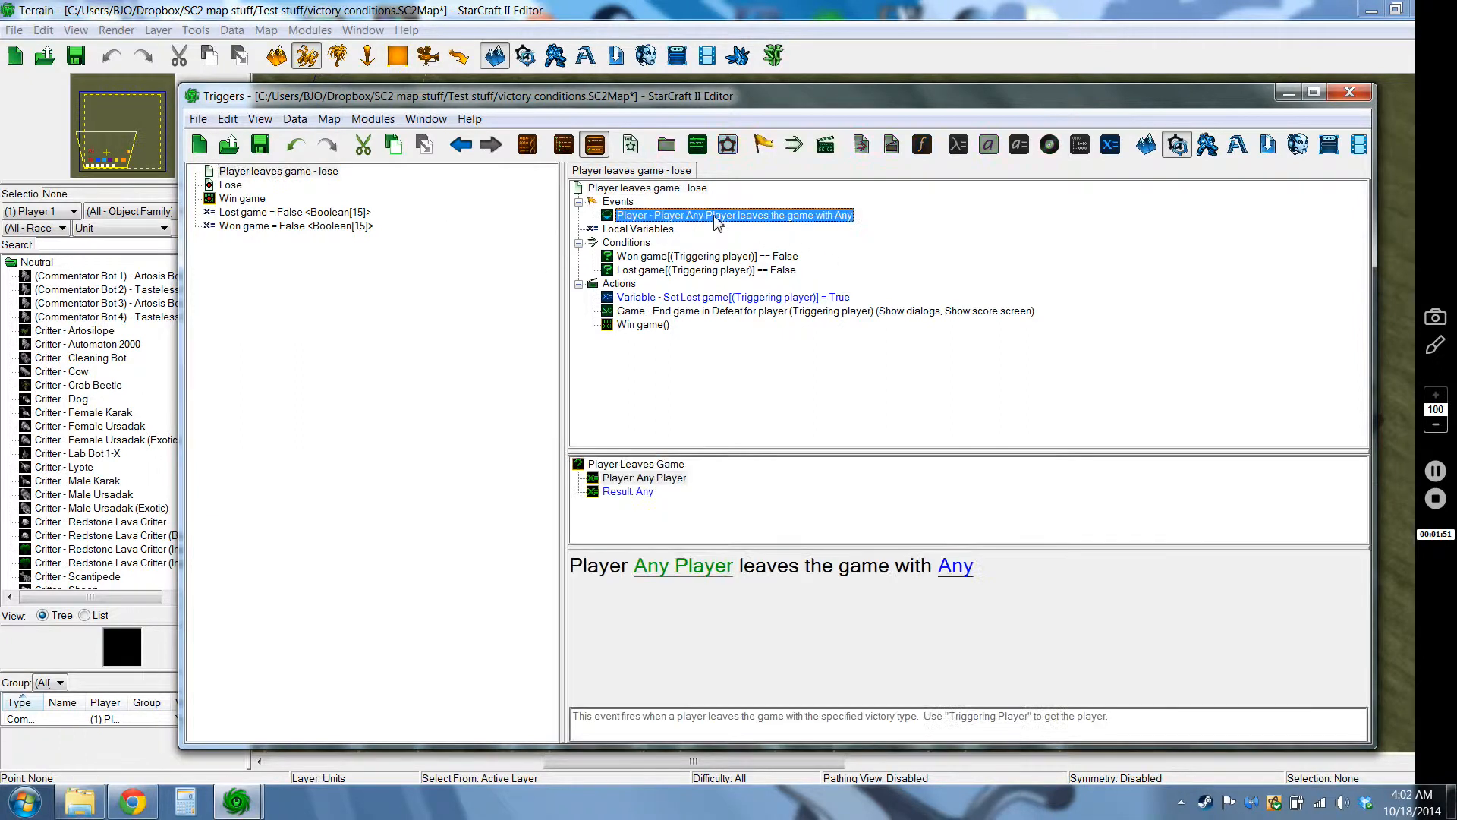
double_click(733, 215)
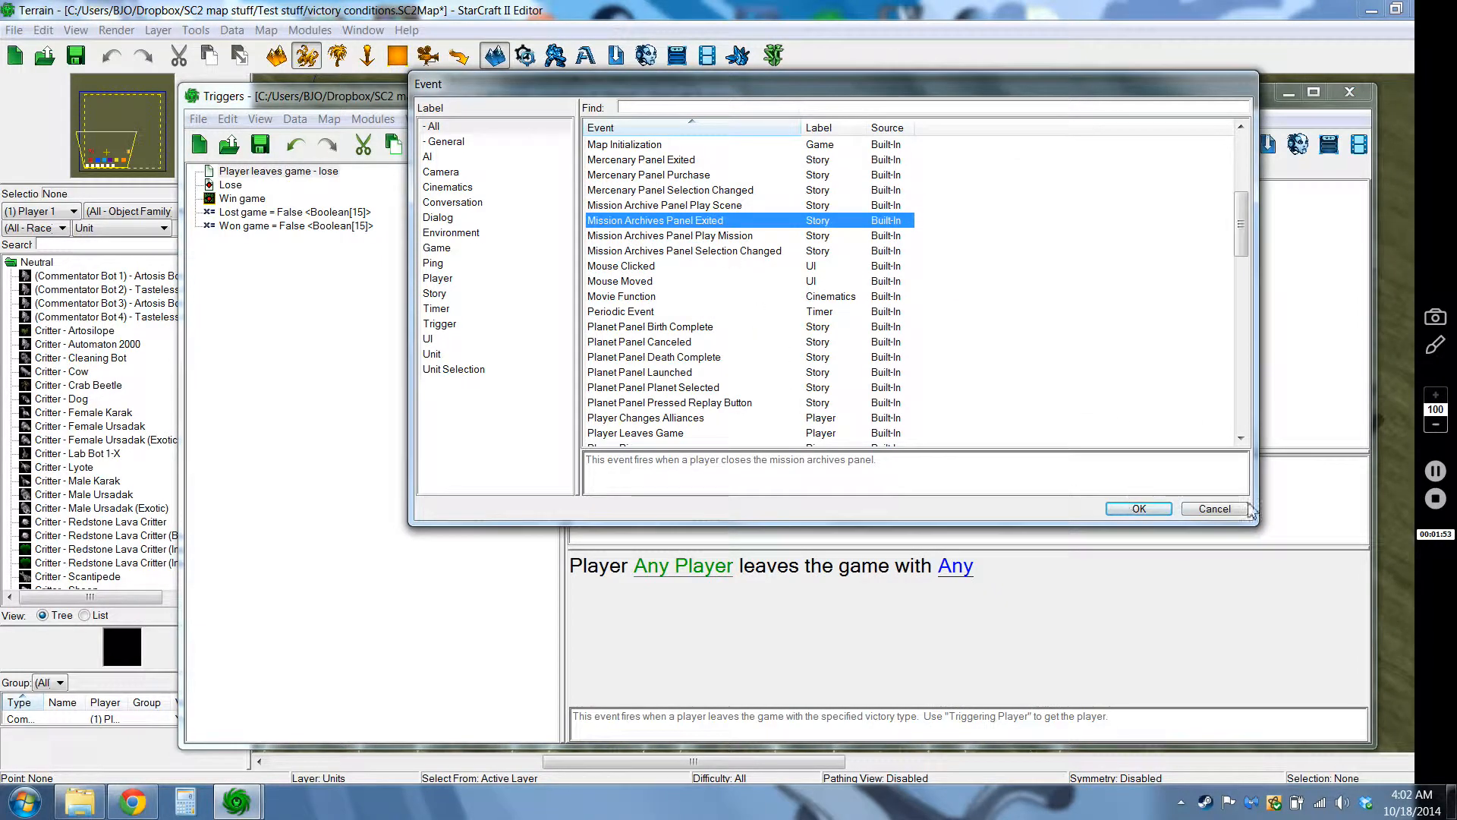
click(636, 432)
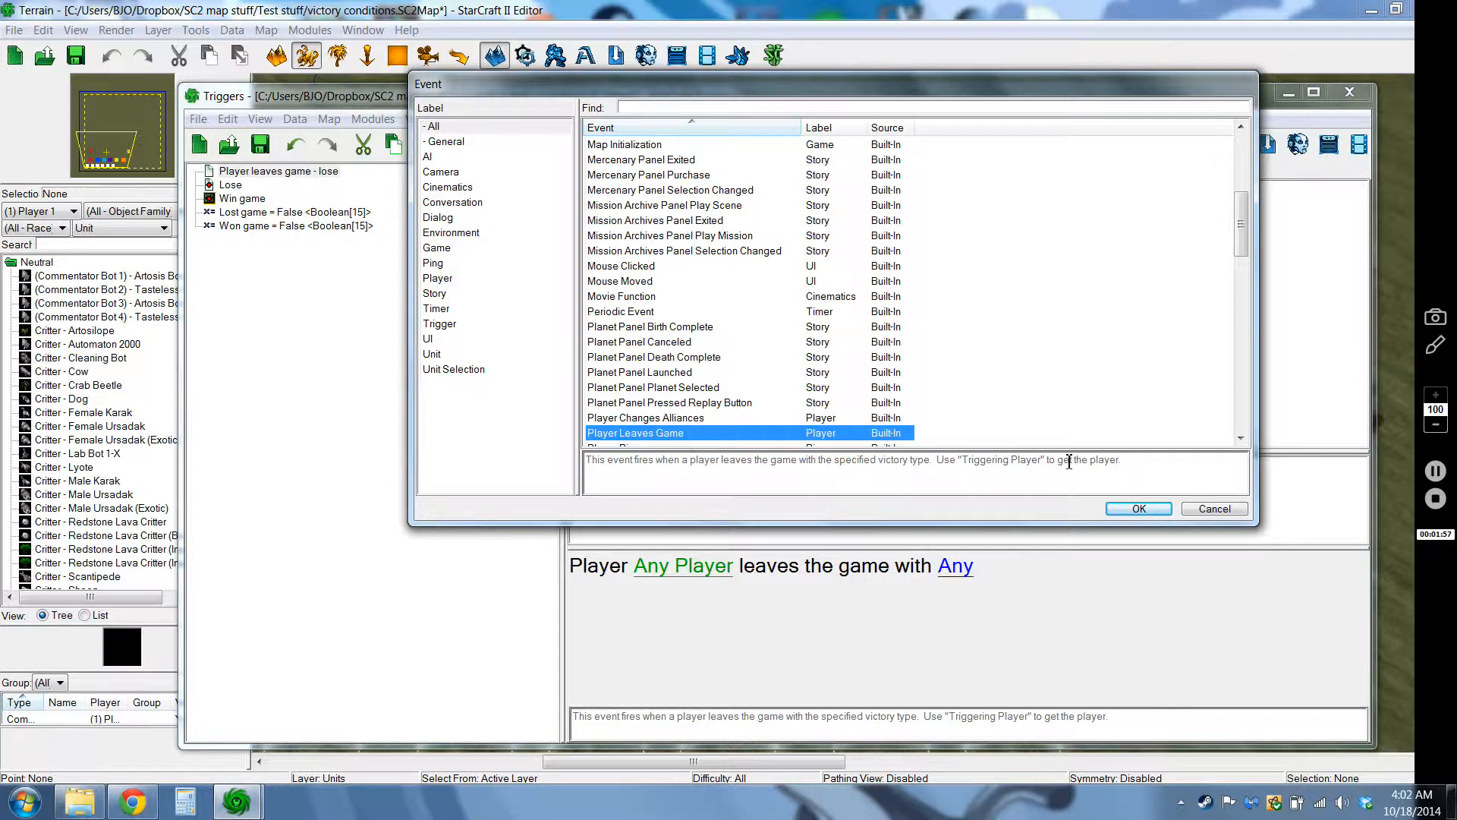
click(1138, 509)
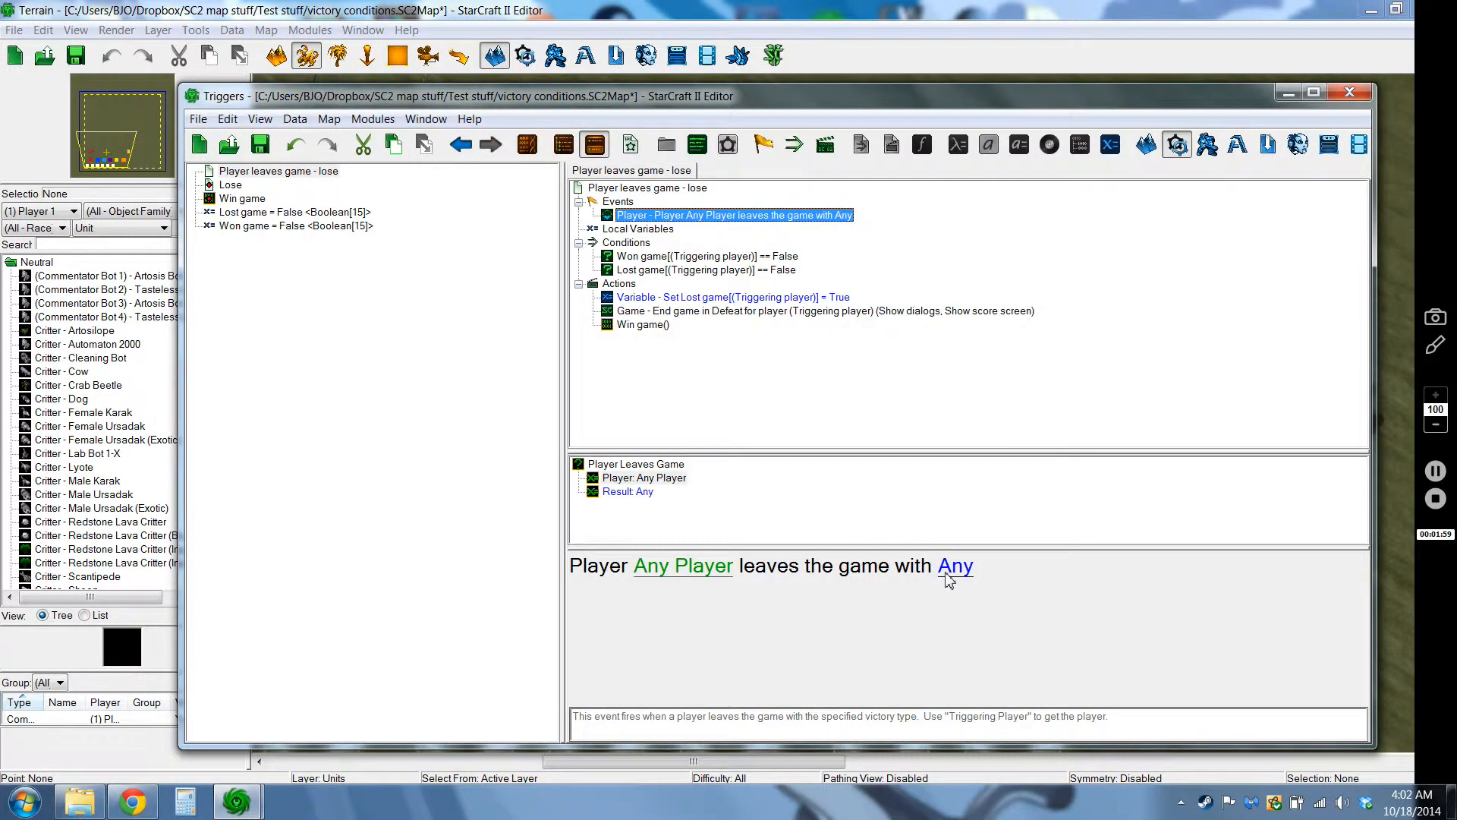
click(956, 566)
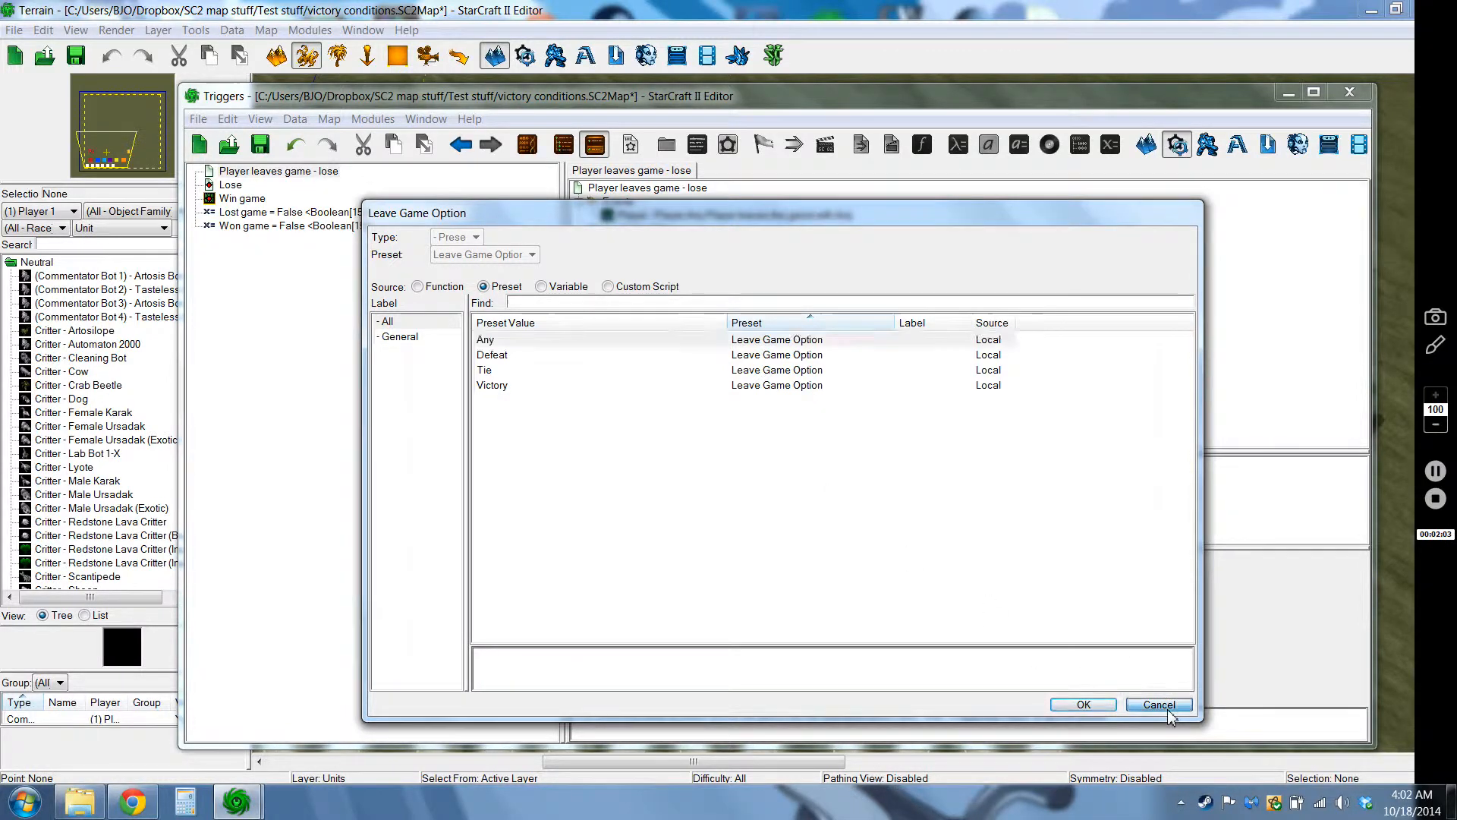
click(1158, 704)
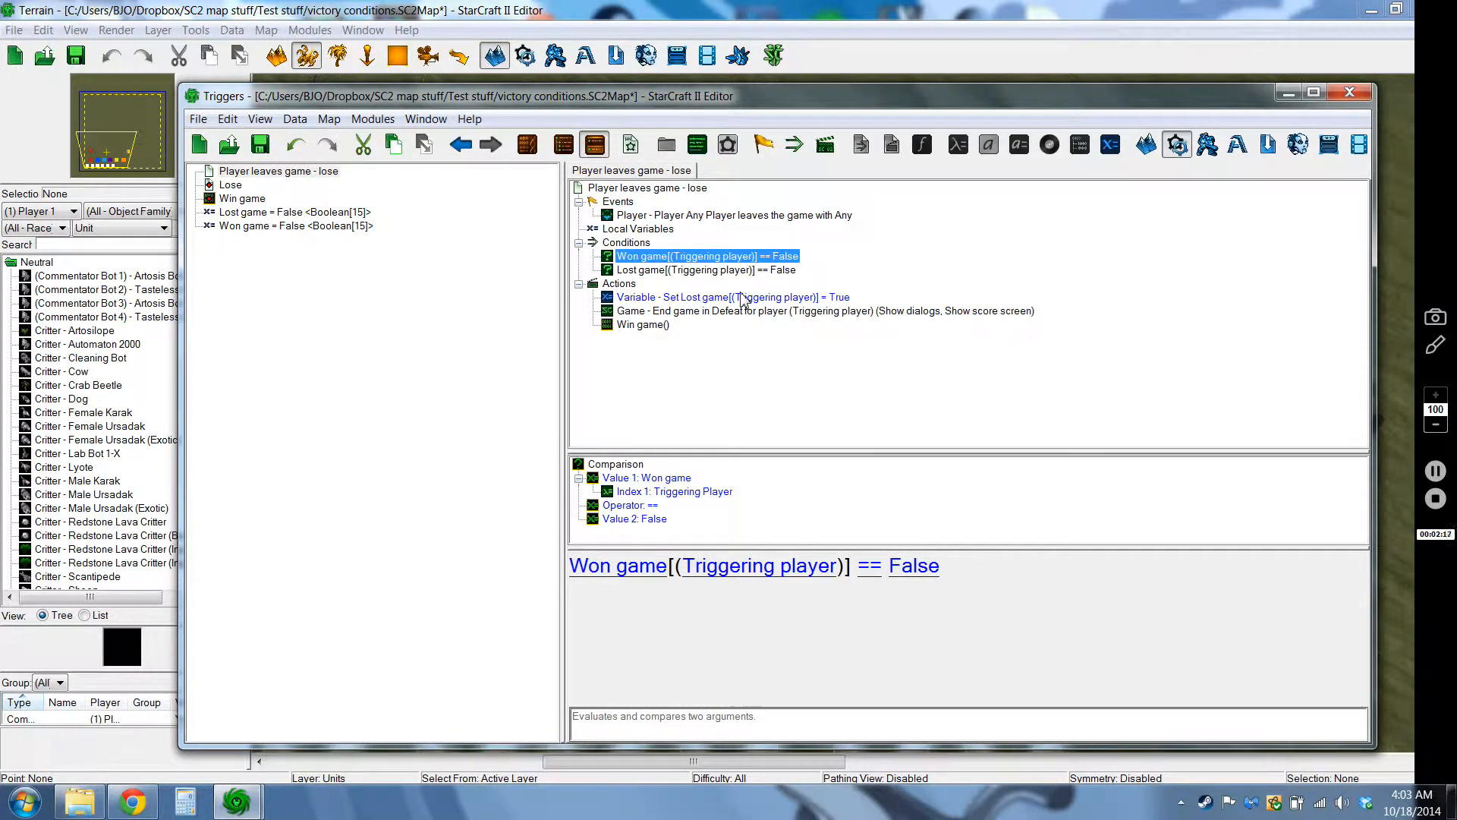
click(732, 297)
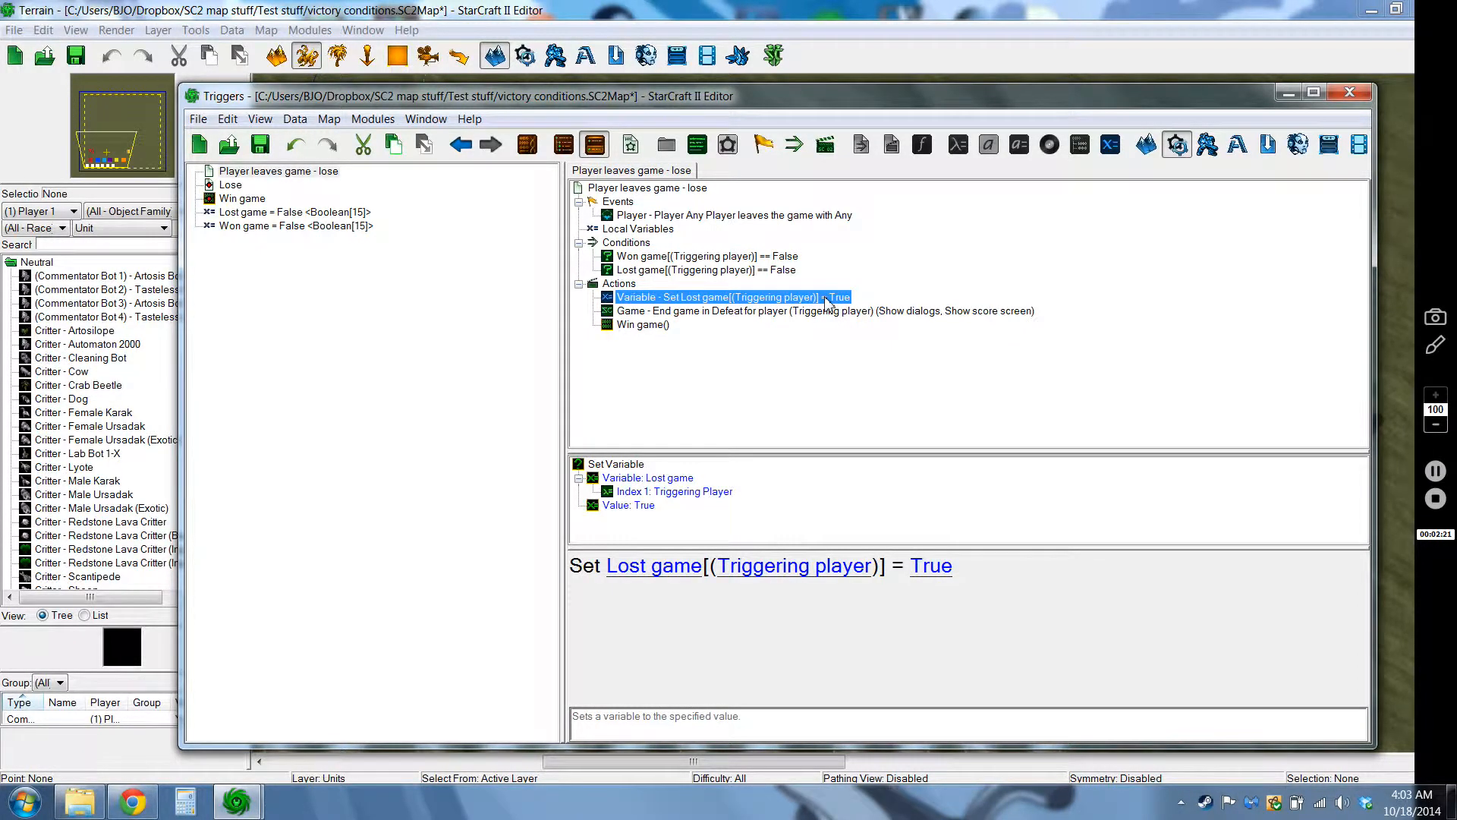
click(824, 310)
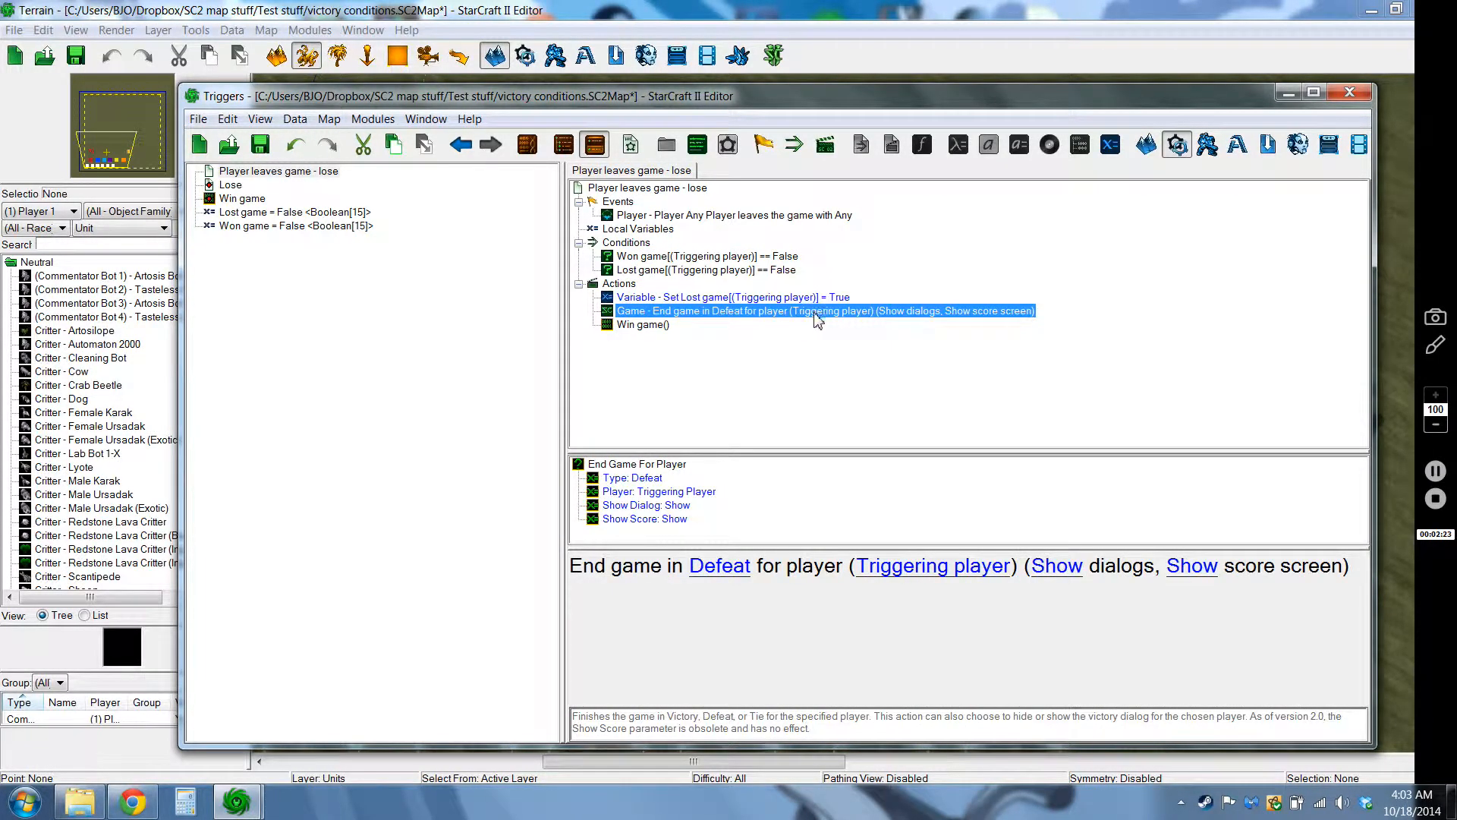
double_click(823, 311)
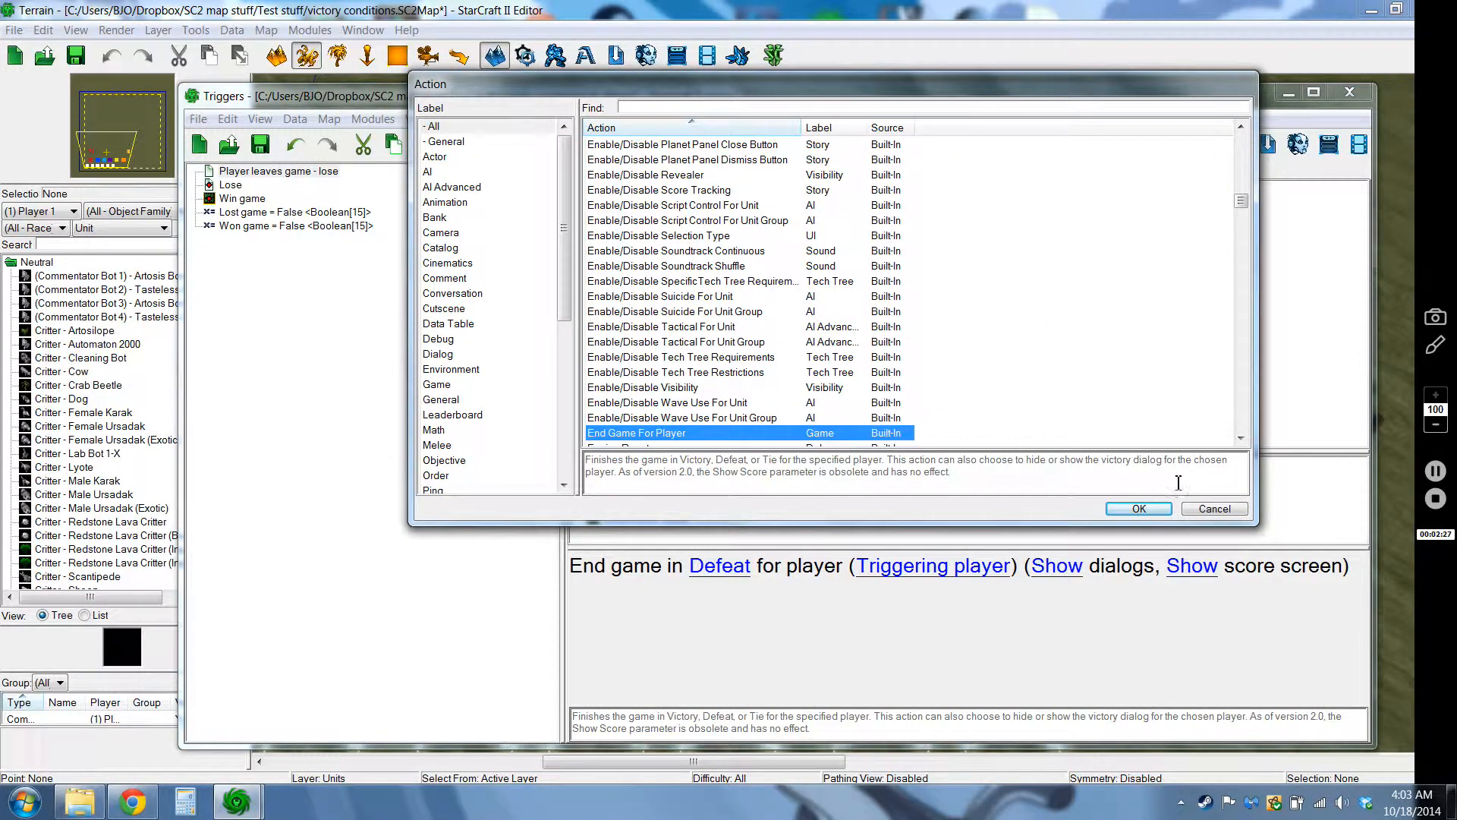
click(1138, 509)
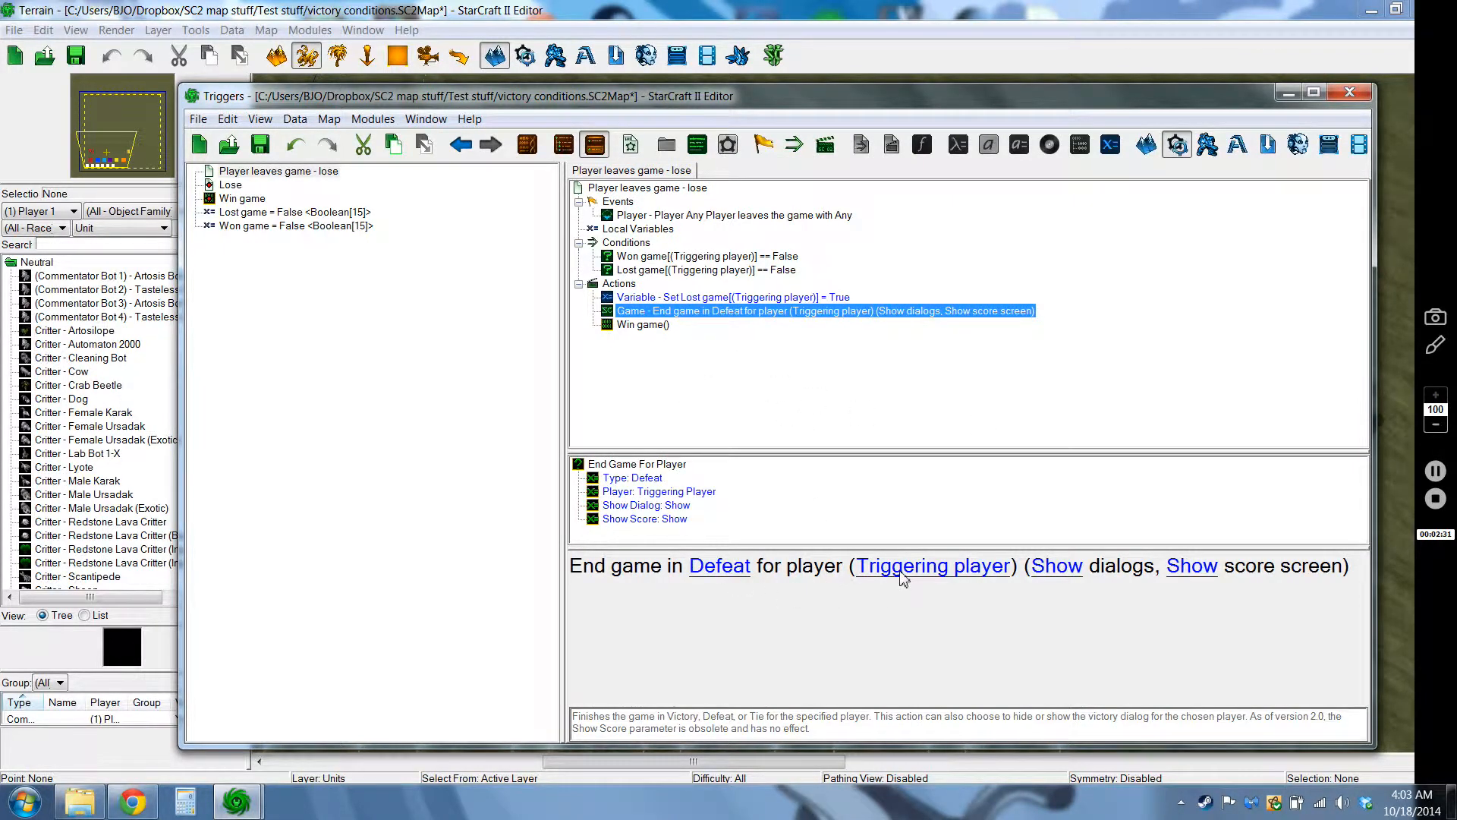
click(705, 255)
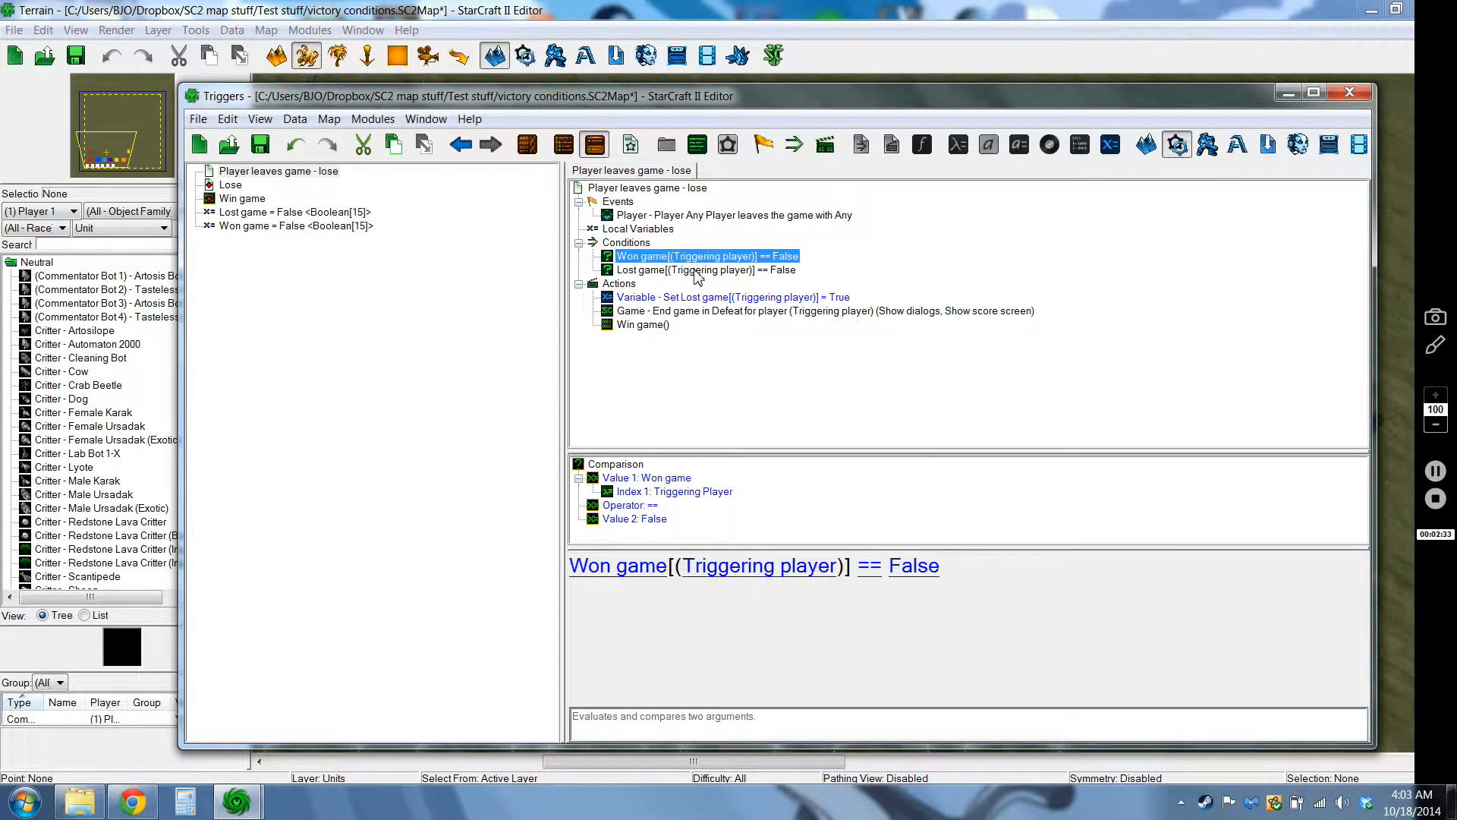
click(705, 269)
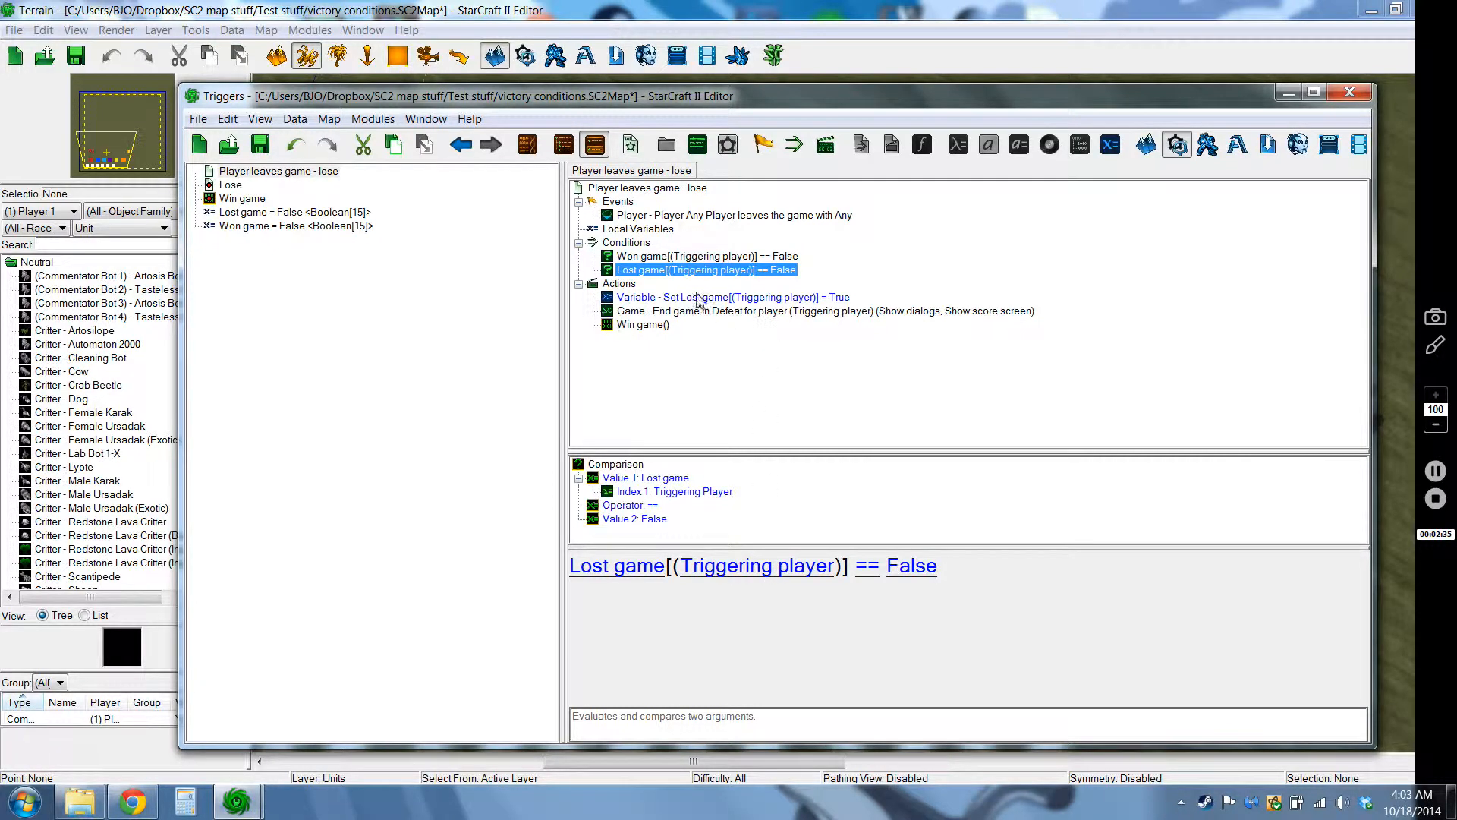
click(641, 324)
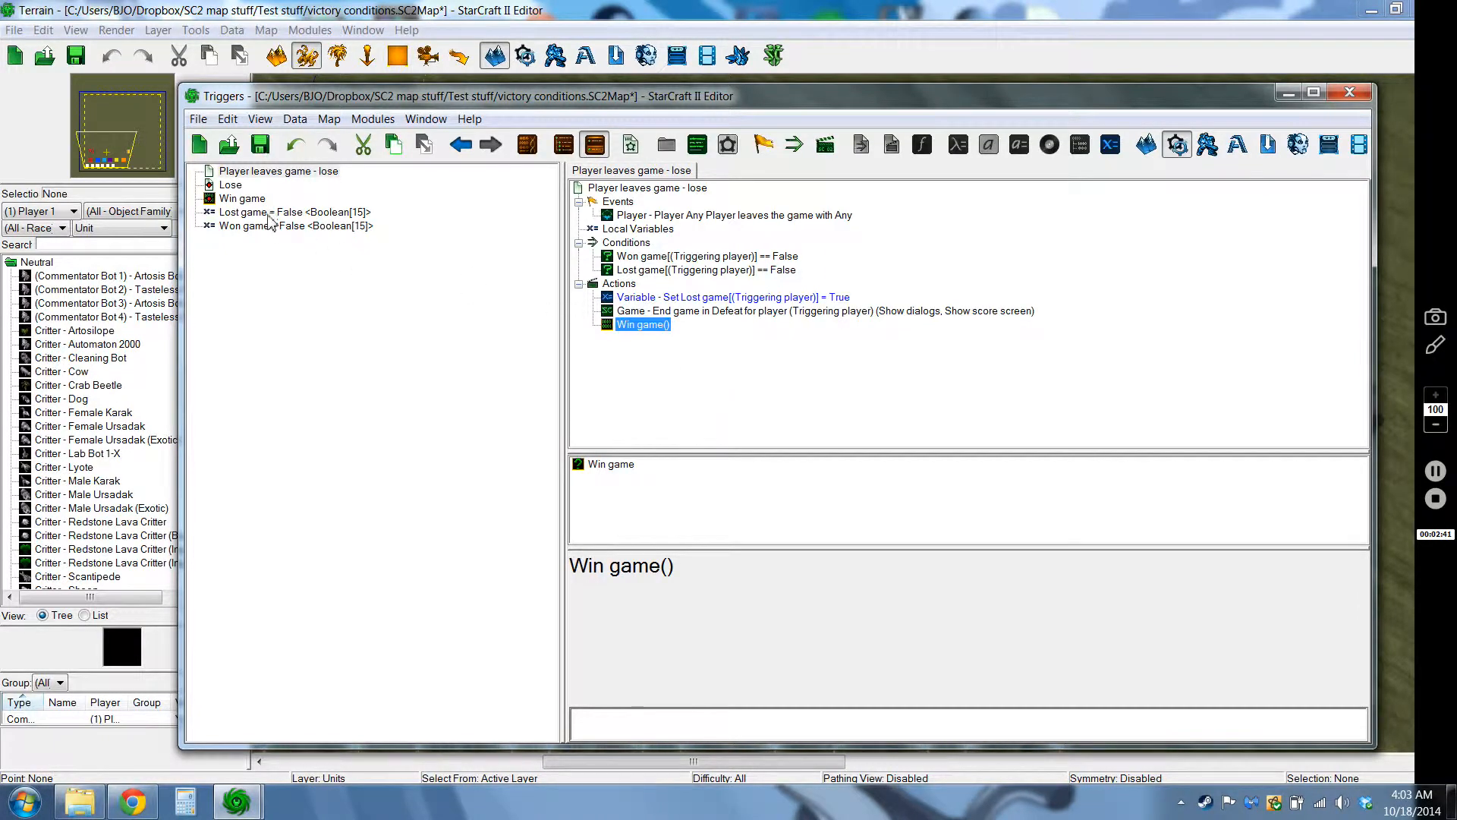
Switch from Win game via Player leaves game - lose to the Lose trigger
click(242, 198)
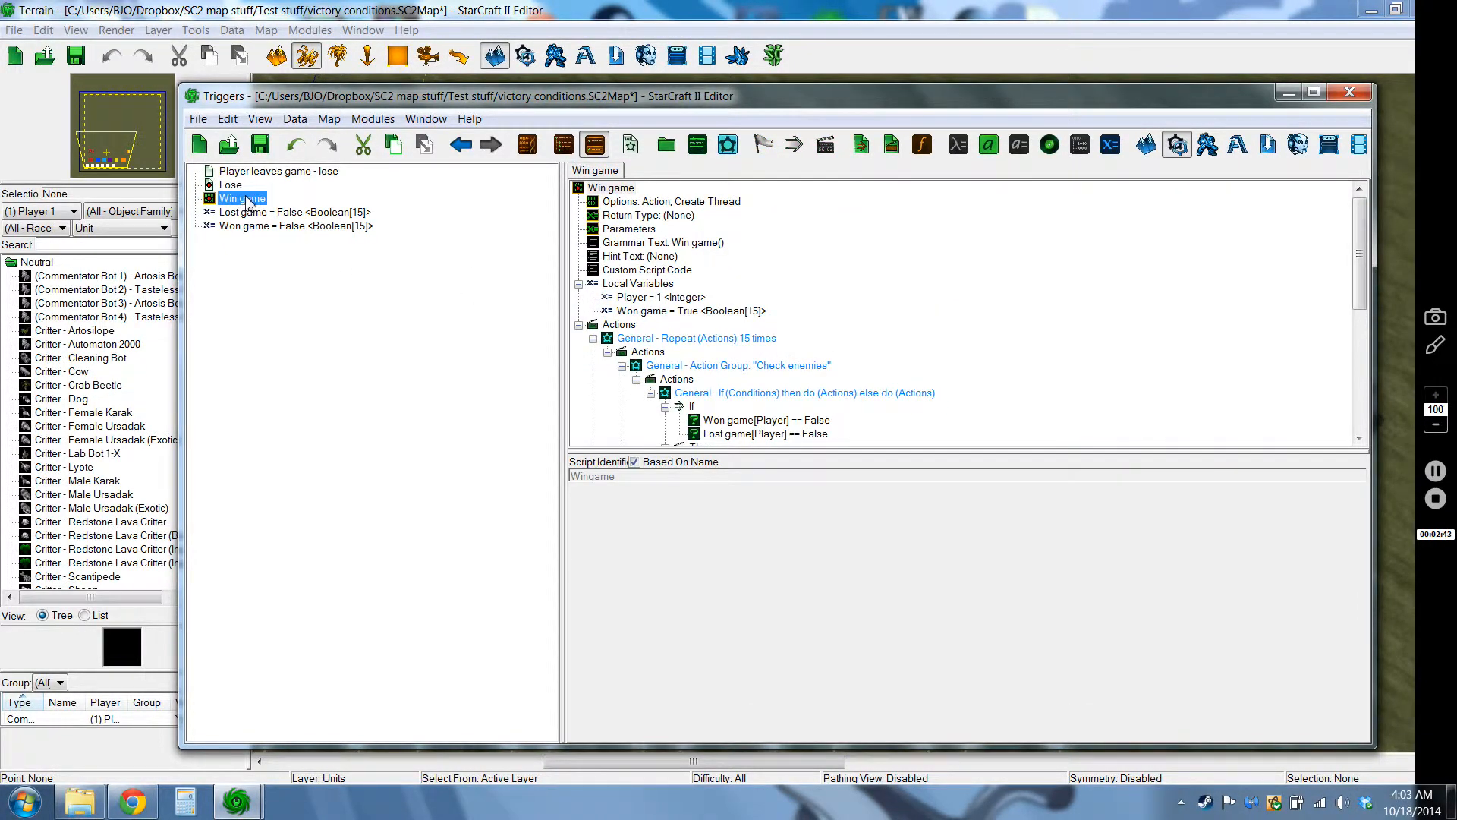
click(277, 170)
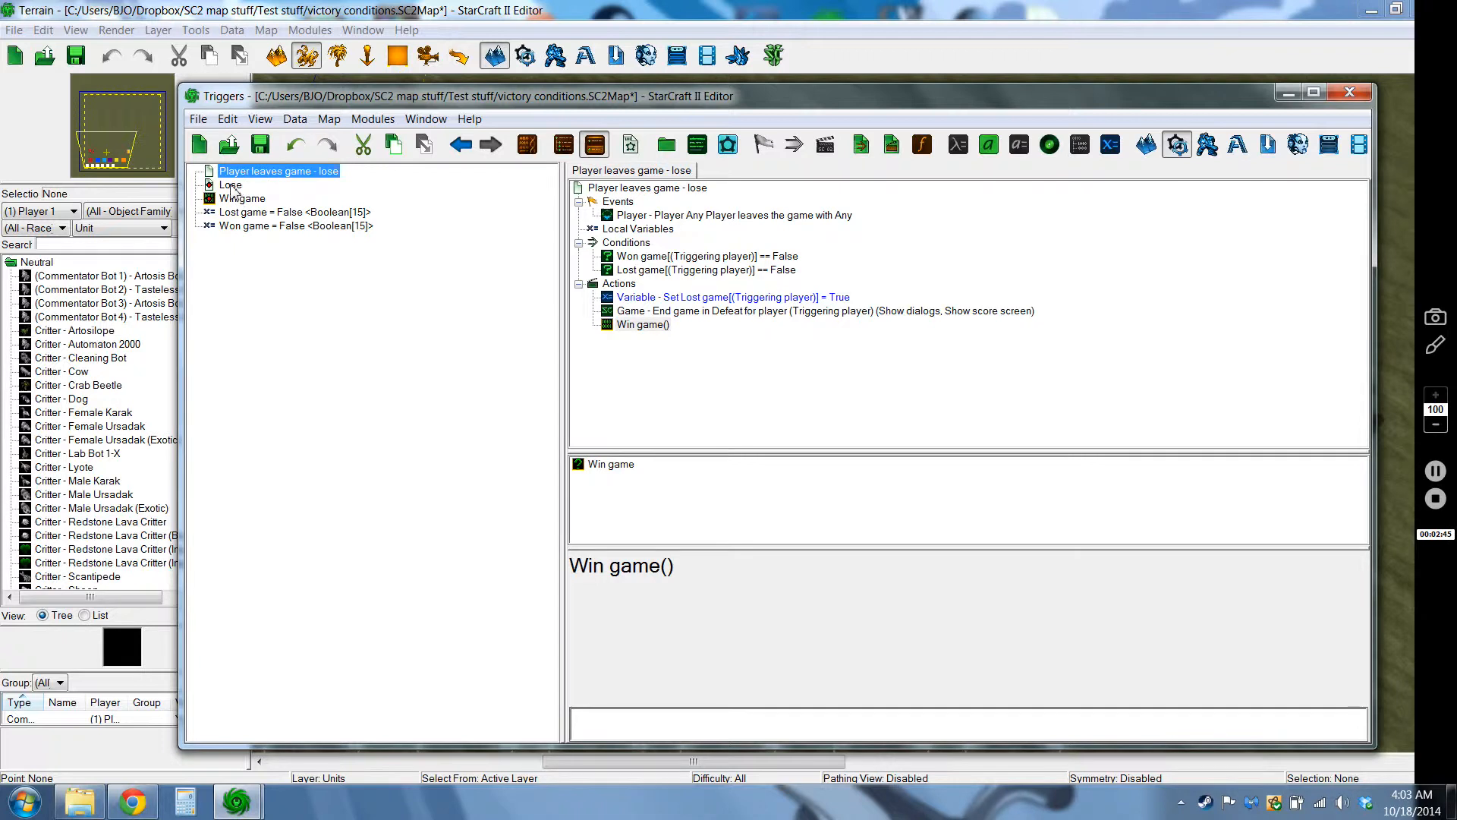
click(229, 186)
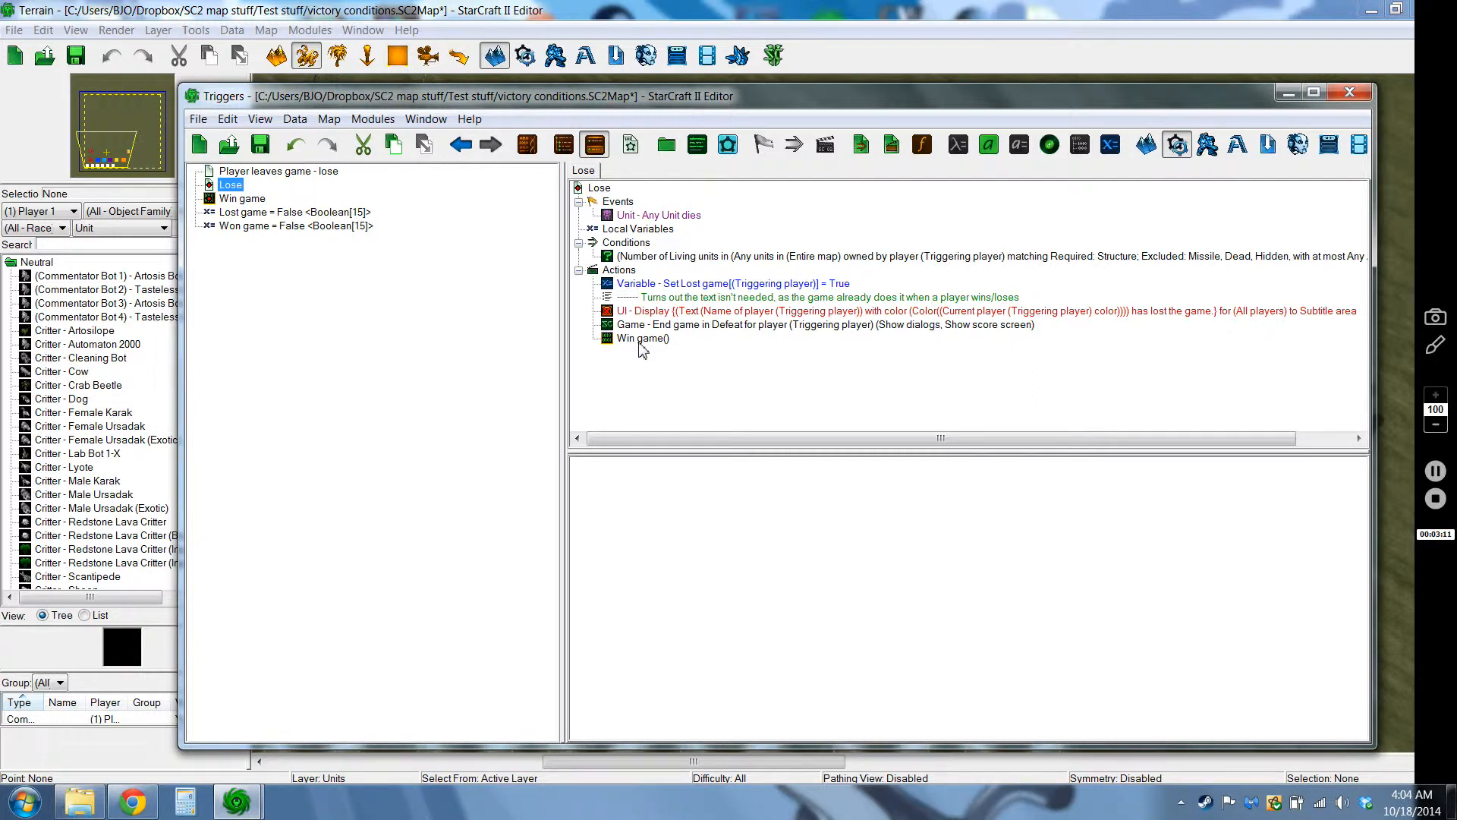
mouse_move(390, 223)
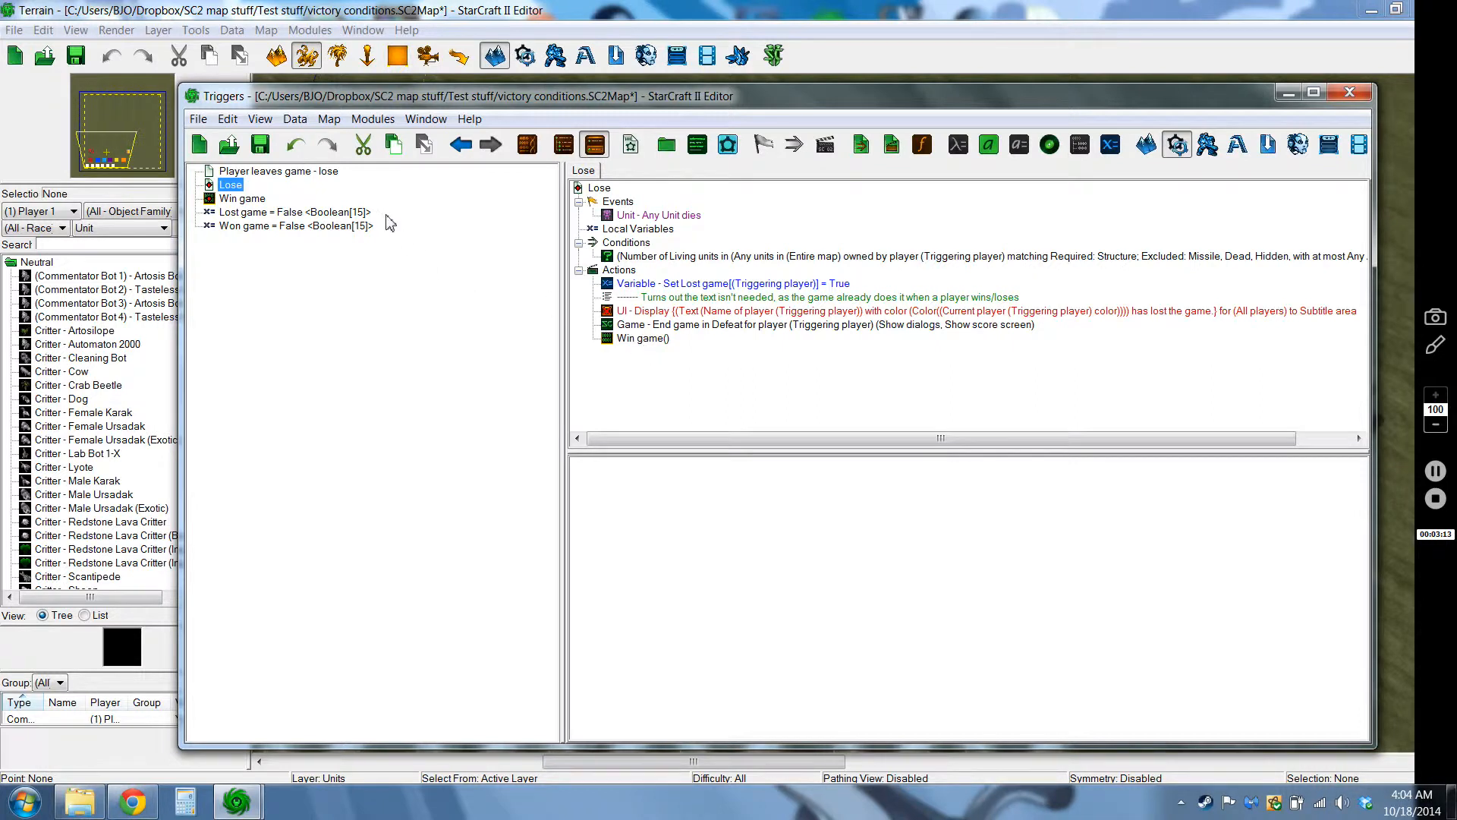
mouse_move(711, 230)
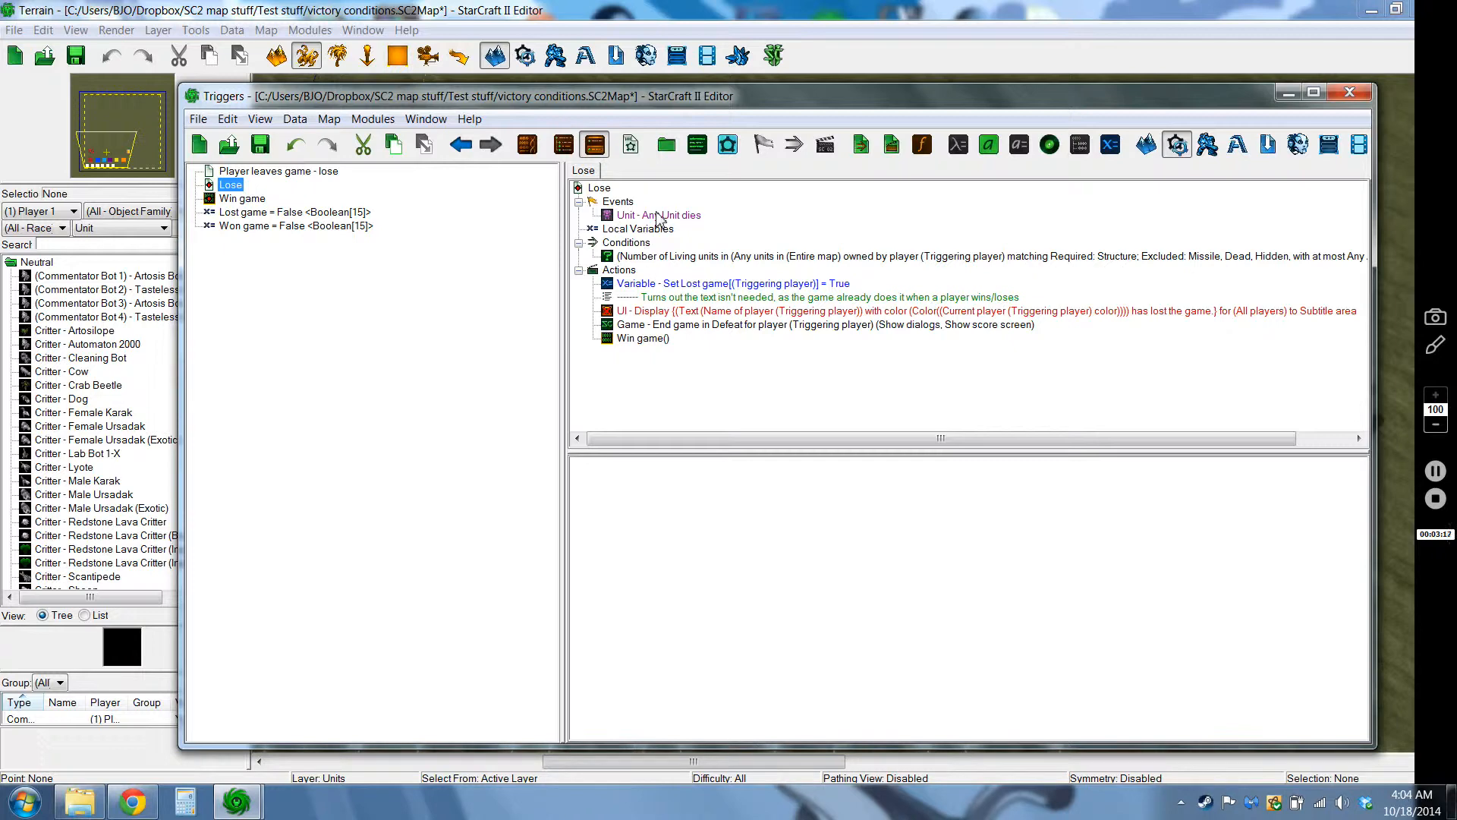
click(658, 214)
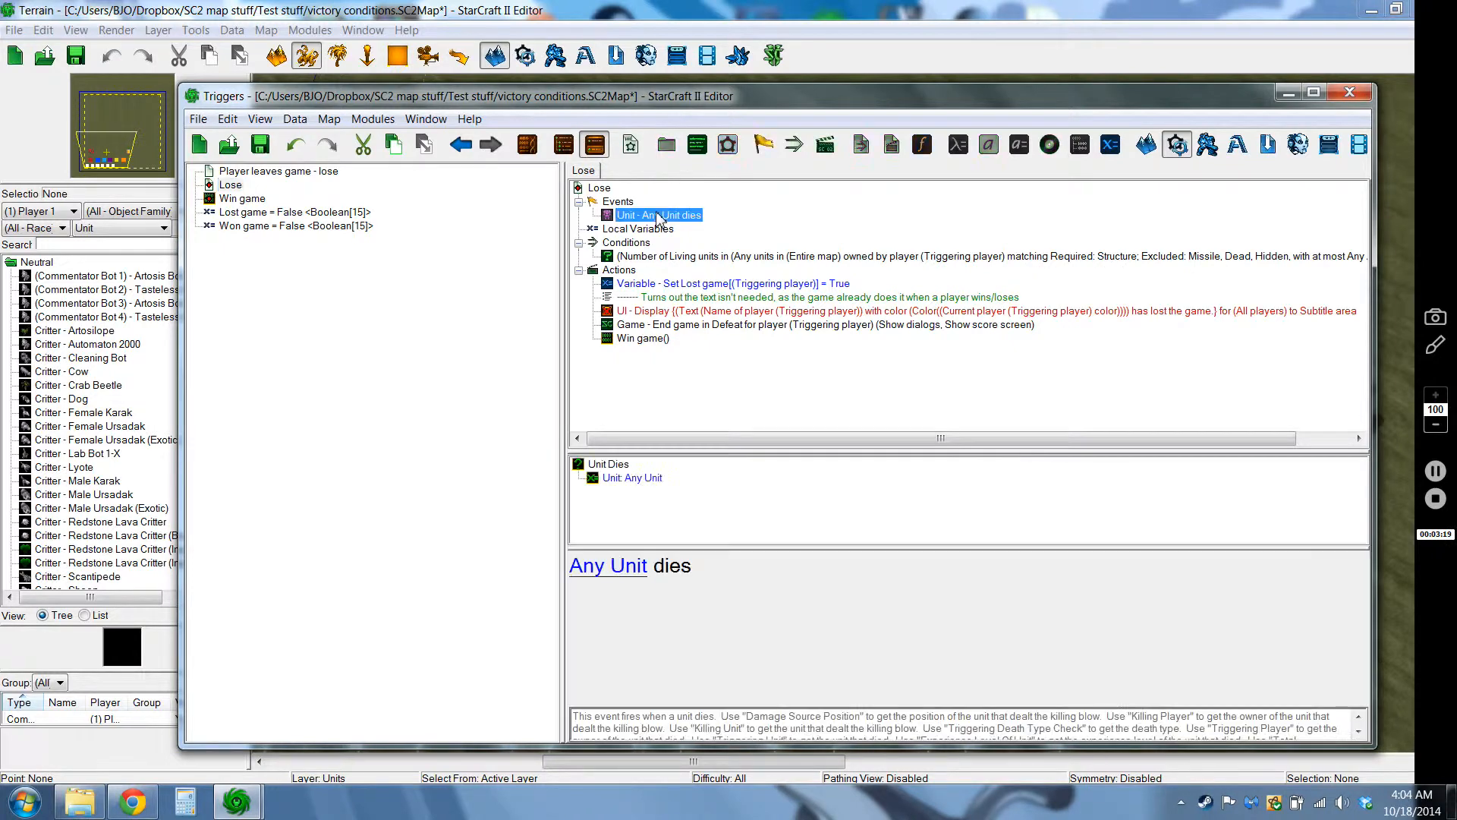
double_click(658, 215)
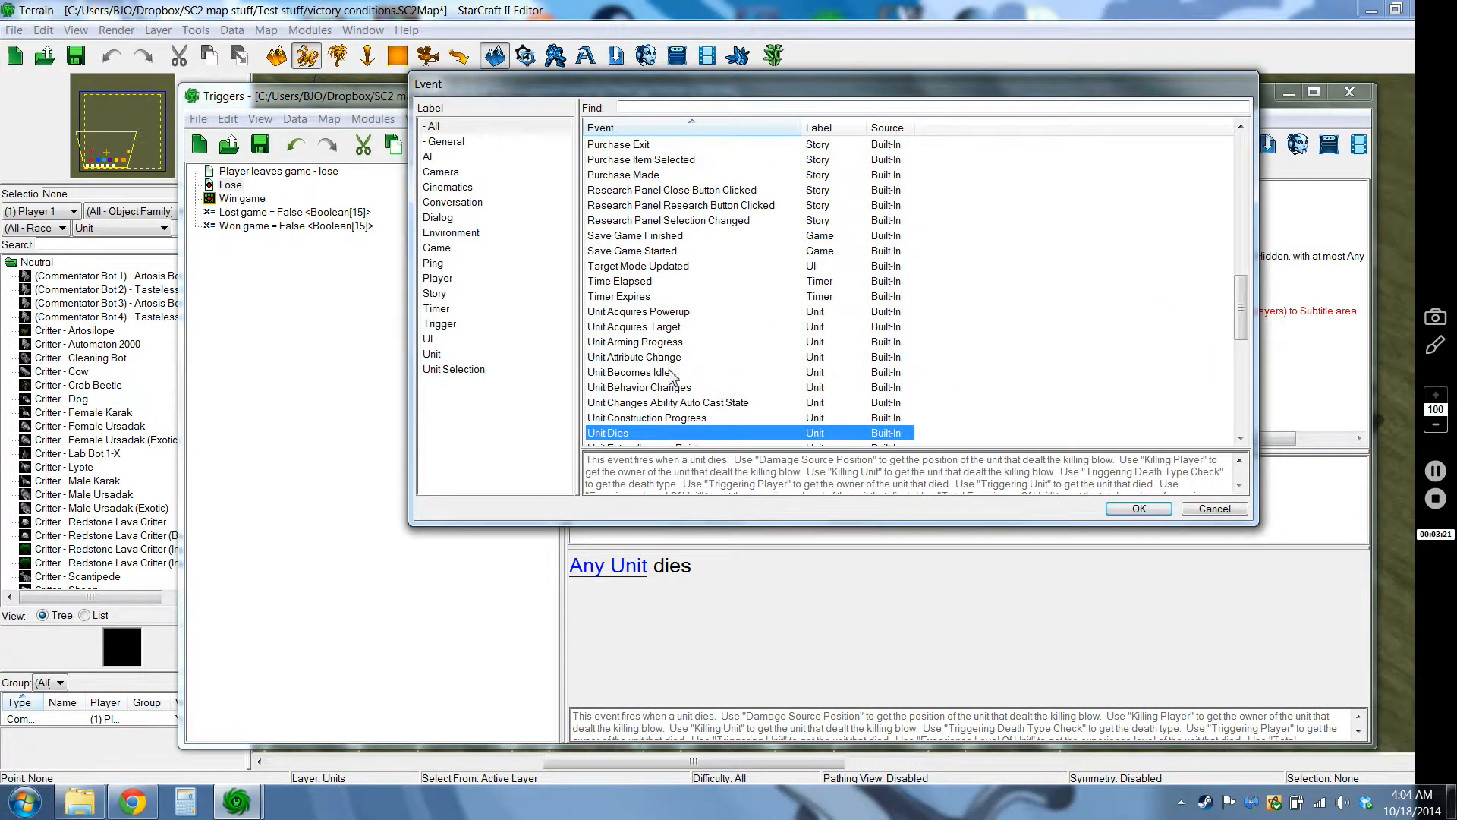
click(1138, 509)
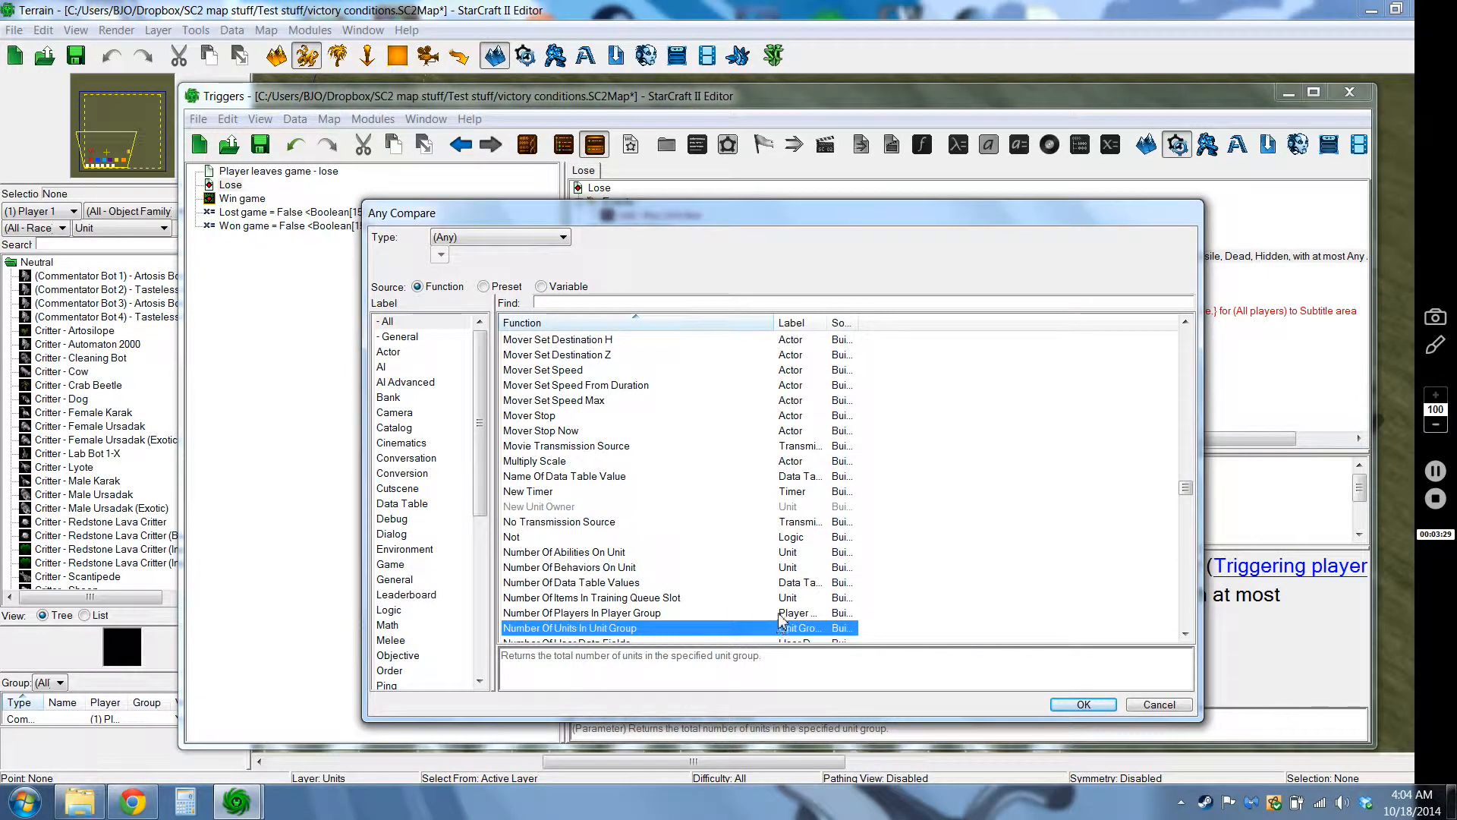
click(1082, 704)
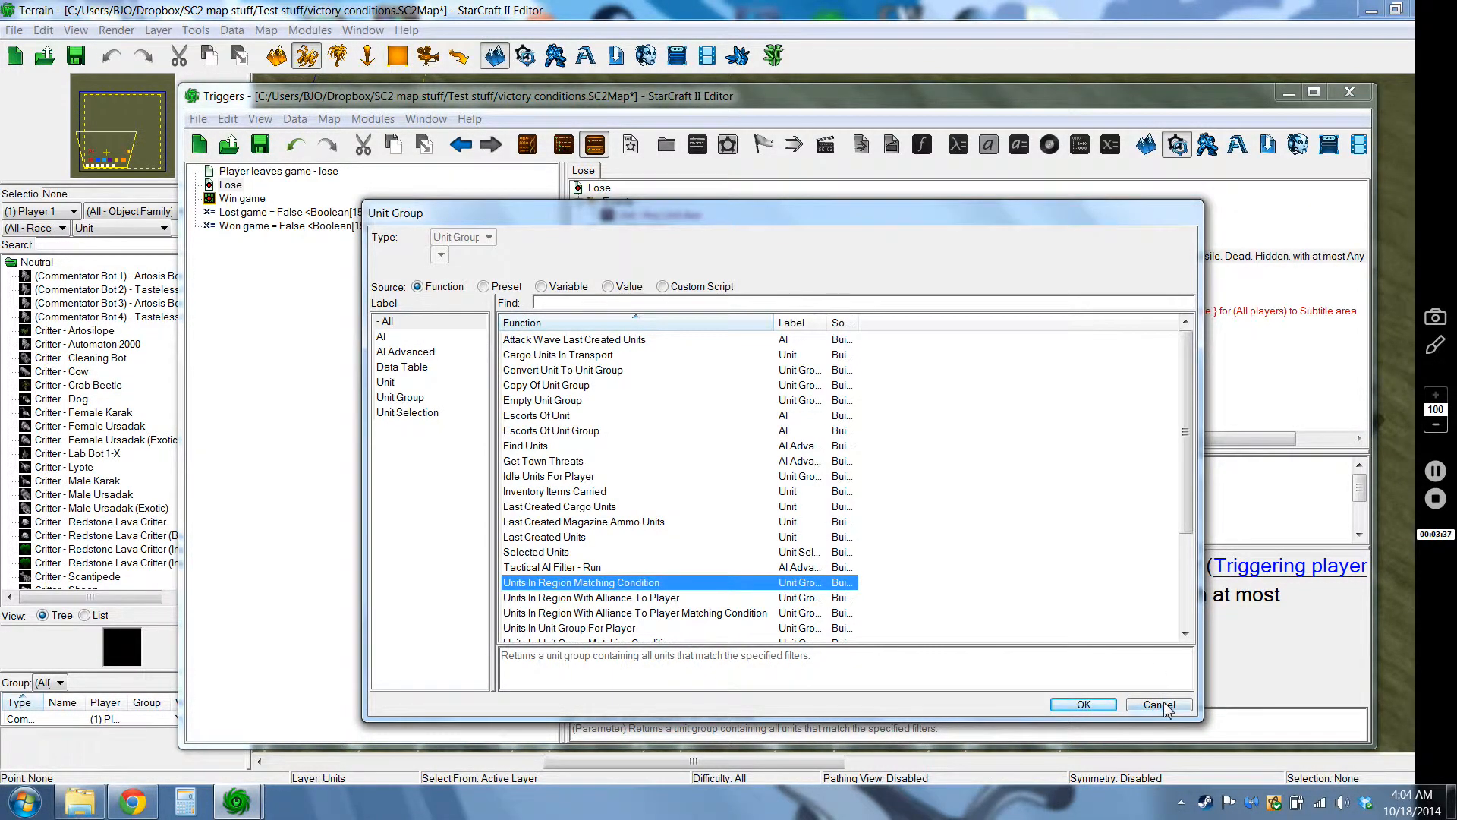
click(1158, 703)
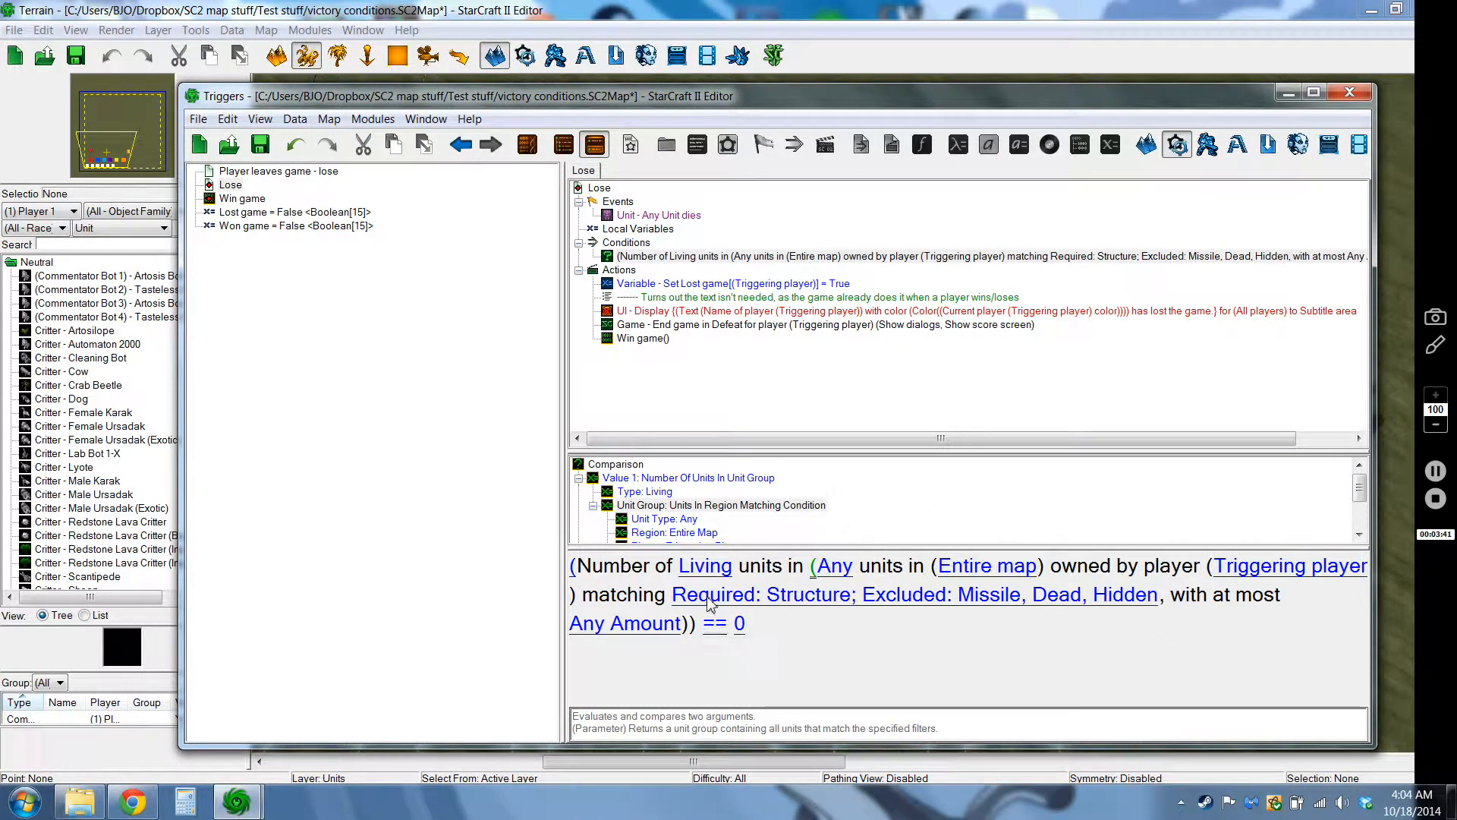
double_click(914, 594)
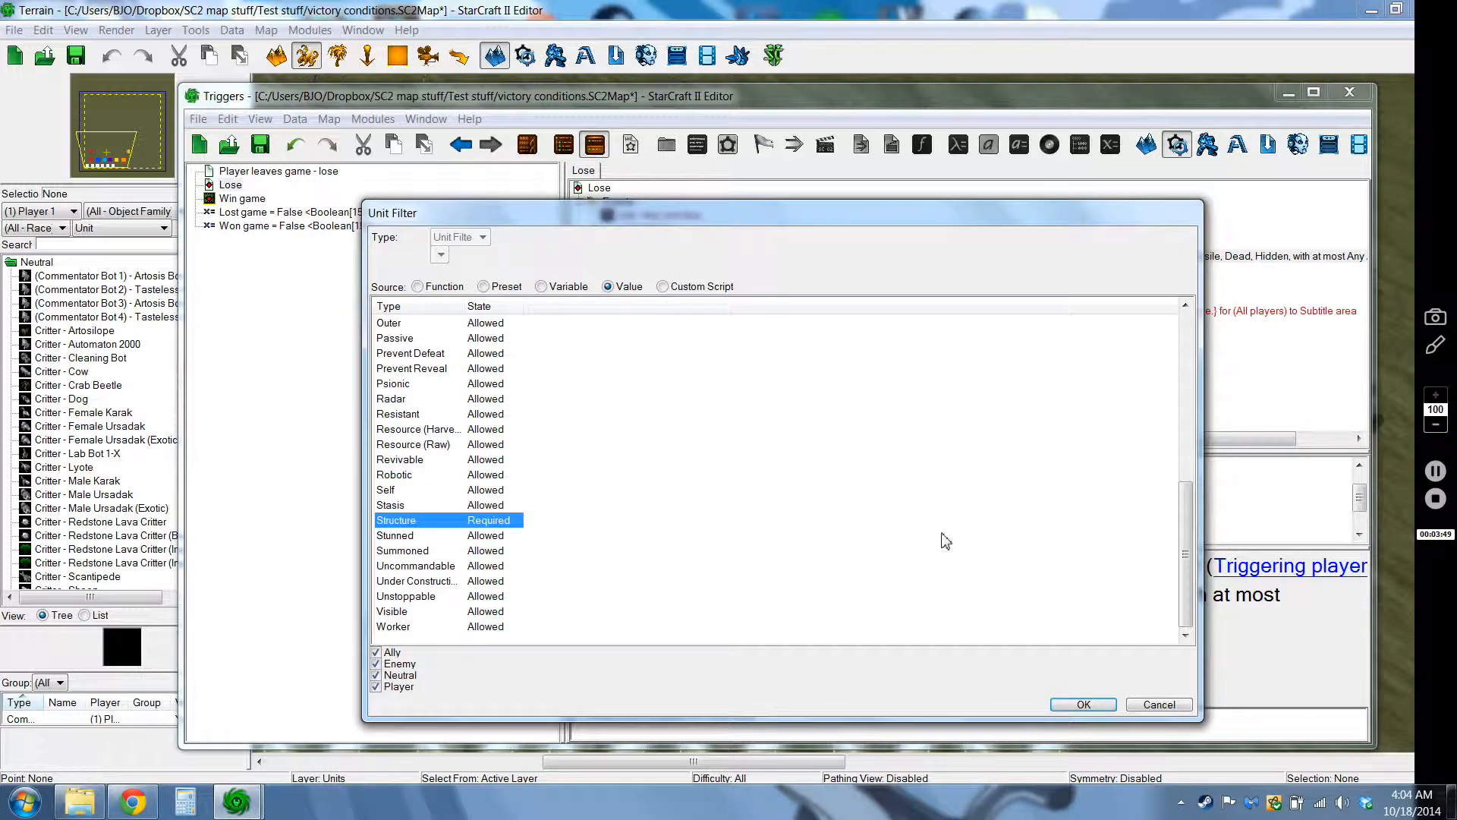
click(1083, 703)
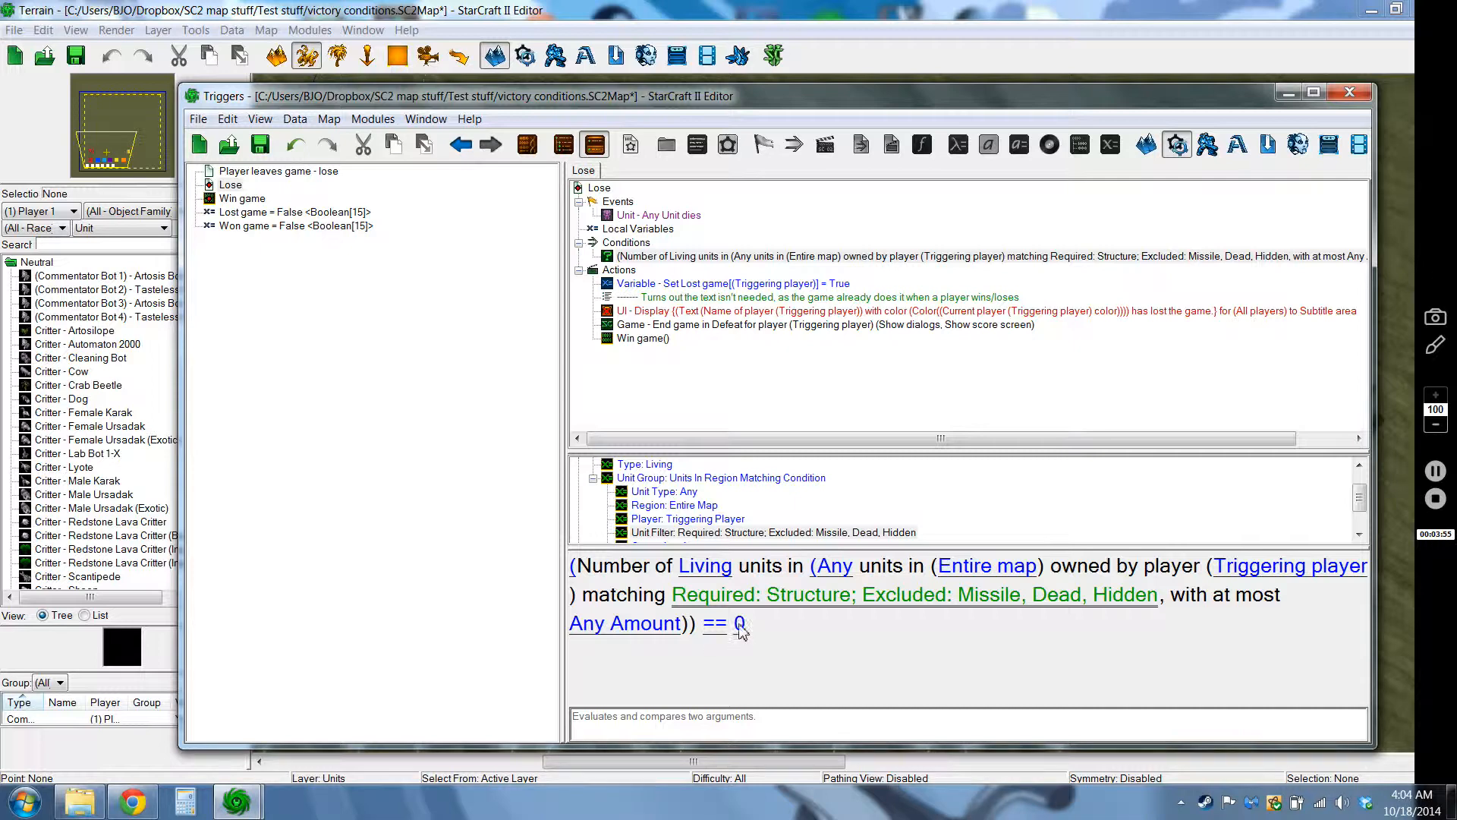
mouse_move(1003, 586)
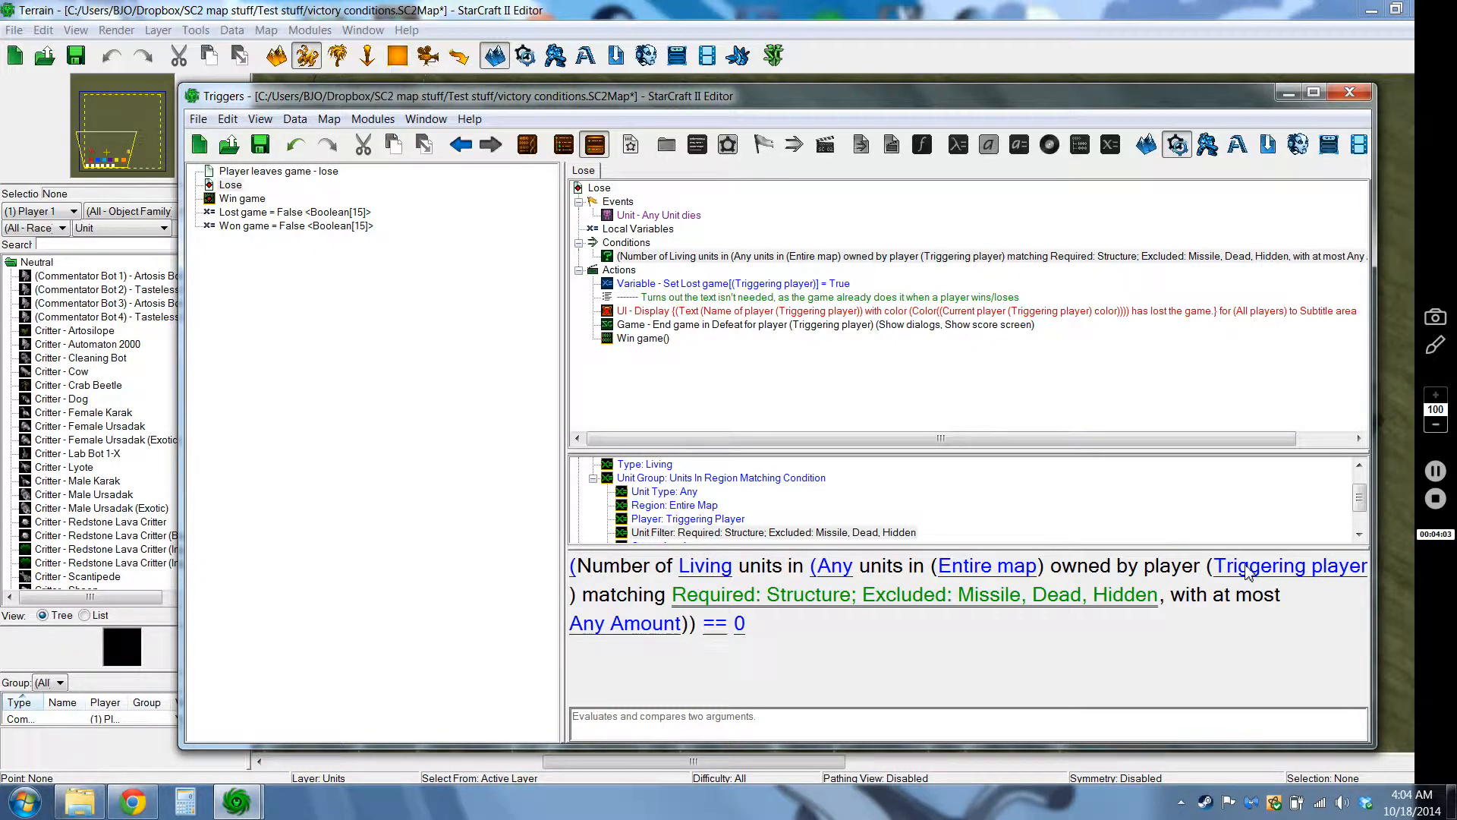
click(732, 283)
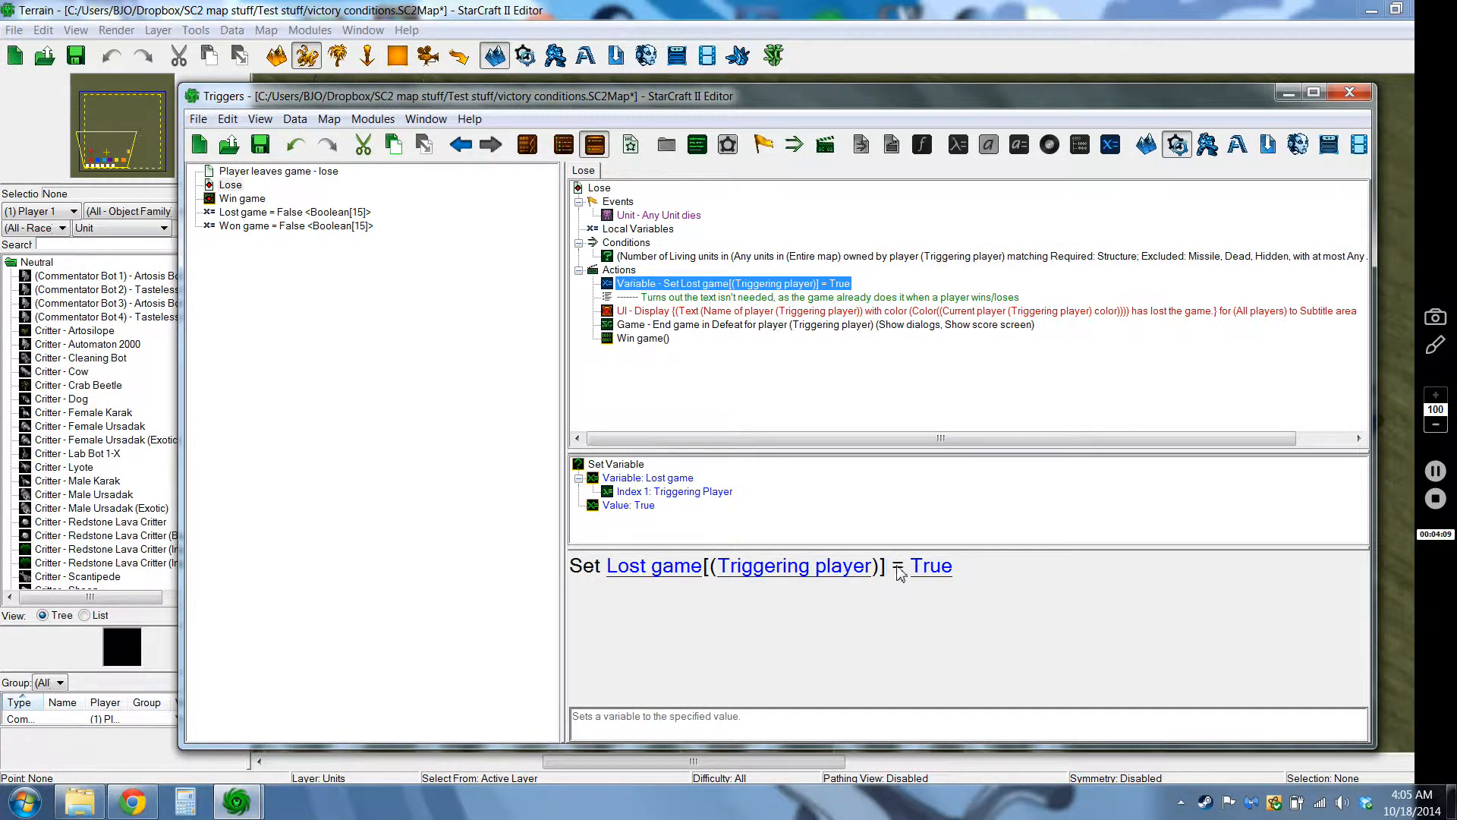
mouse_move(609, 389)
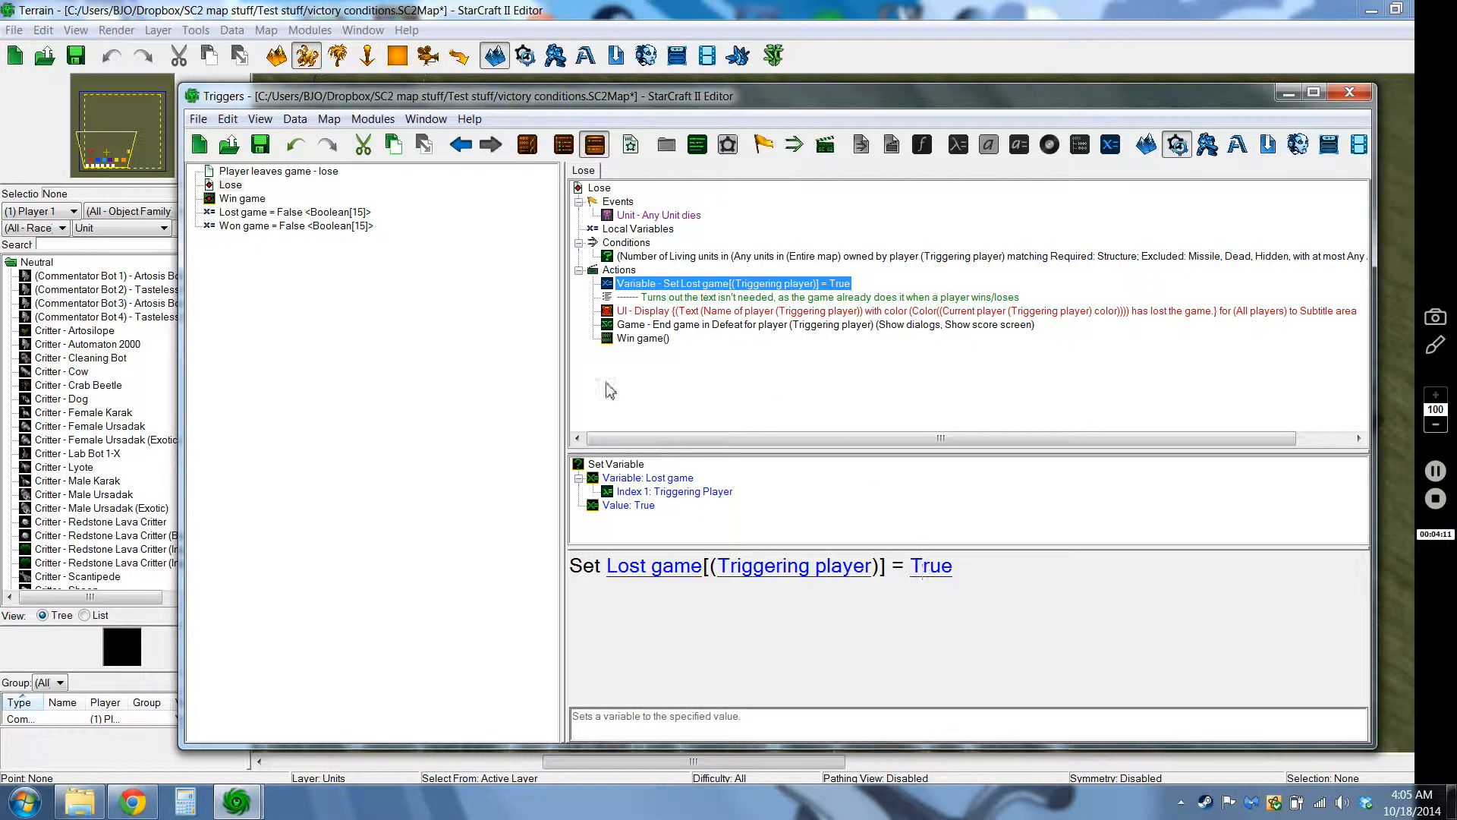
click(818, 297)
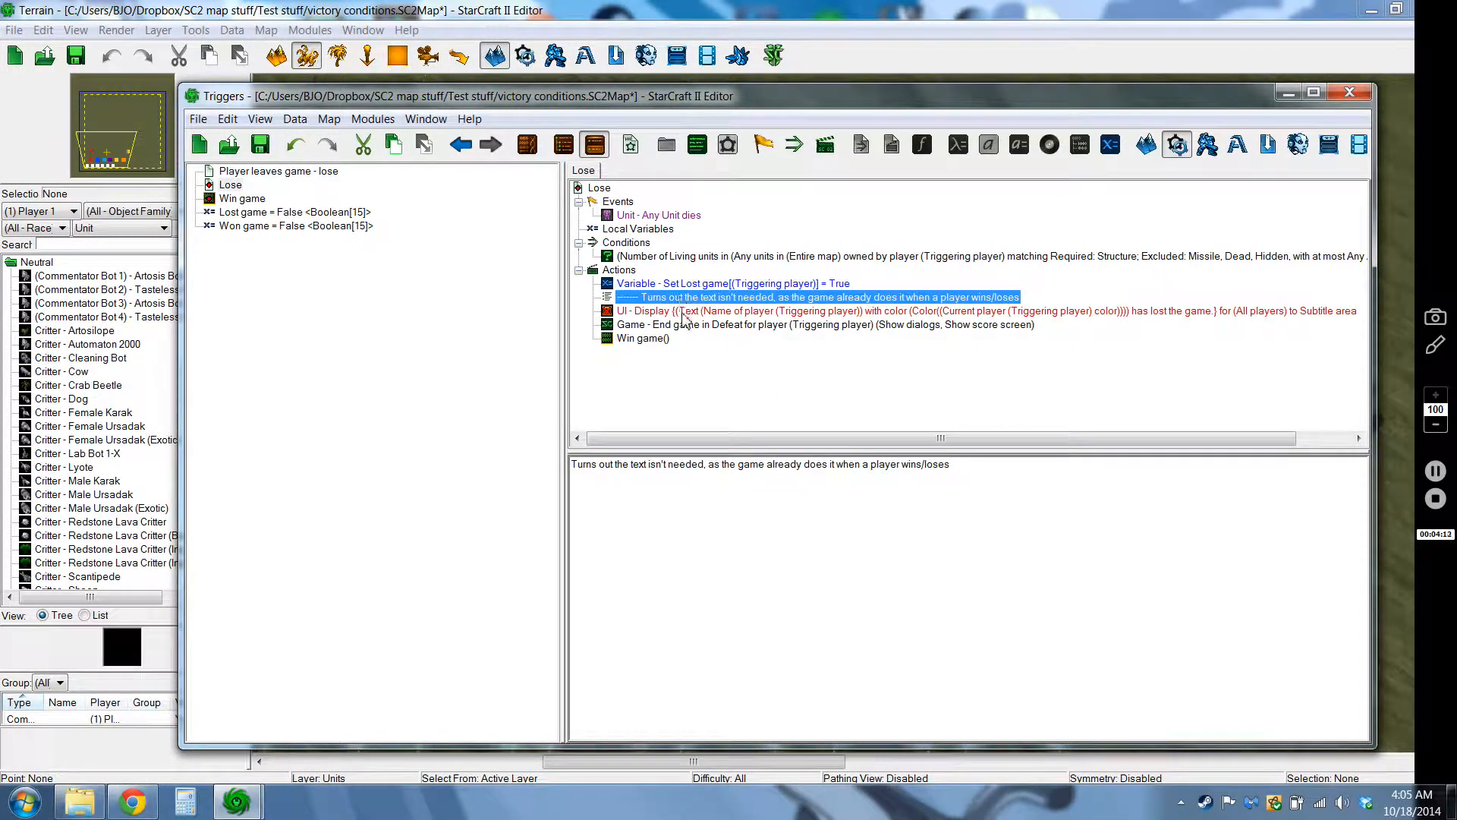
click(836, 311)
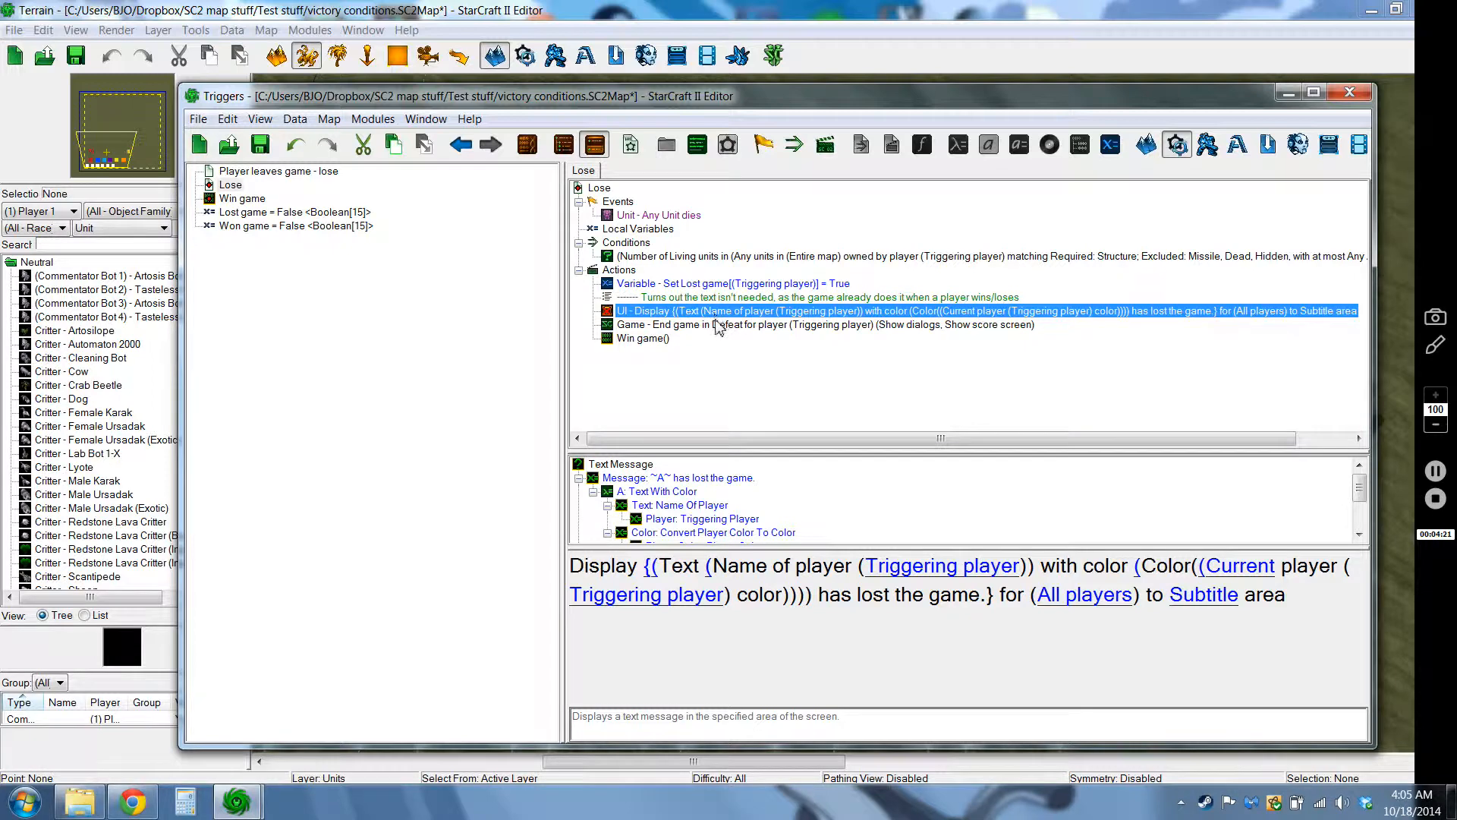
click(824, 324)
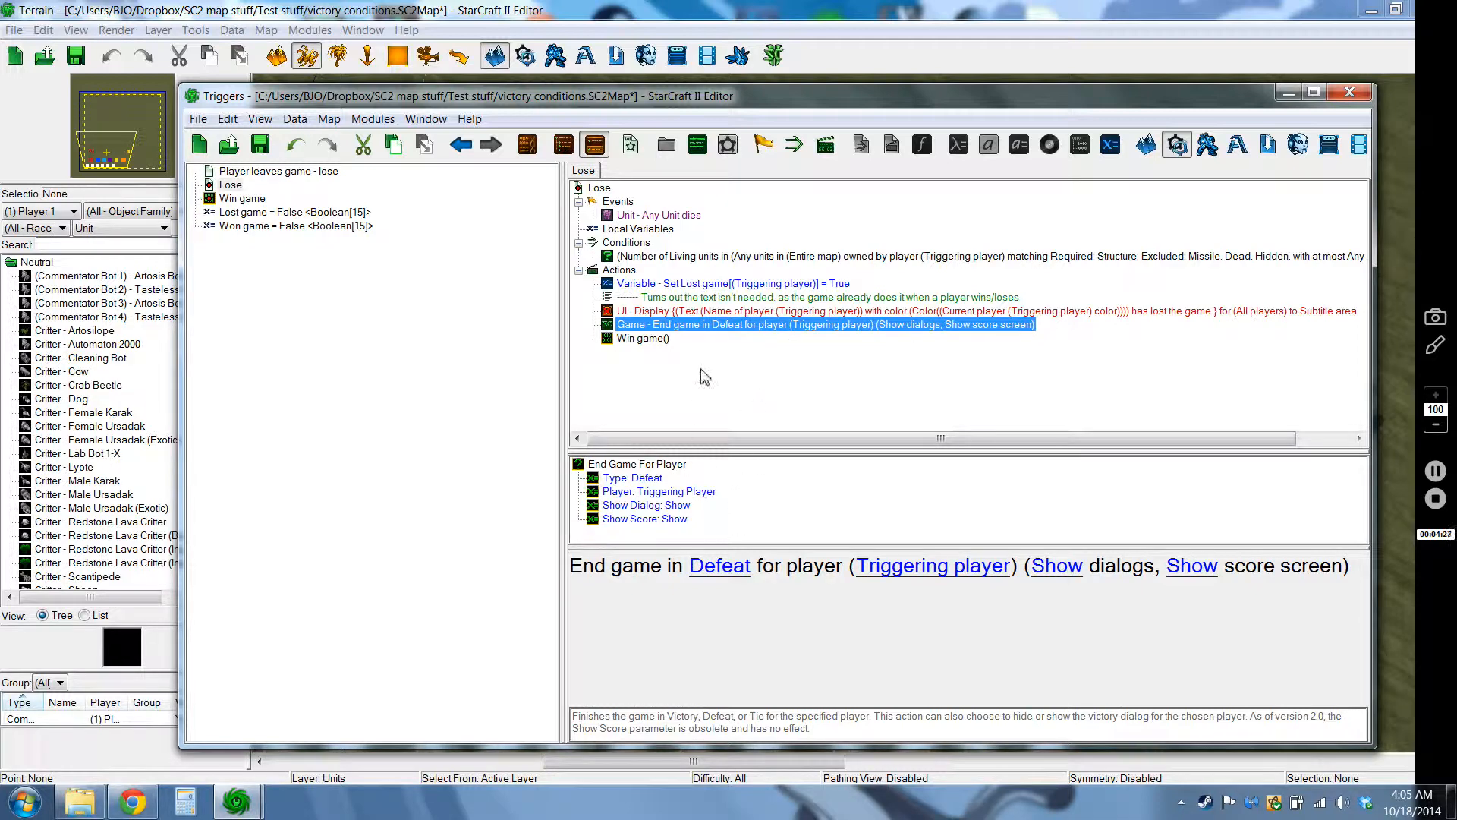
click(642, 337)
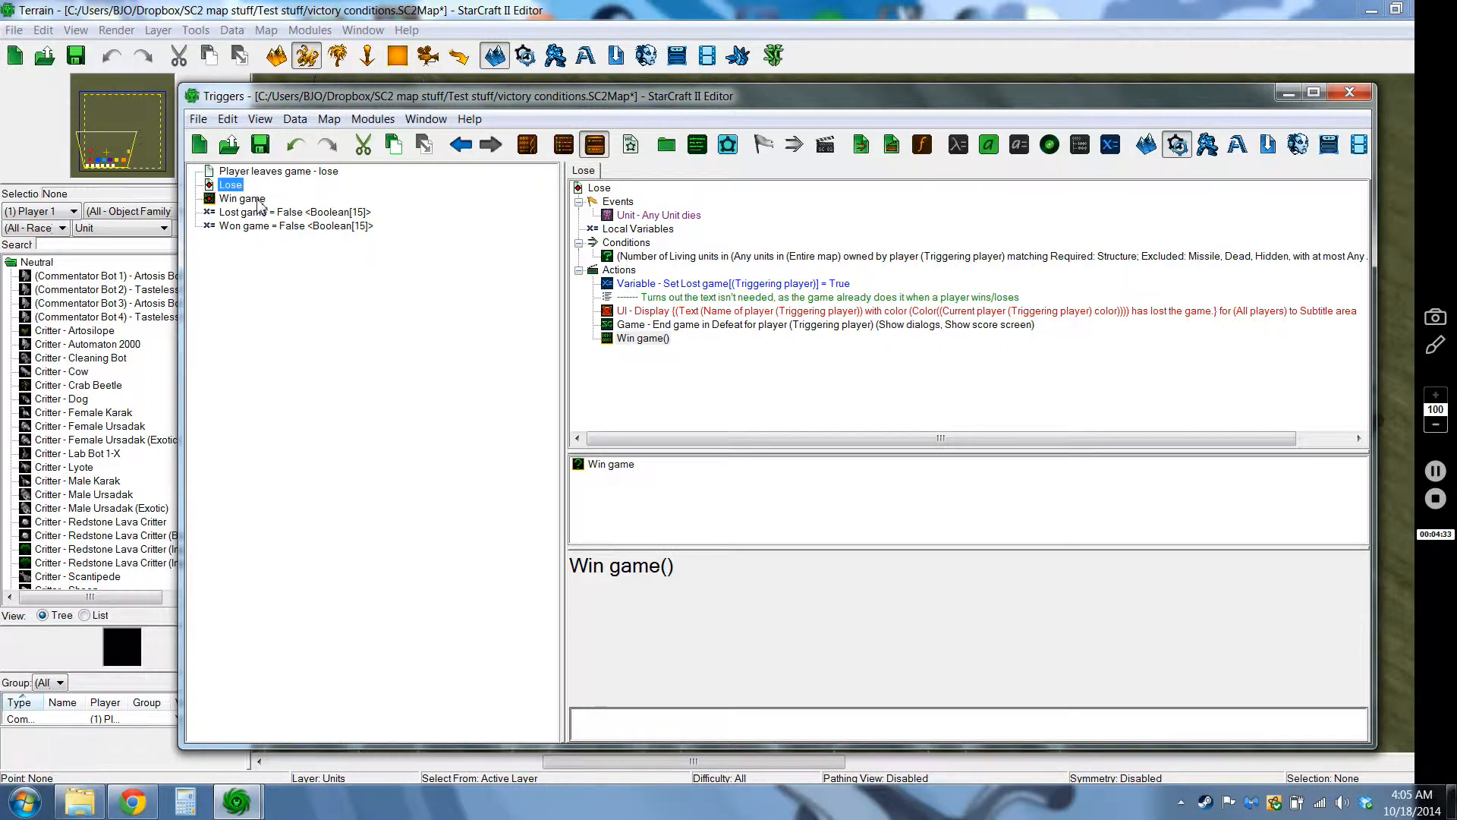
Add a temporary untitled action definition, then return to the Win game definition
click(241, 198)
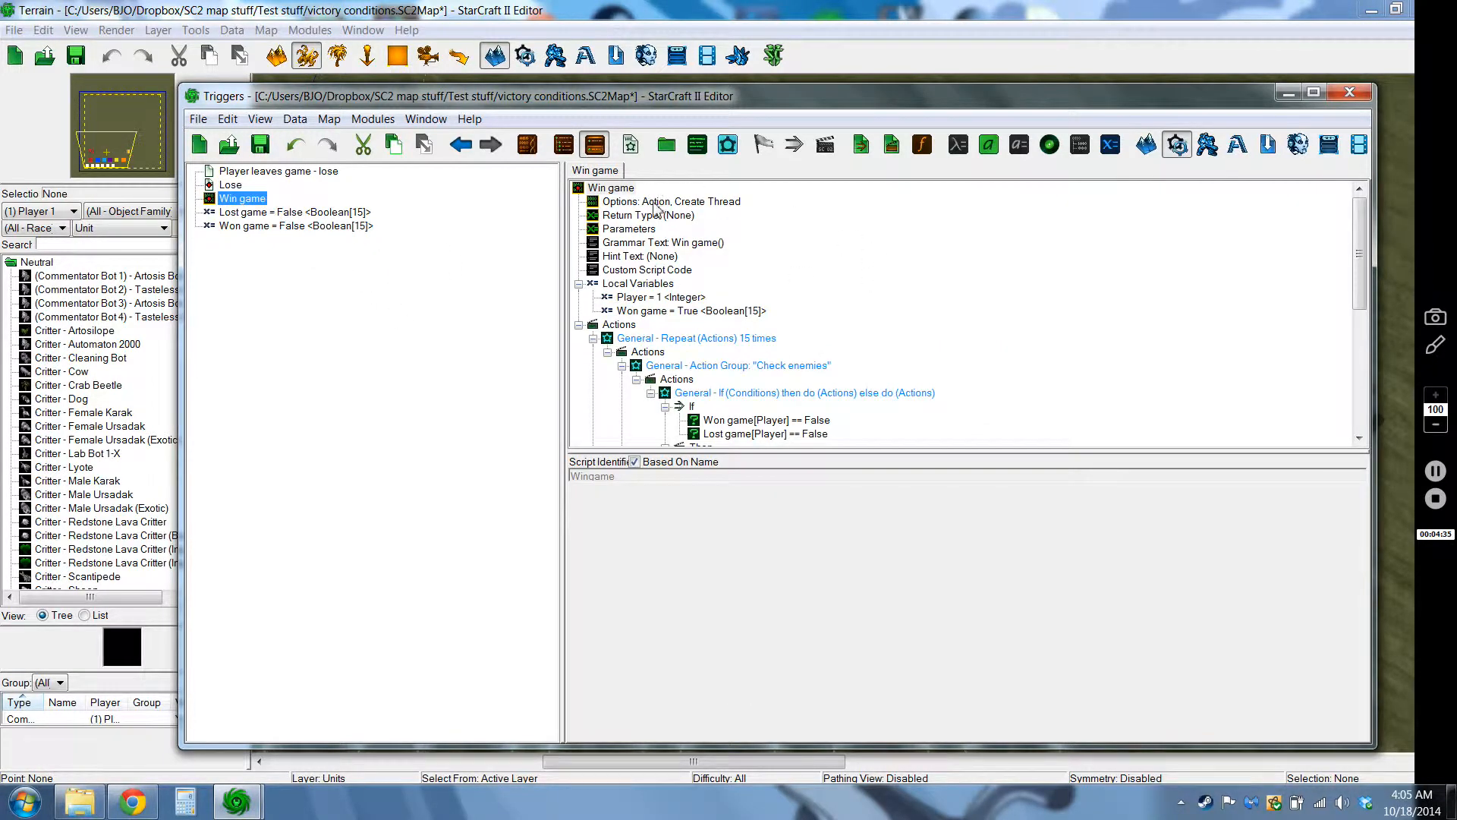
right_click(242, 199)
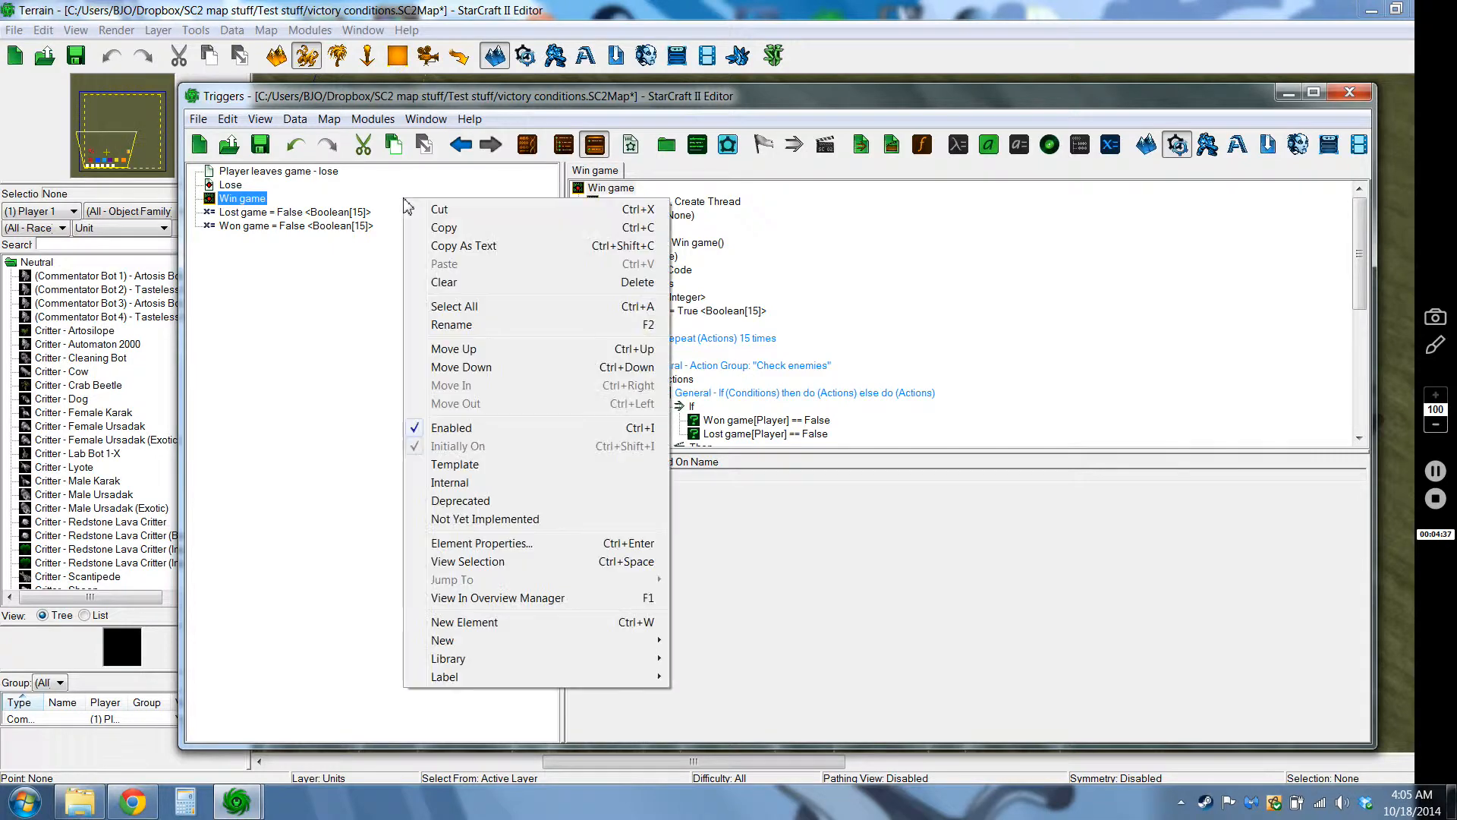
mouse_move(521, 325)
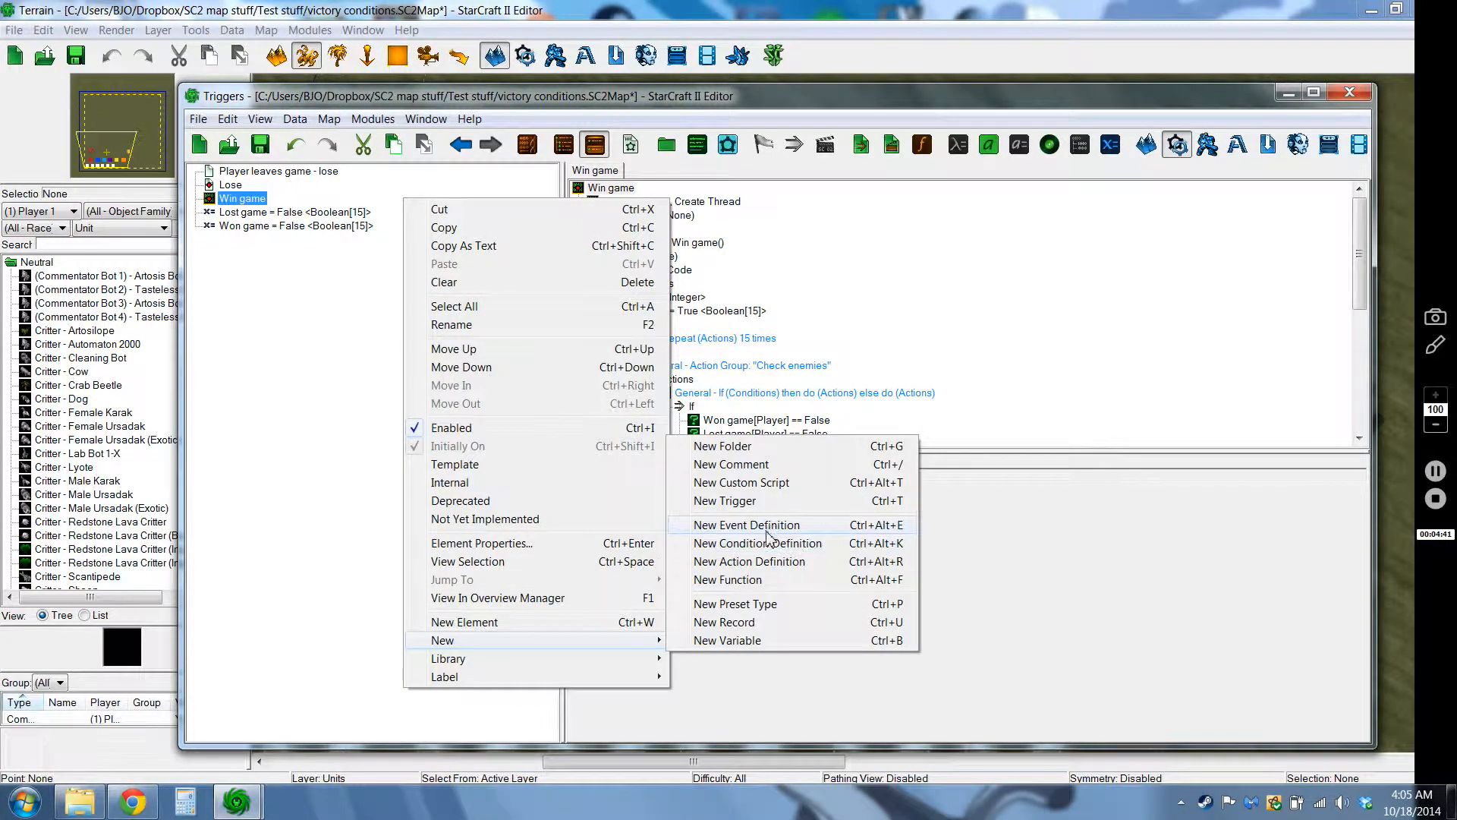
click(749, 562)
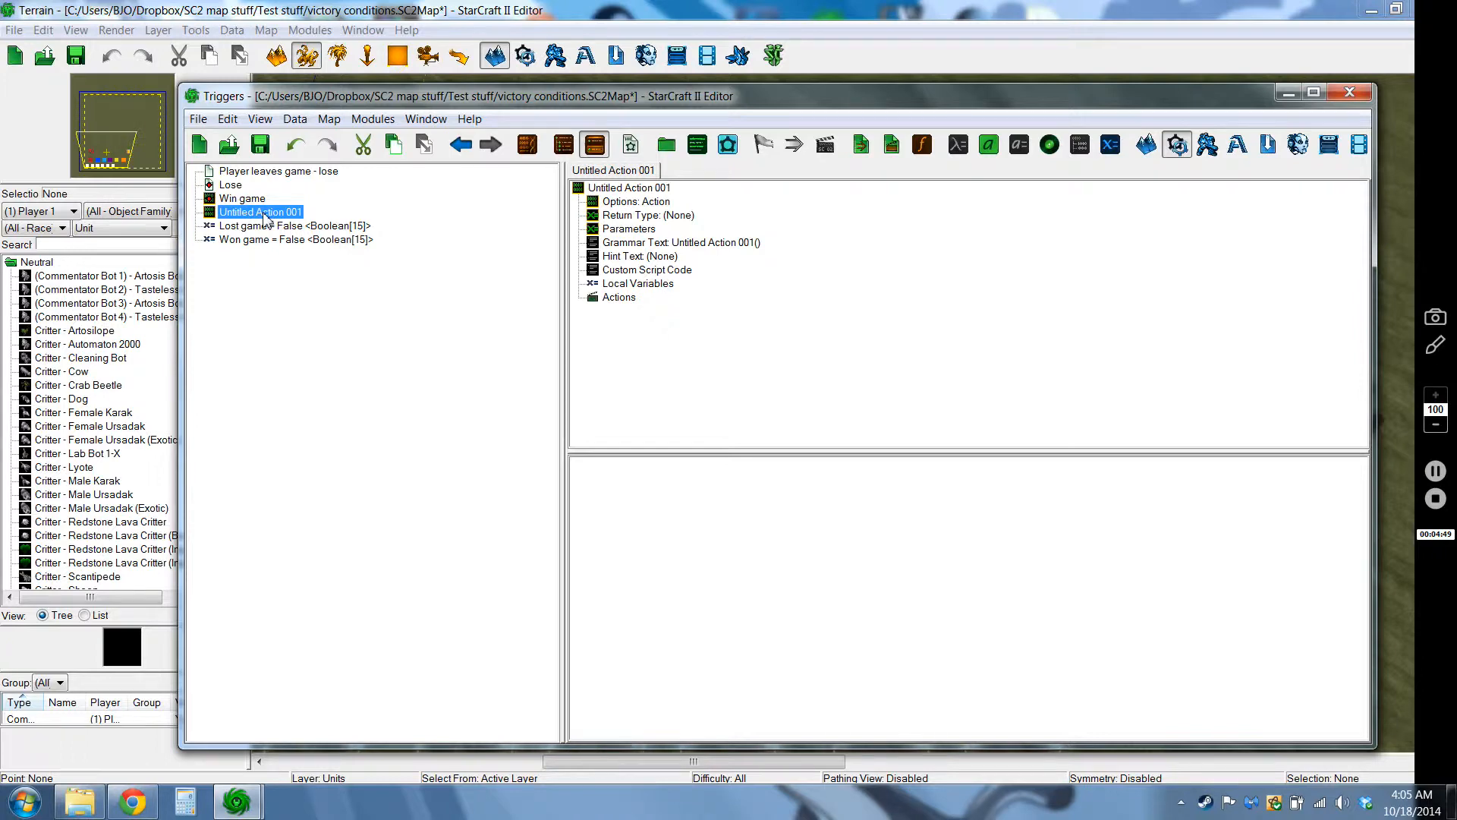
click(241, 198)
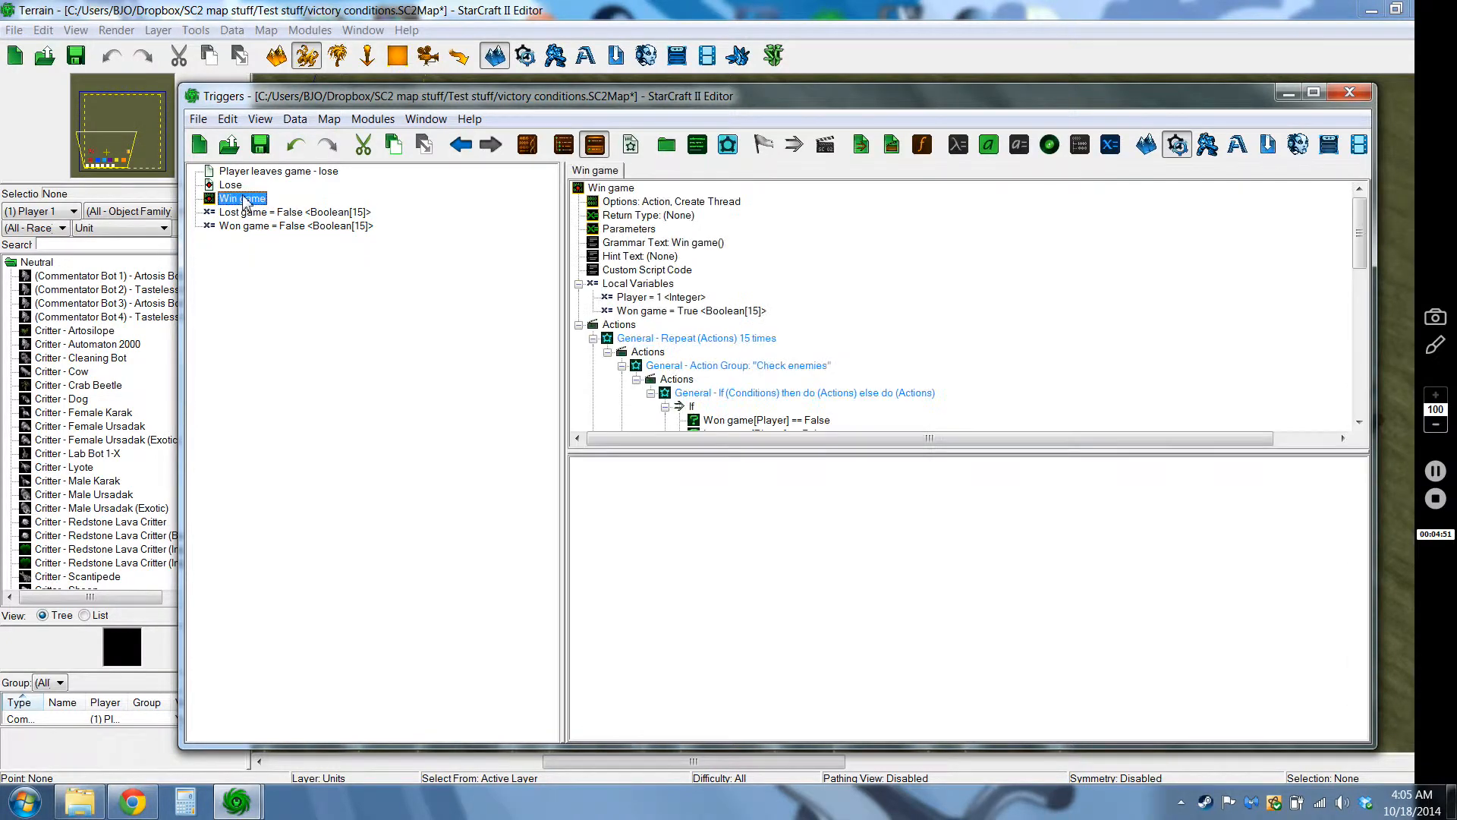
click(671, 200)
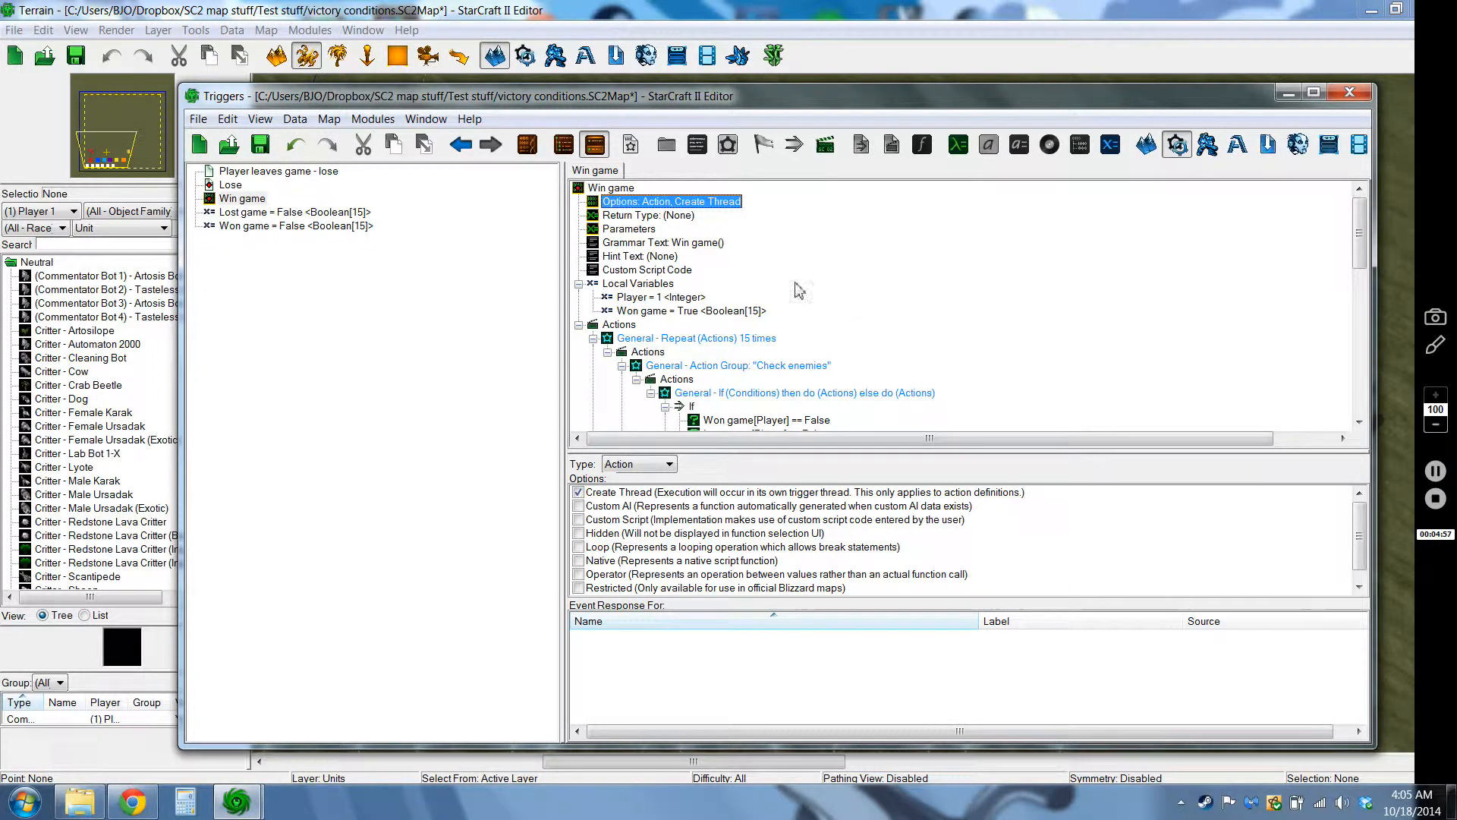
click(662, 297)
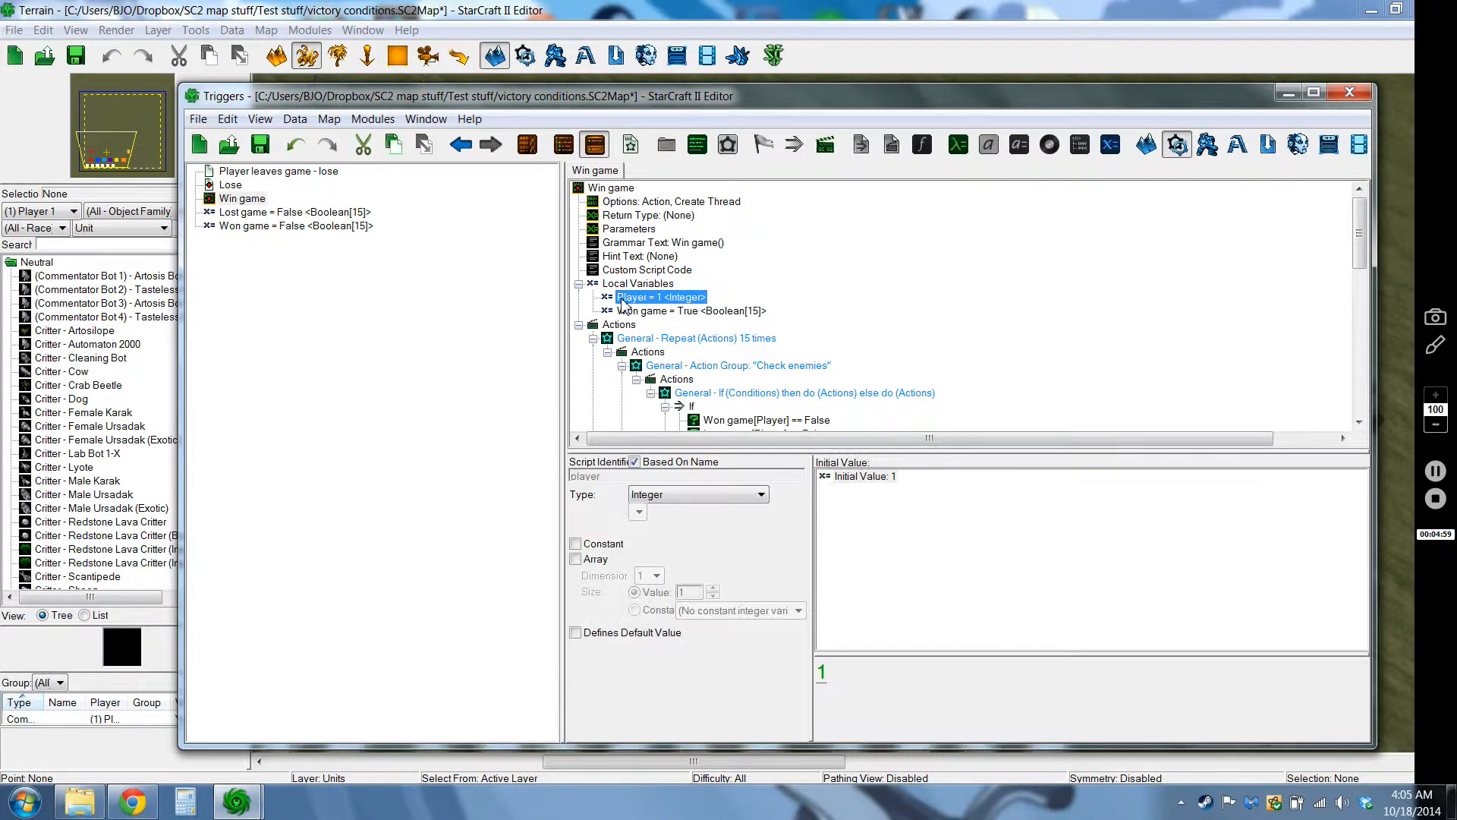
mouse_move(687, 301)
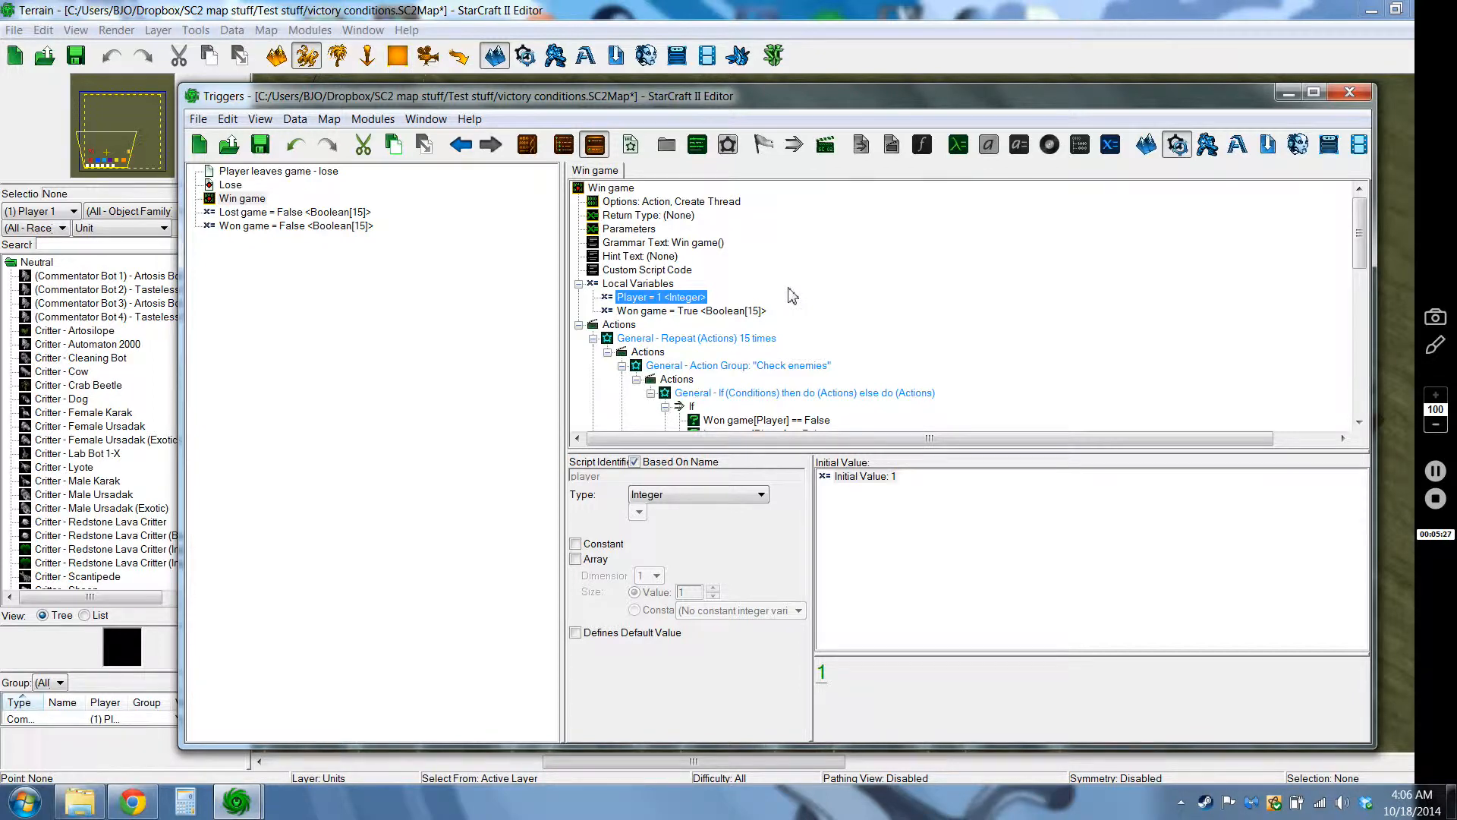
click(692, 337)
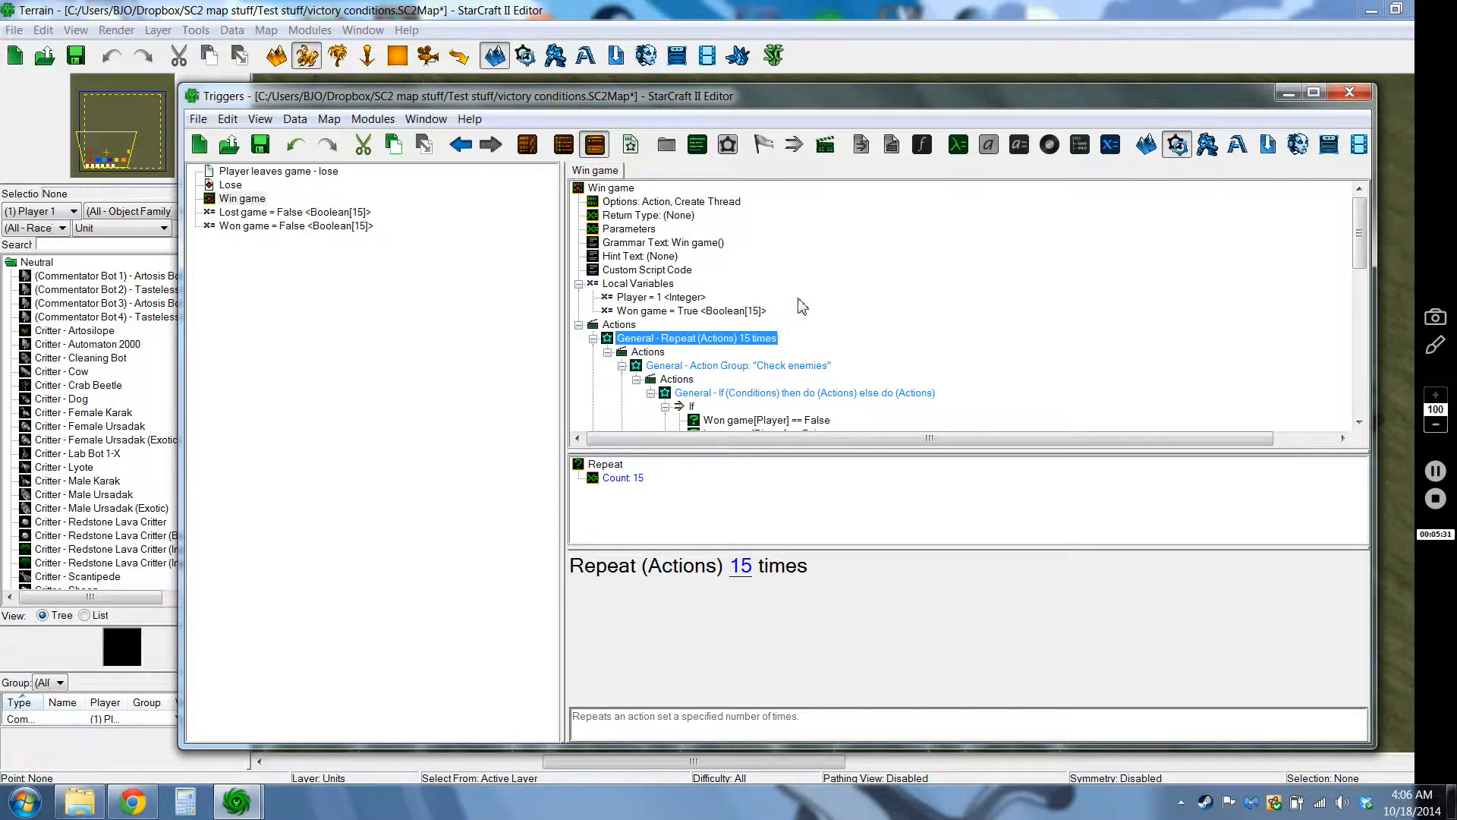
click(685, 309)
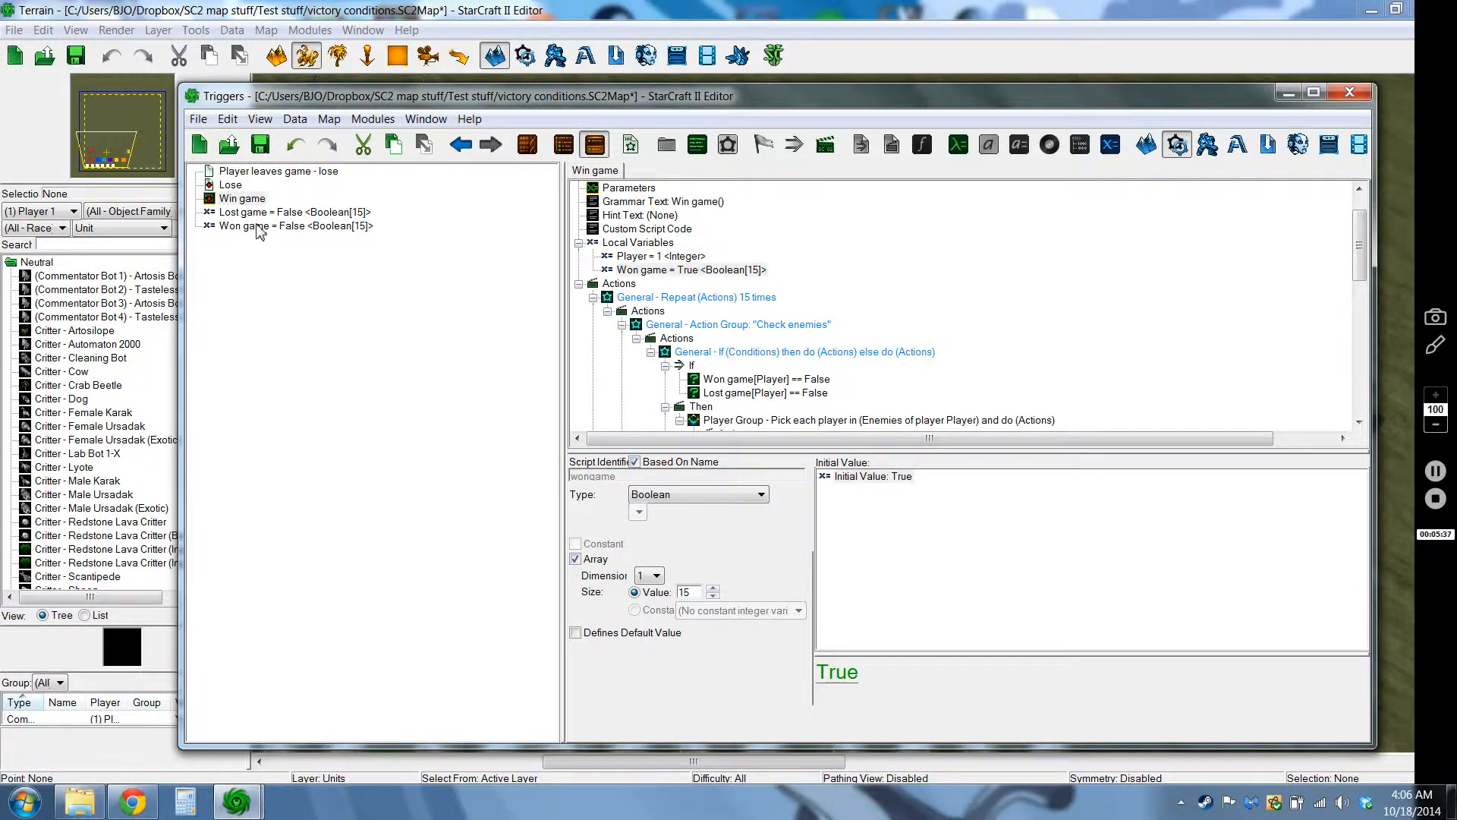
click(260, 226)
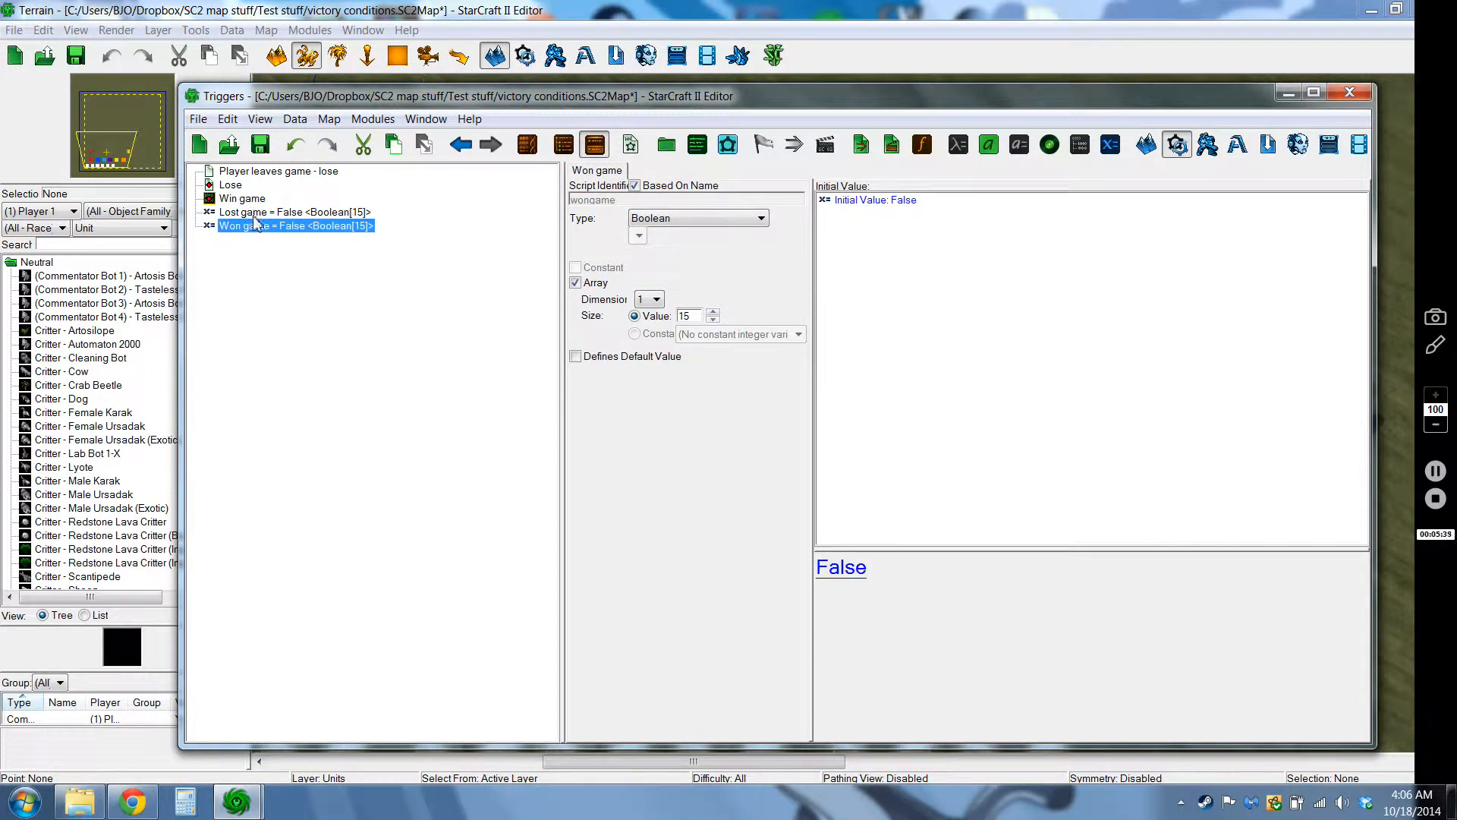
click(240, 198)
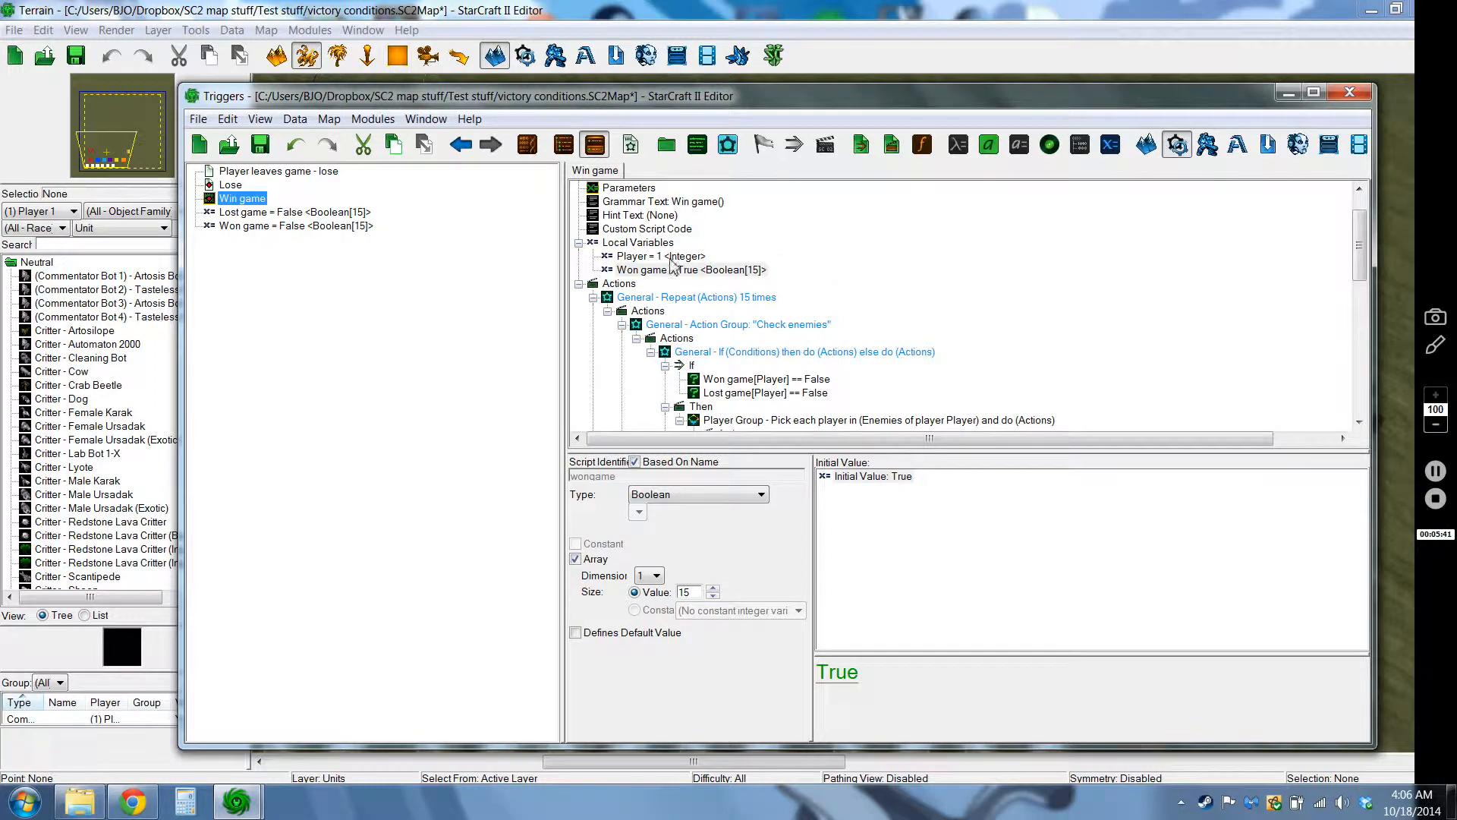
click(687, 269)
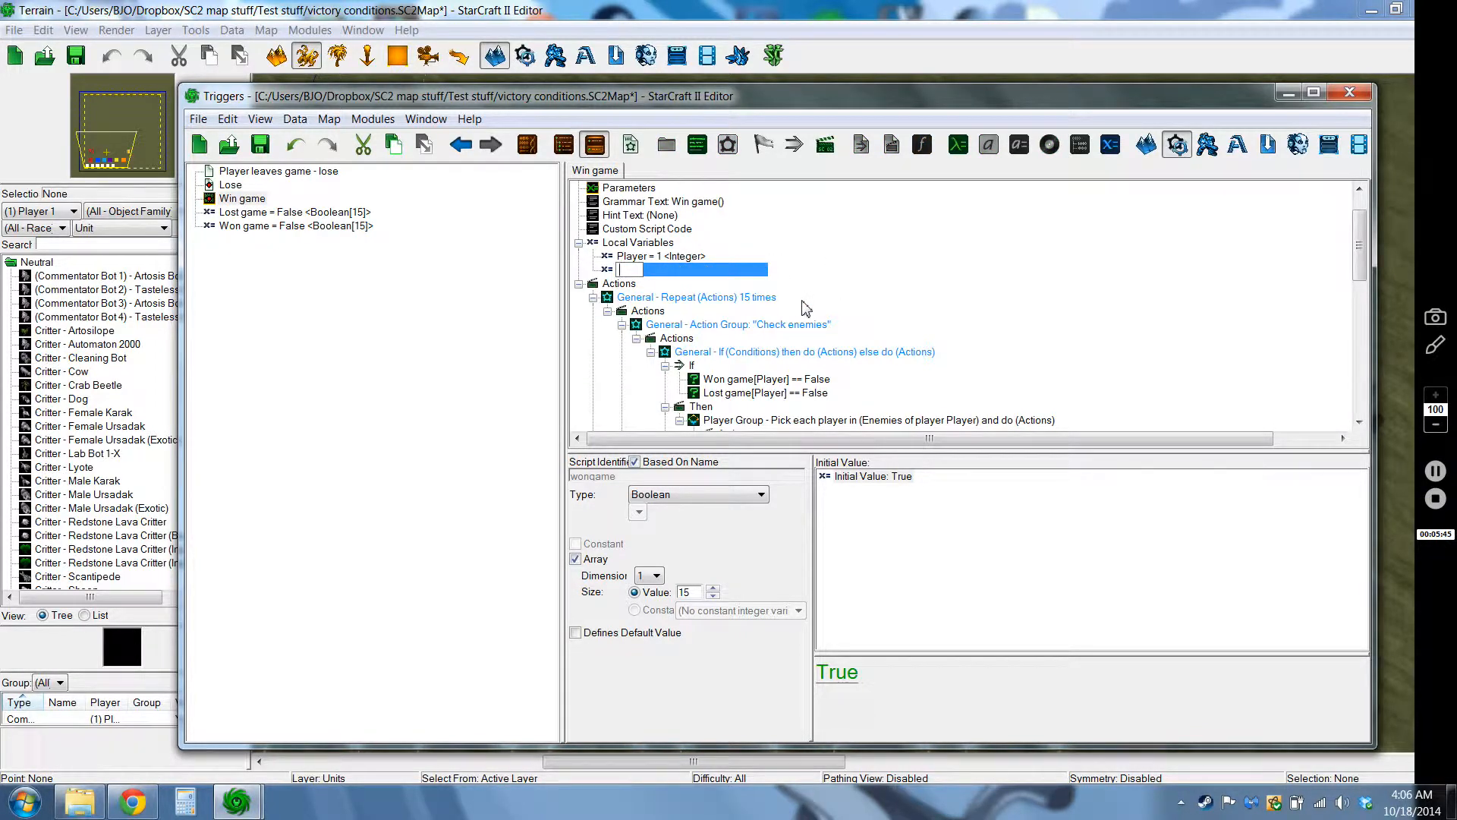
text(Won game (local) = True <Boolean[15]>)
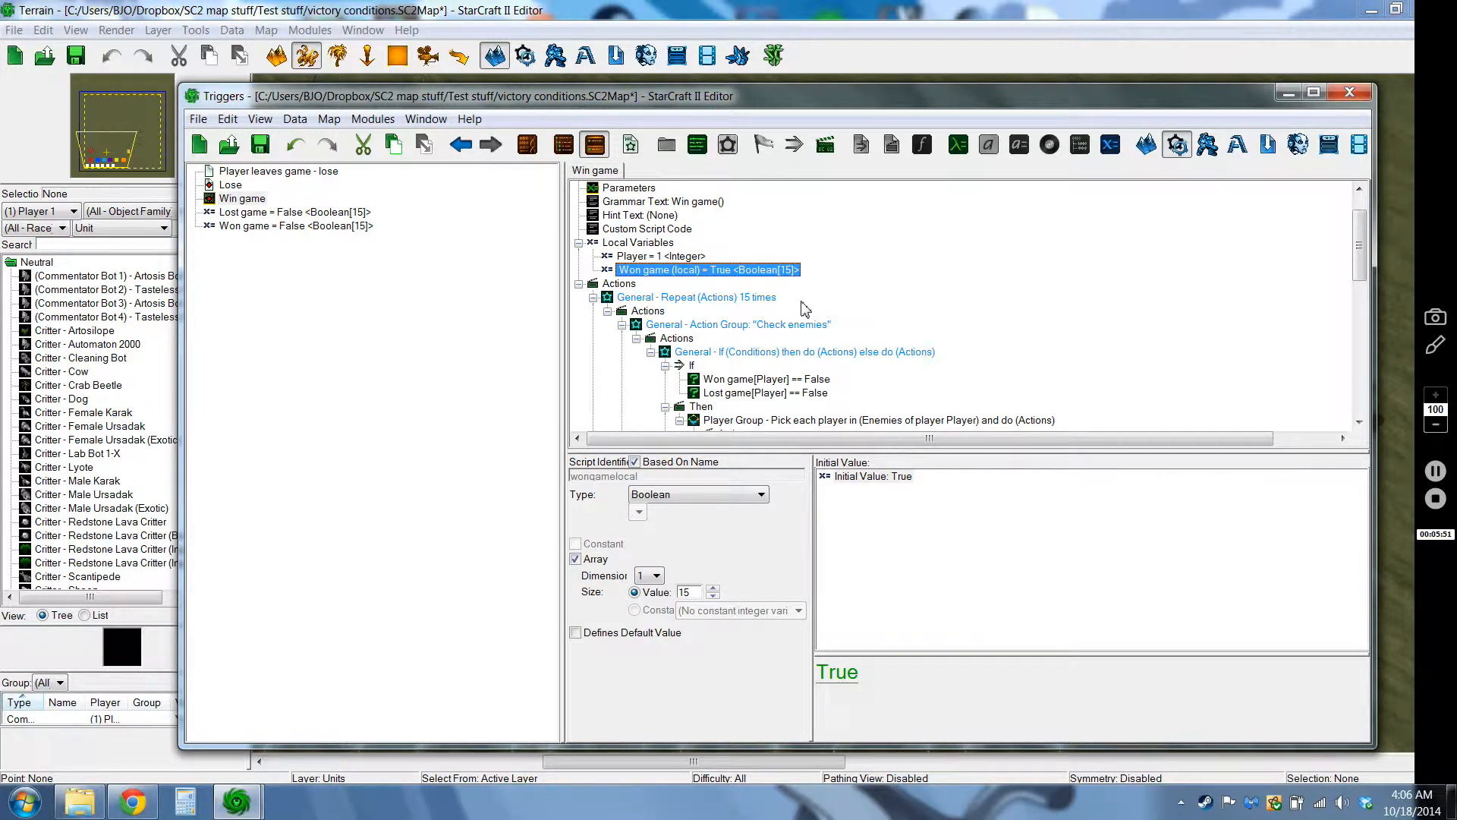
mouse_move(834, 312)
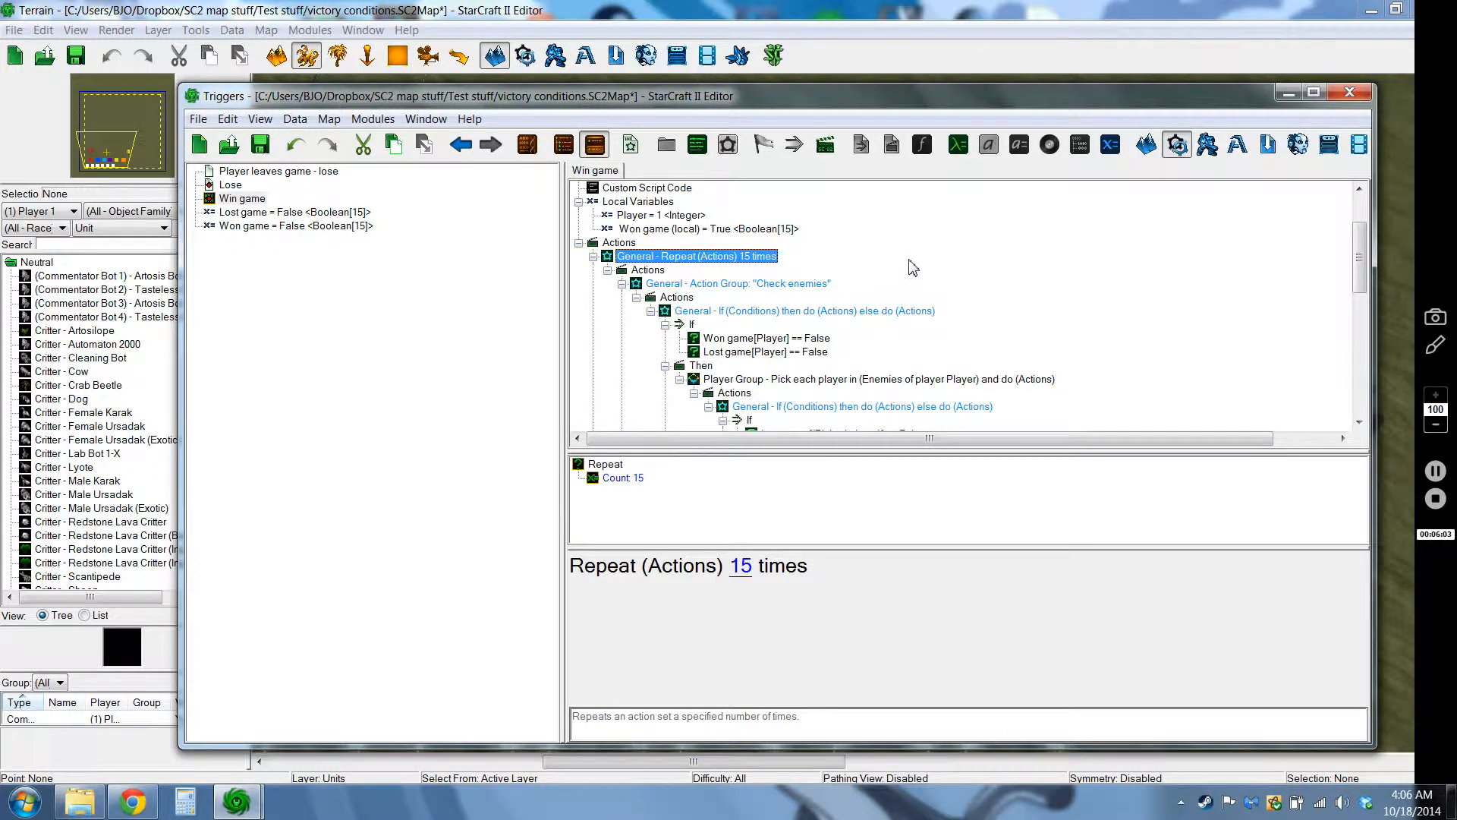
mouse_move(829, 261)
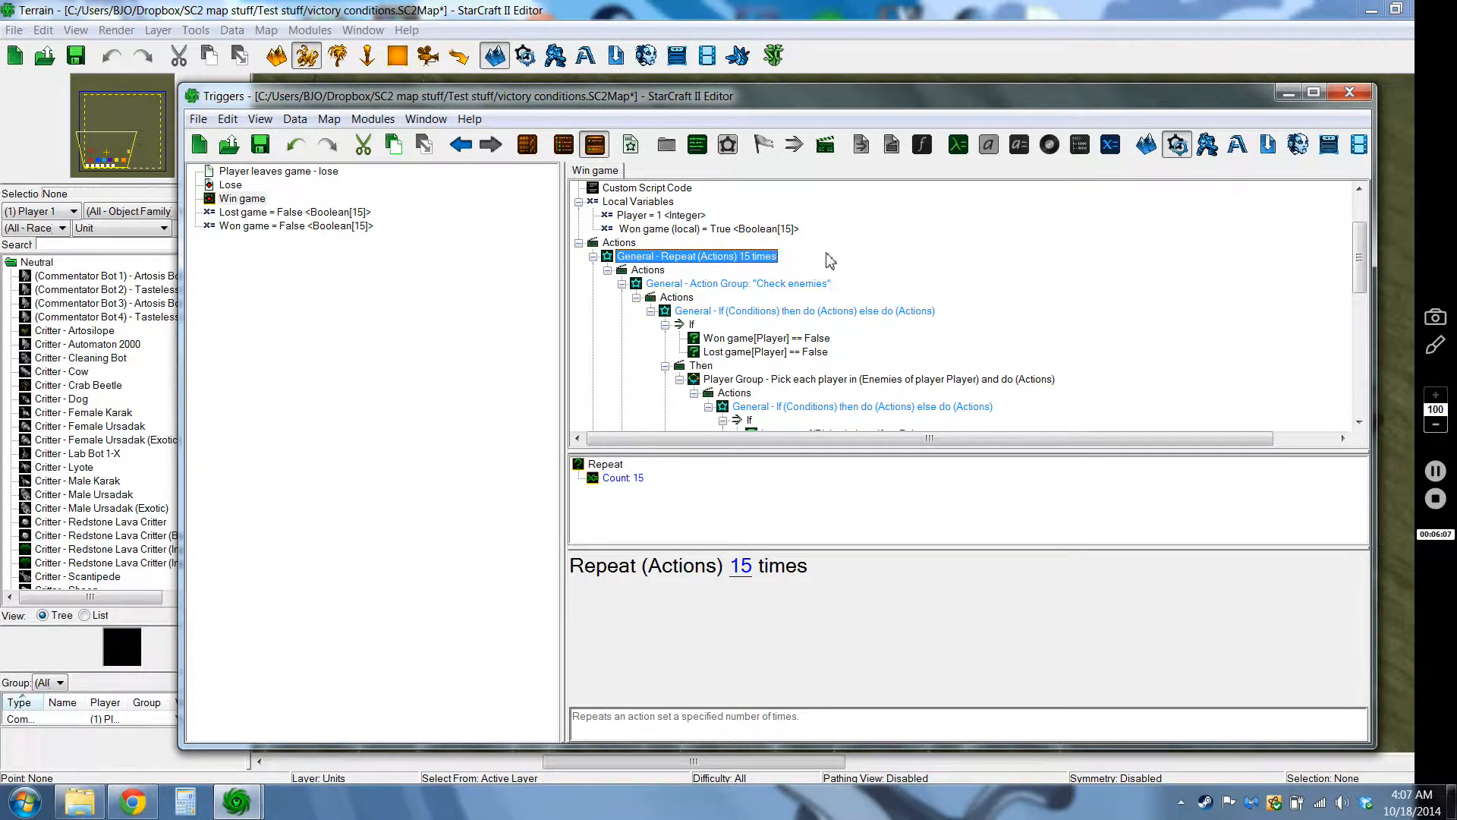
click(737, 284)
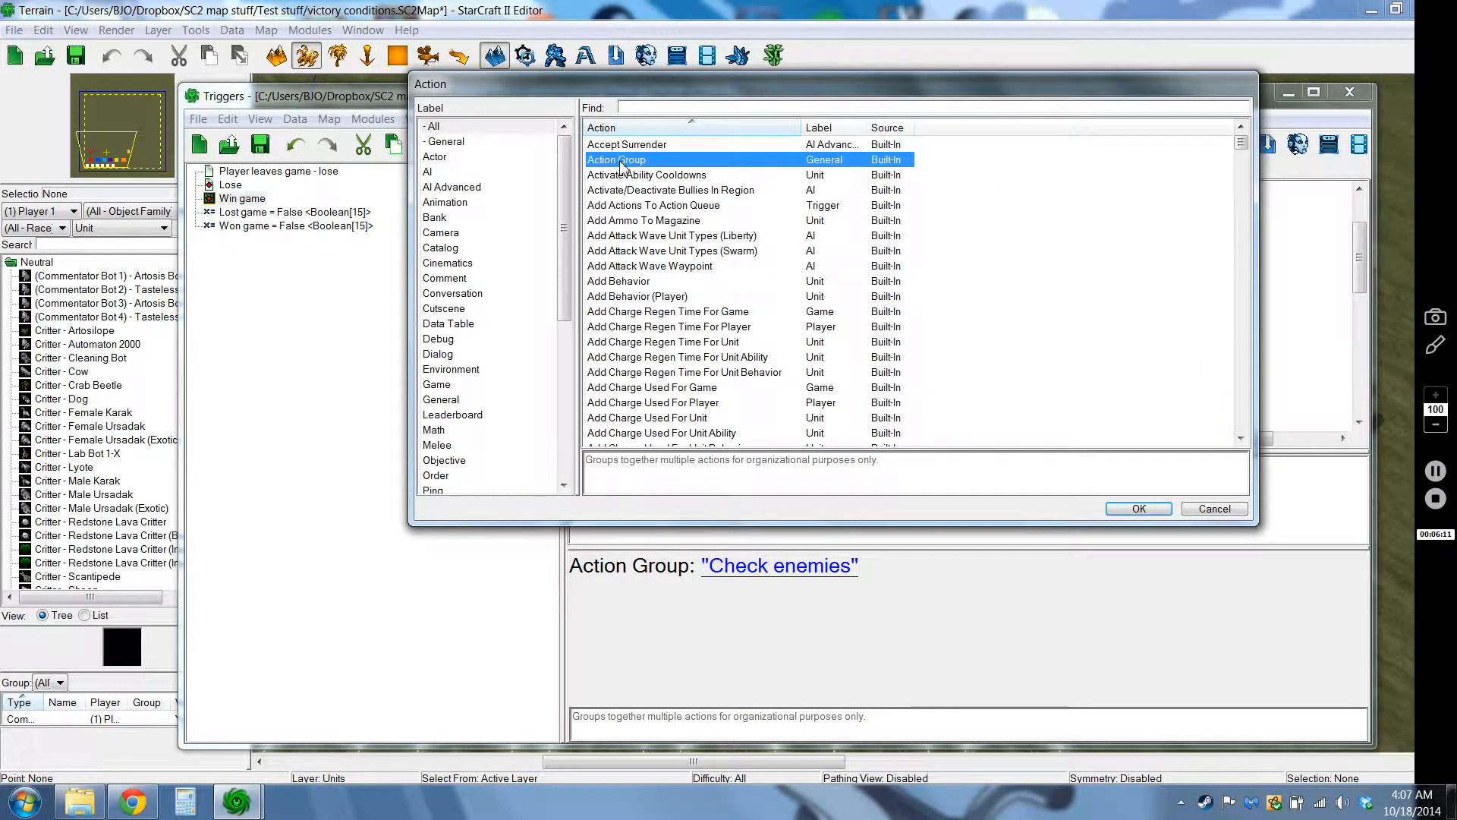
click(1138, 509)
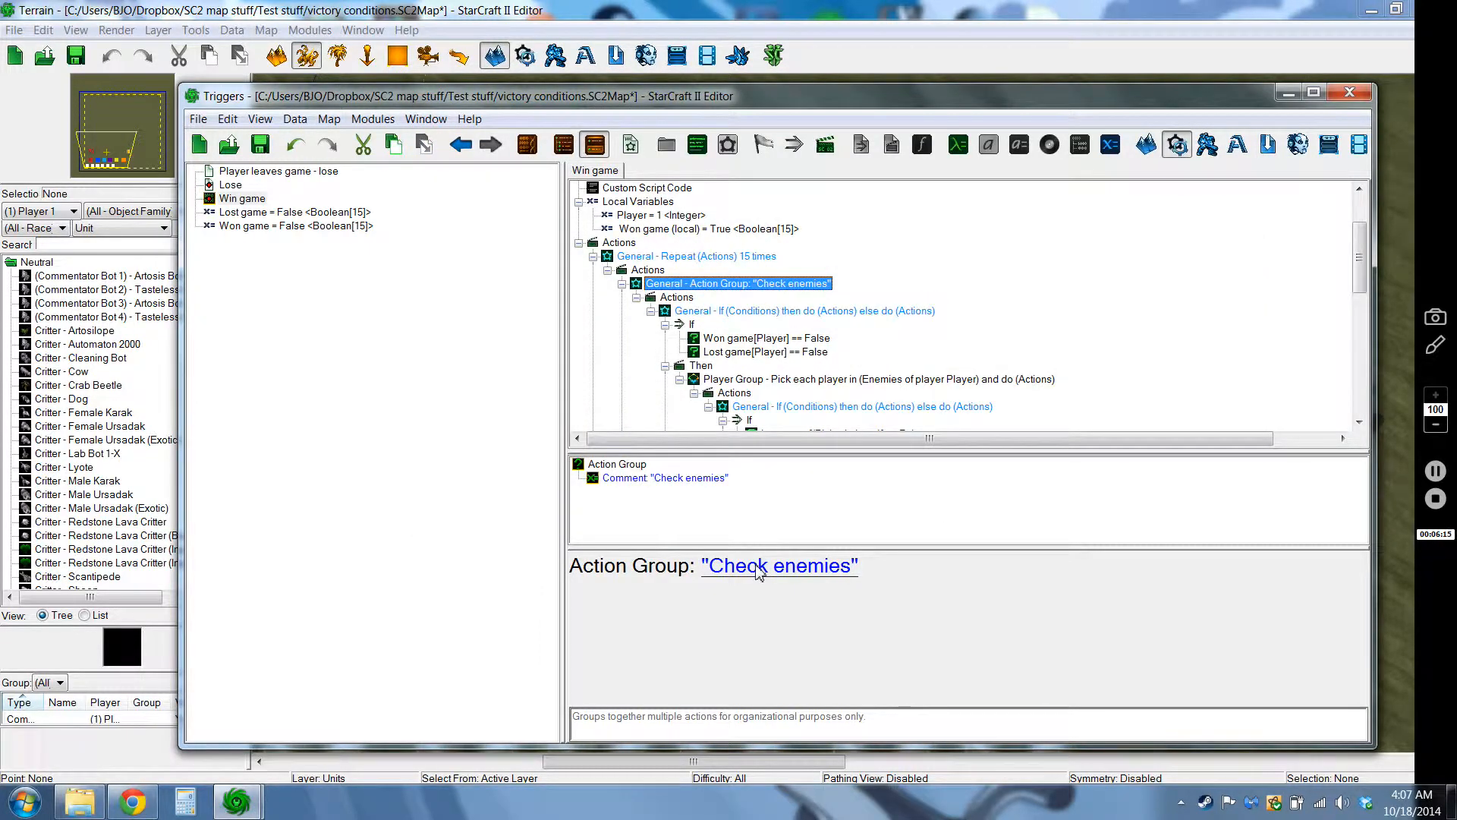
scroll(down, 3)
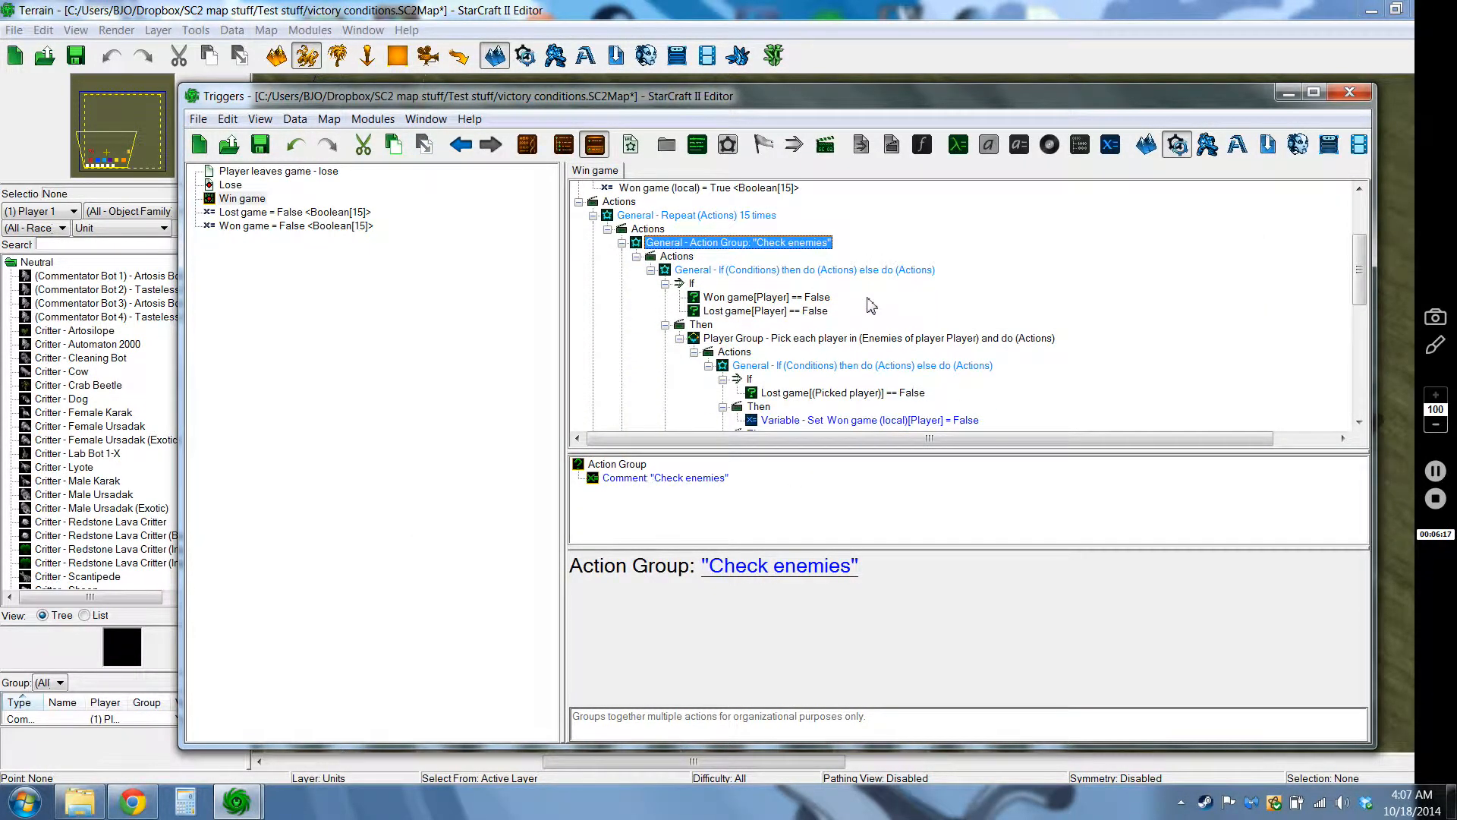
scroll(down, 3)
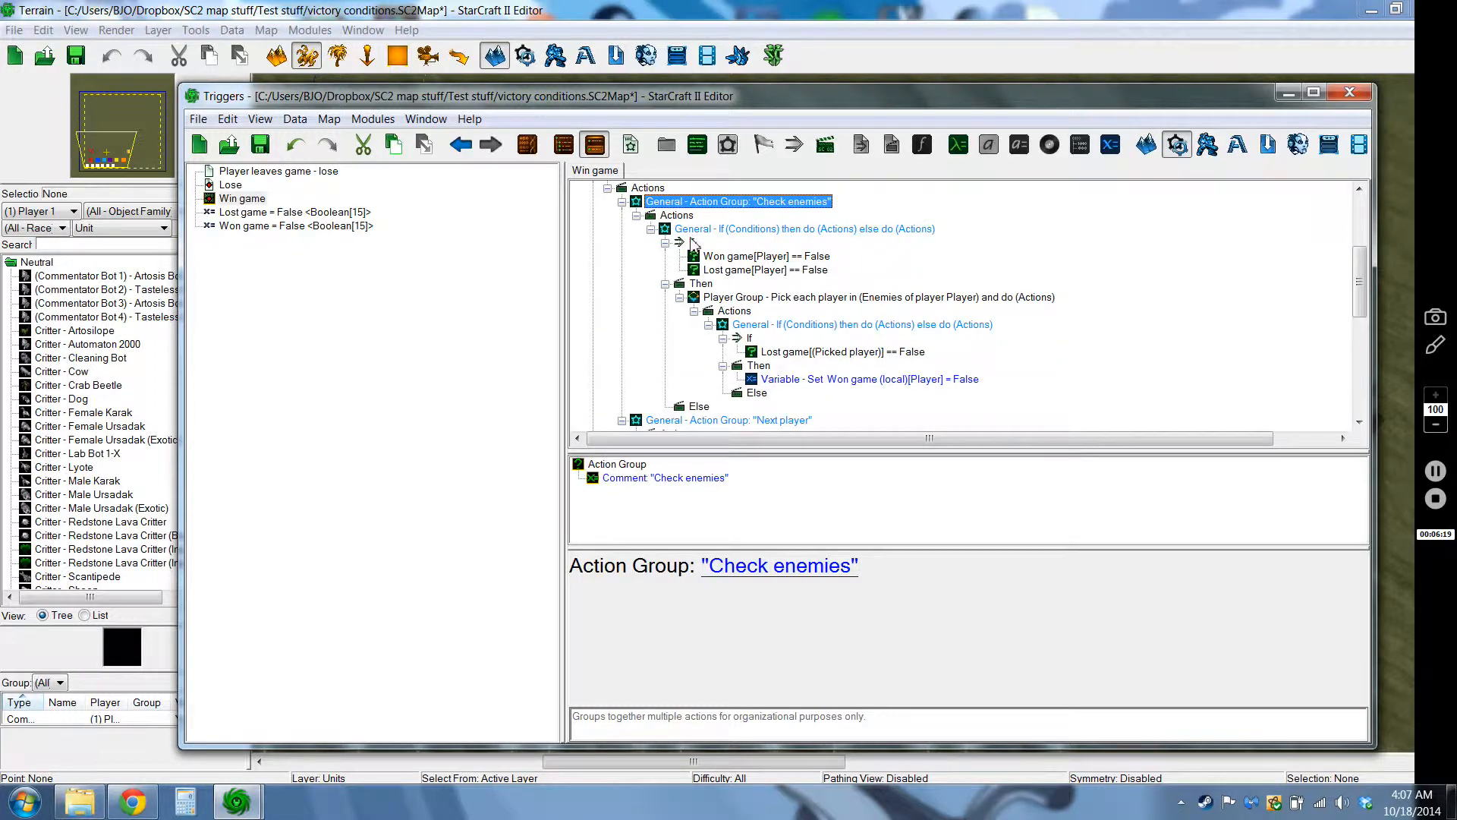
click(804, 269)
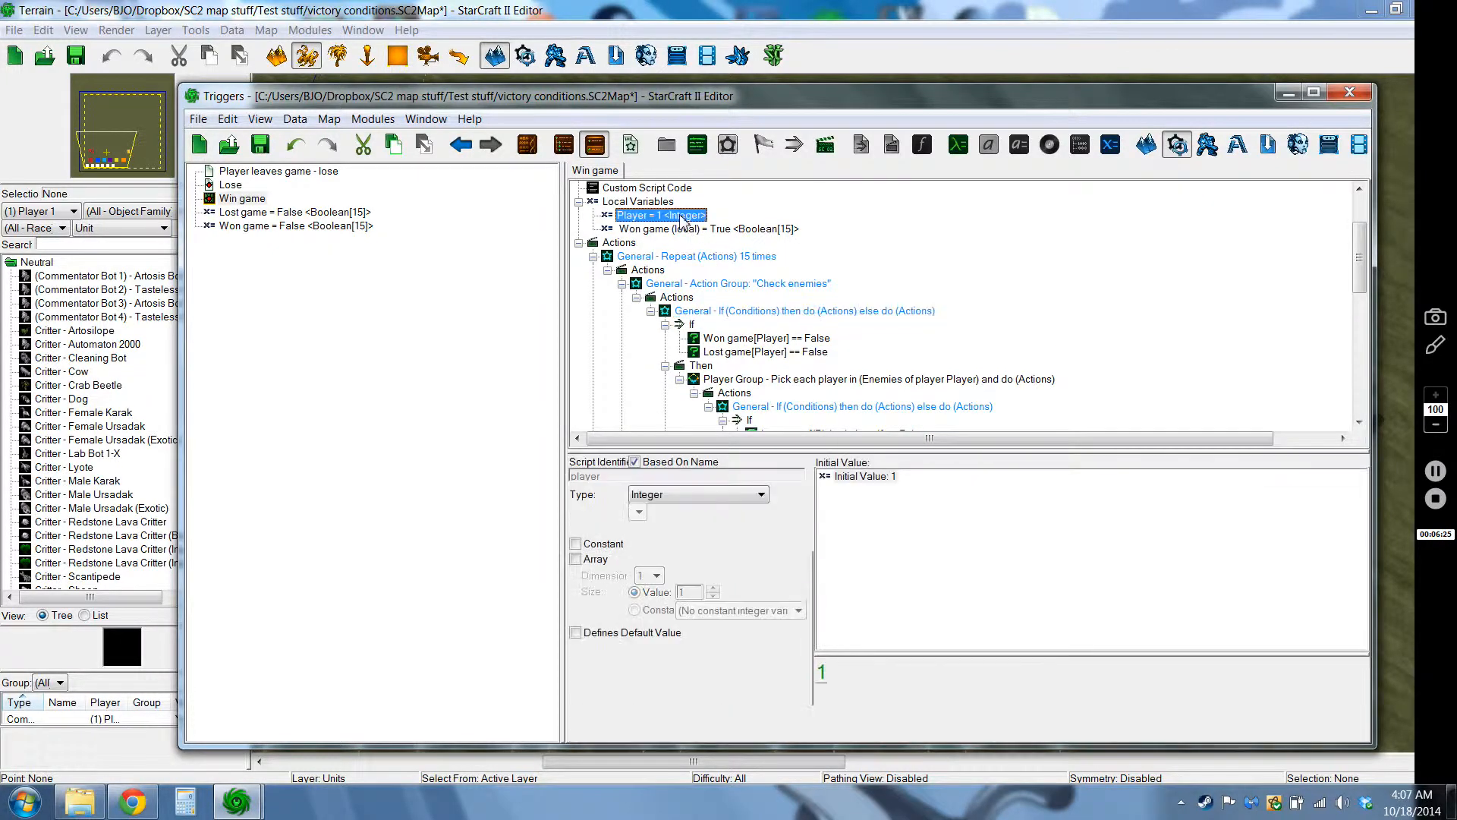
click(762, 337)
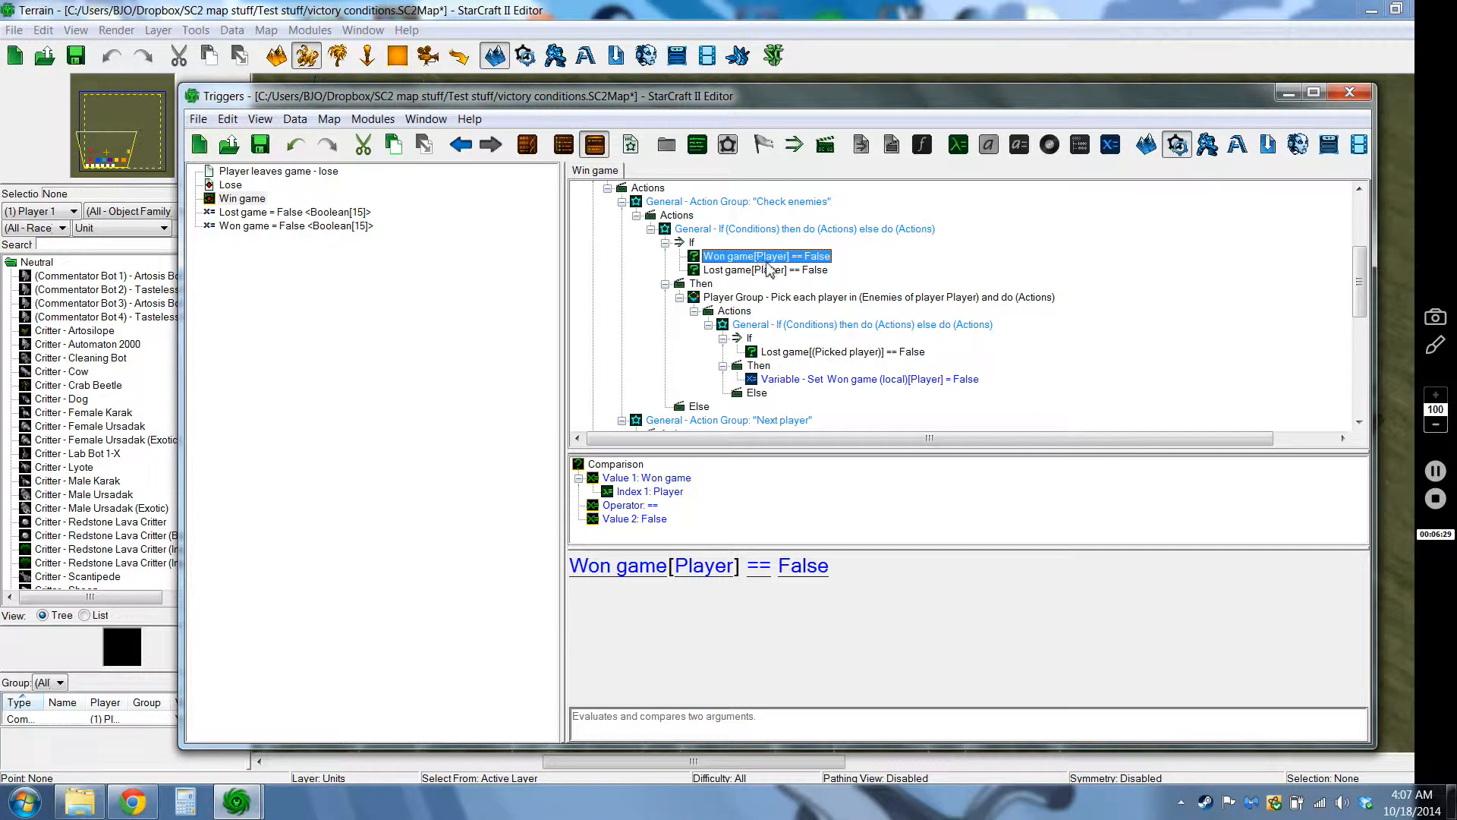
click(762, 269)
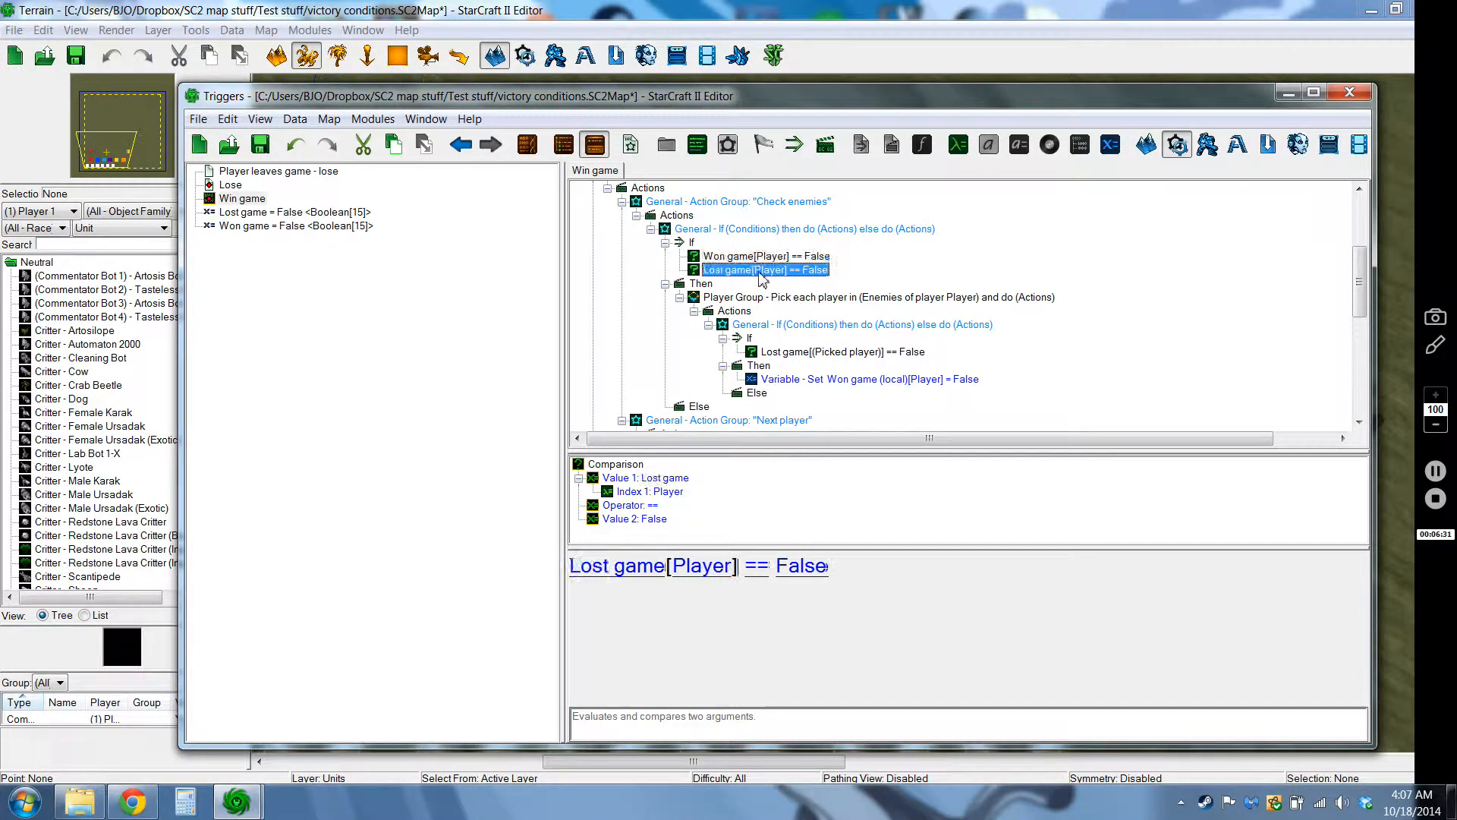
mouse_move(754, 273)
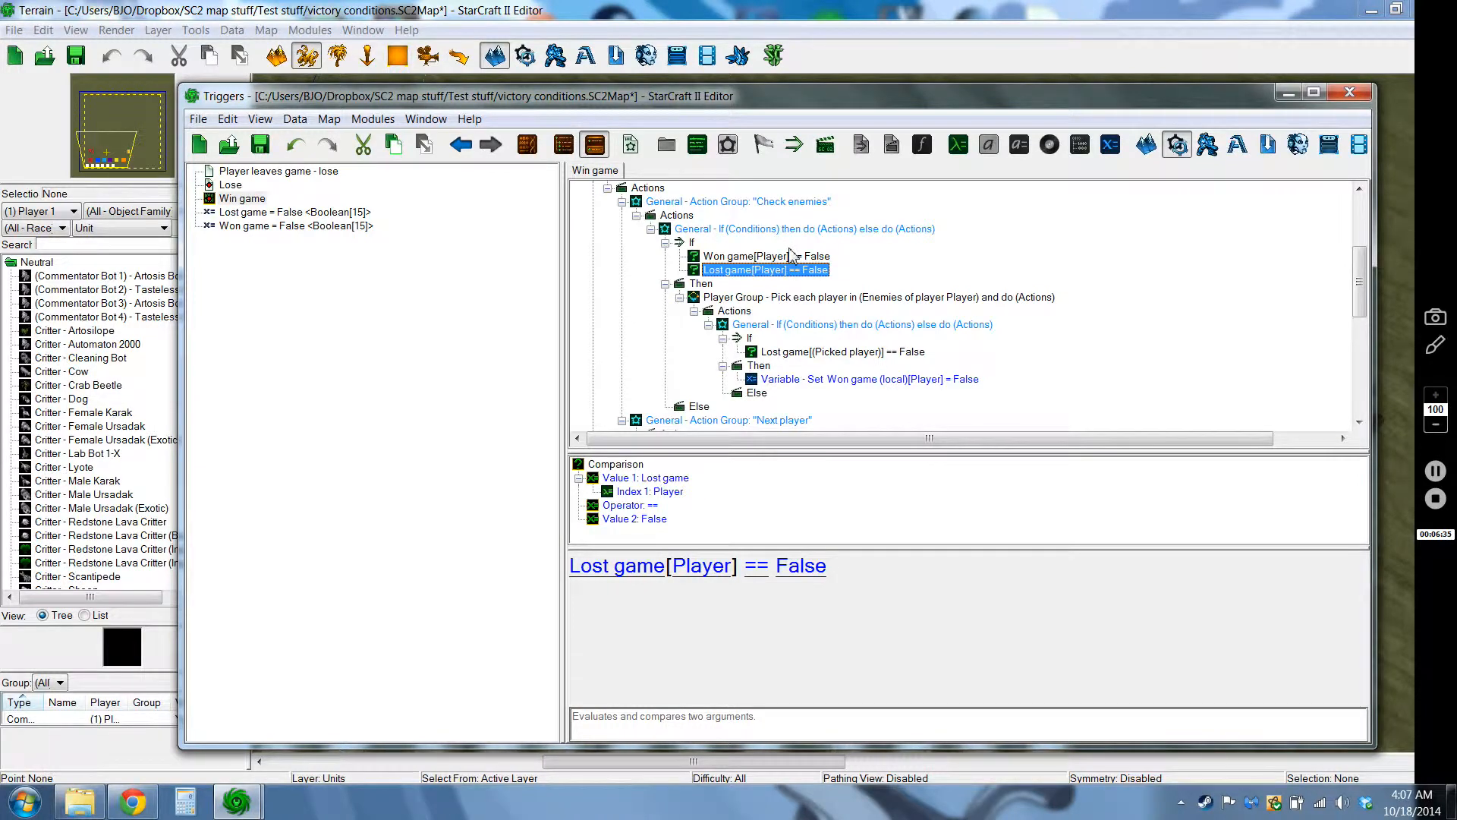
click(878, 297)
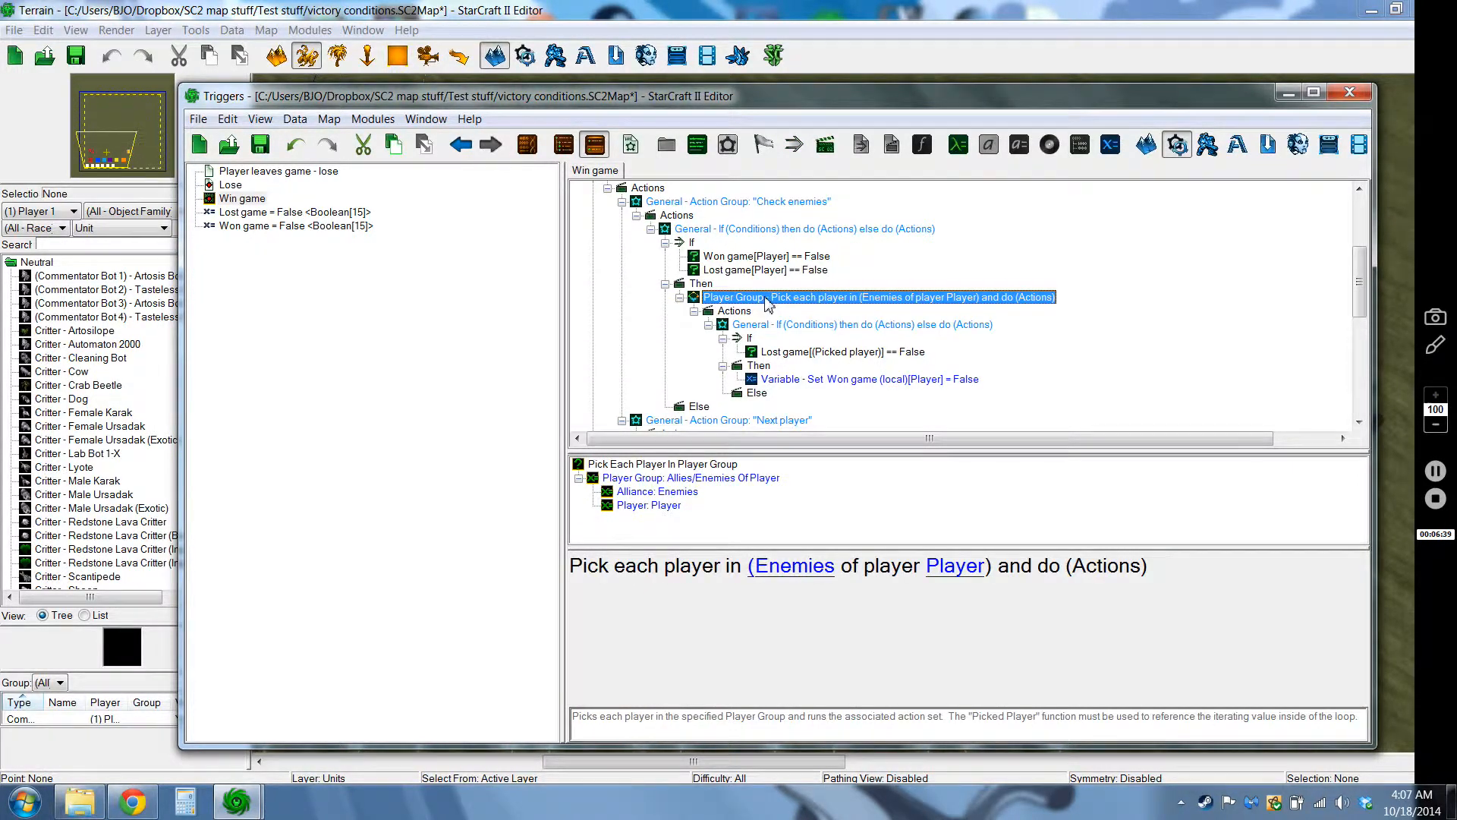
double_click(878, 297)
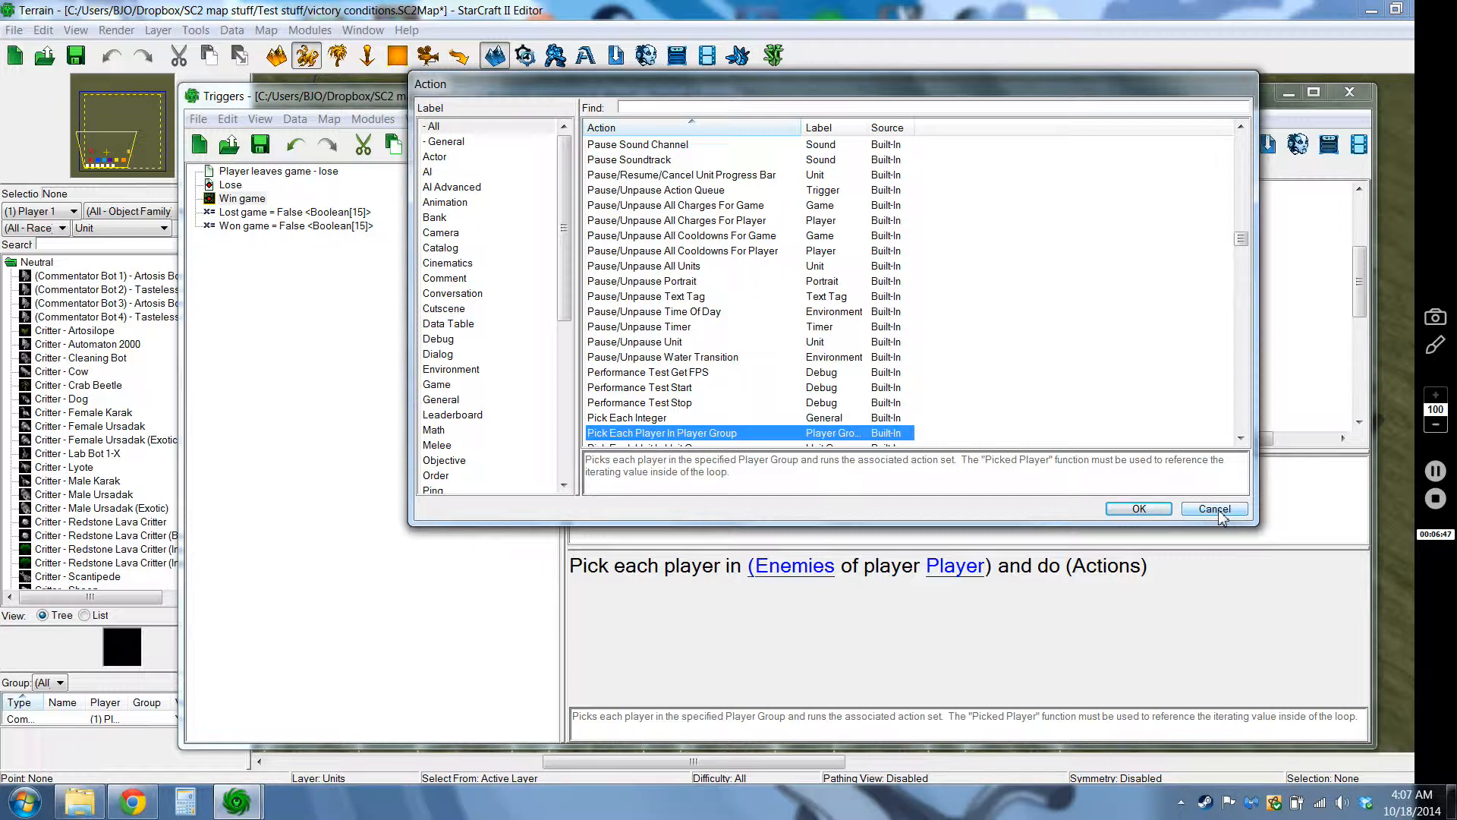
click(1138, 509)
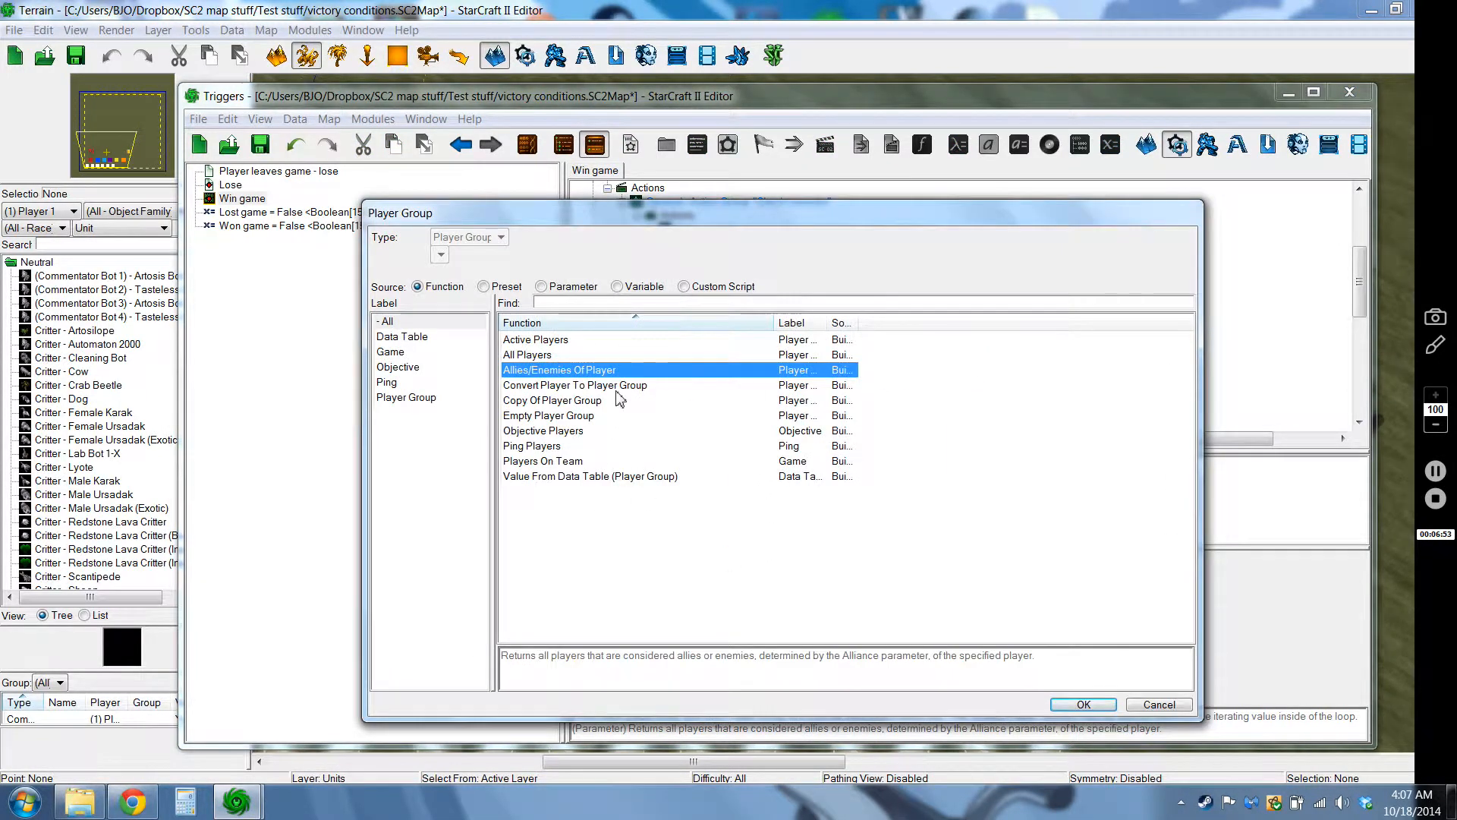
mouse_move(700, 406)
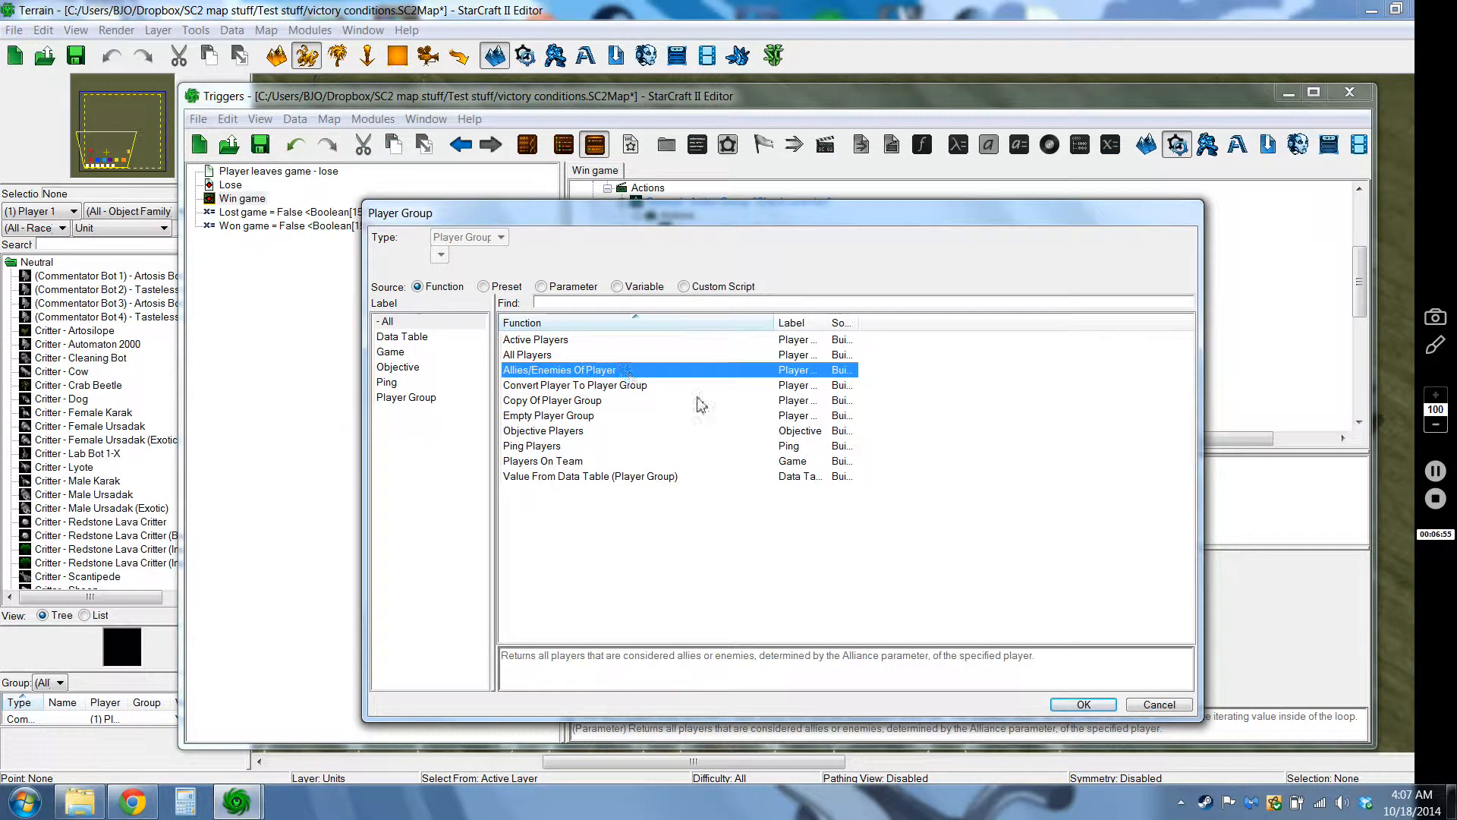
click(1081, 704)
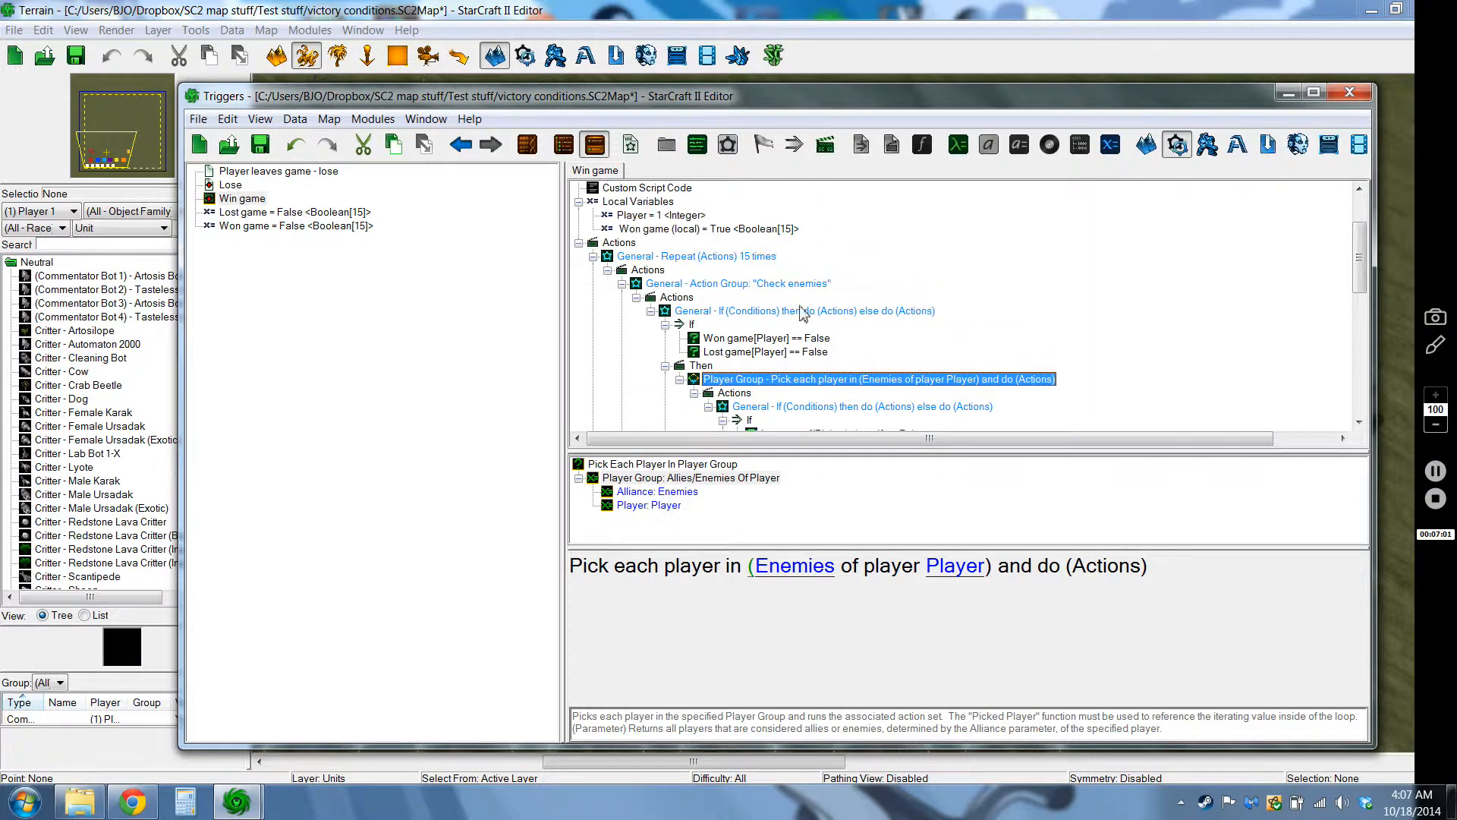
click(659, 255)
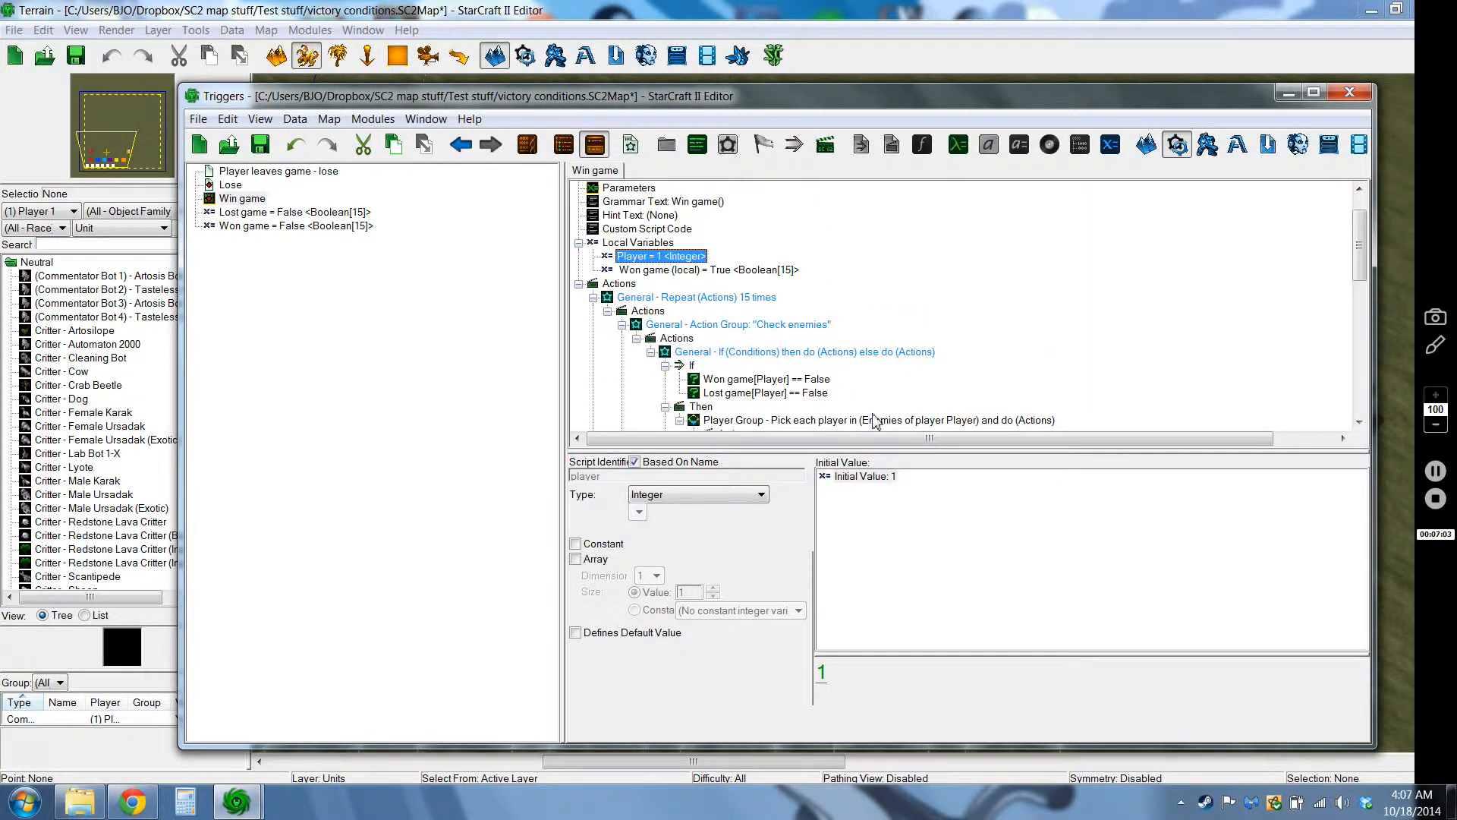
click(877, 419)
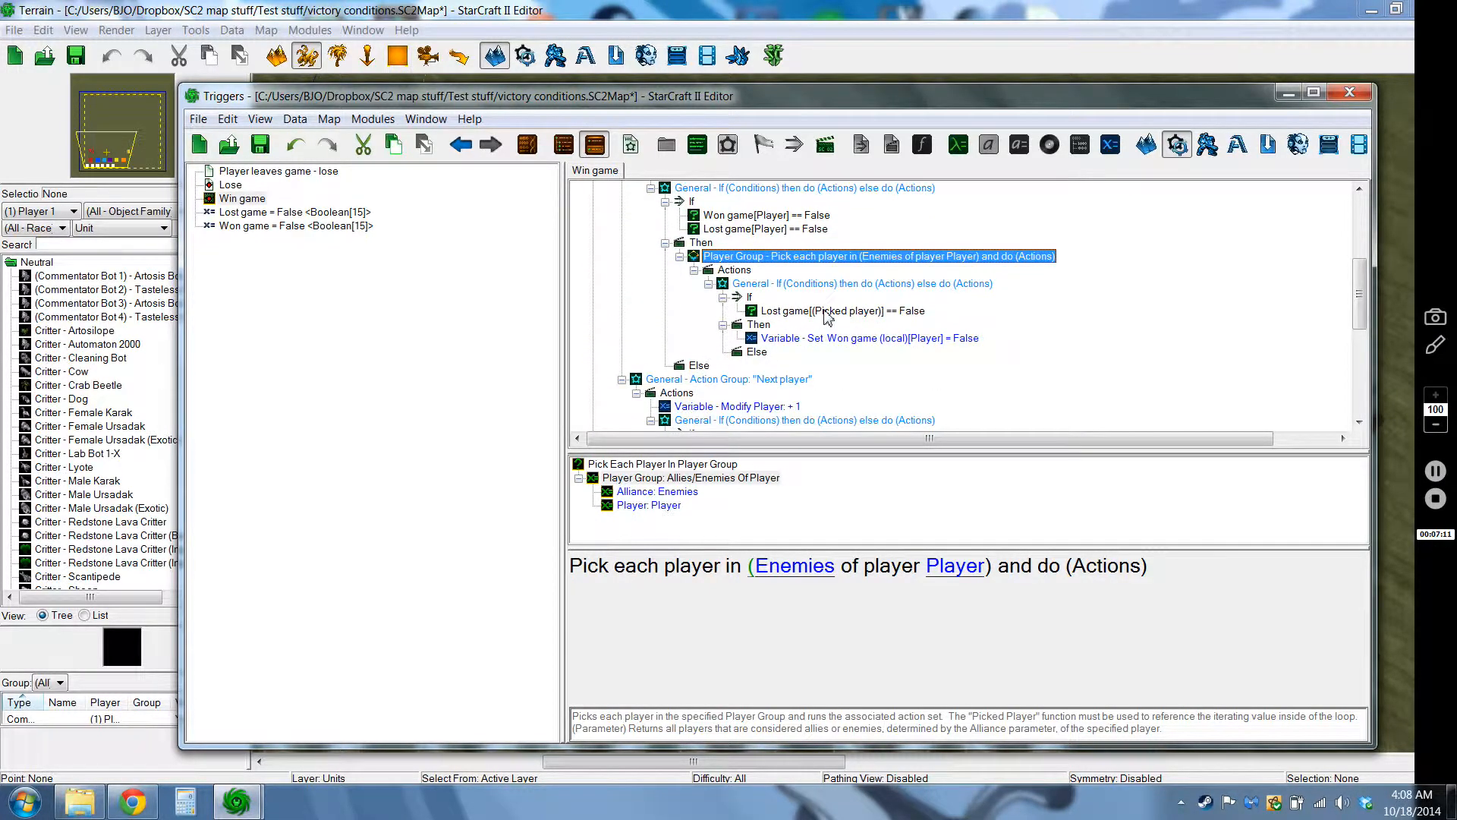
click(841, 309)
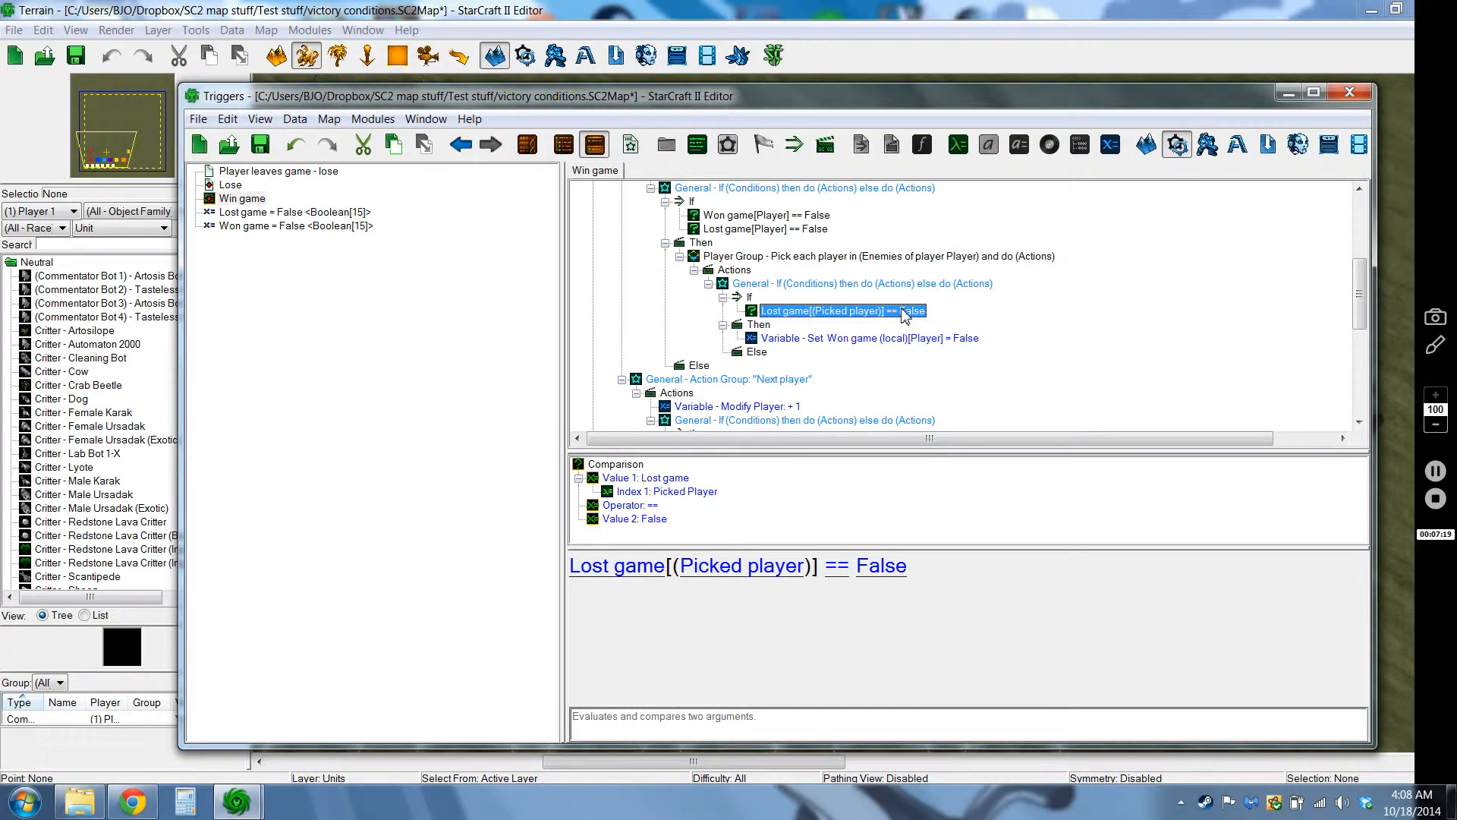
mouse_move(828, 320)
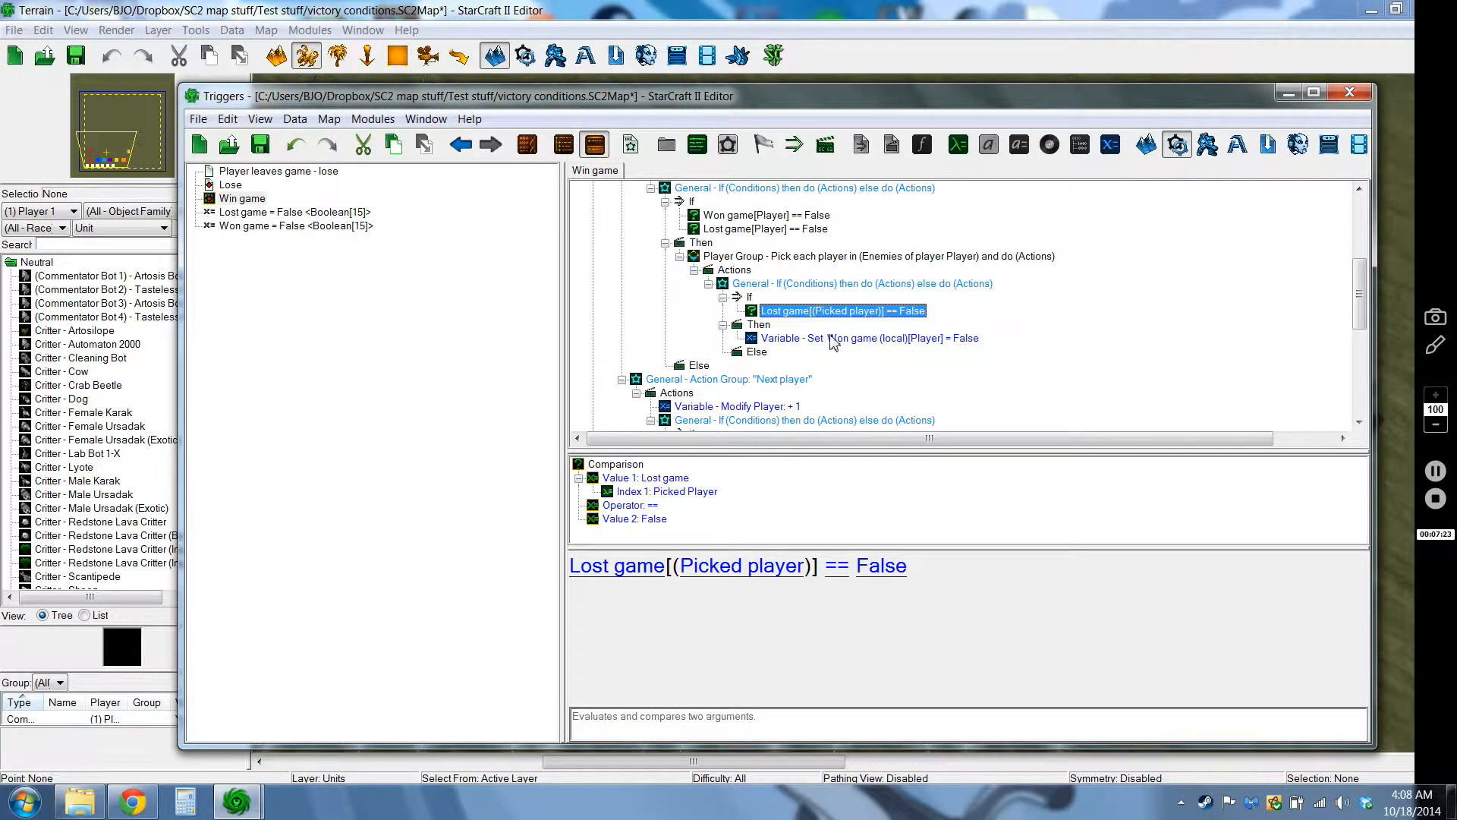
click(865, 337)
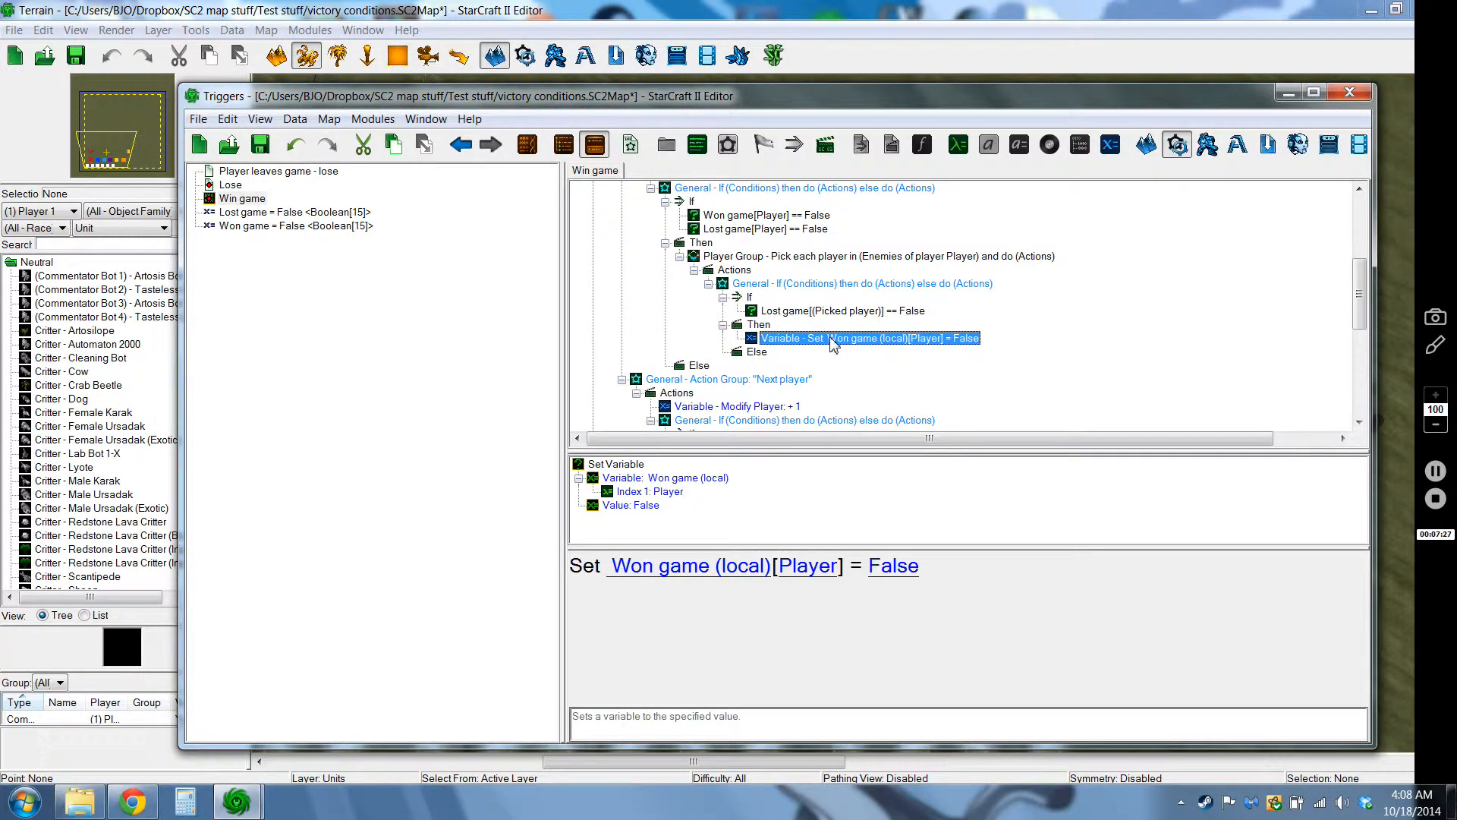
mouse_move(877, 347)
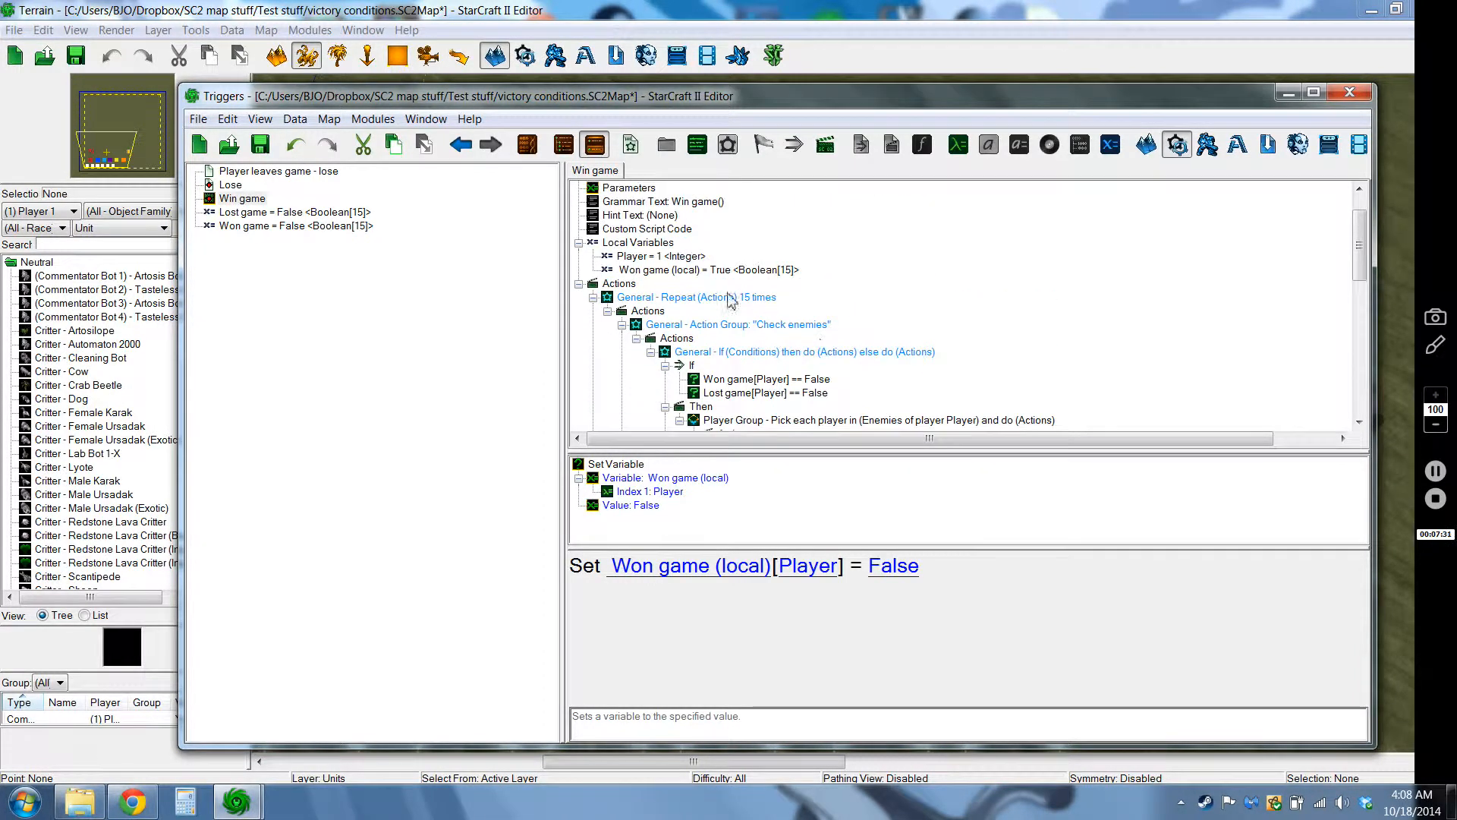
click(707, 270)
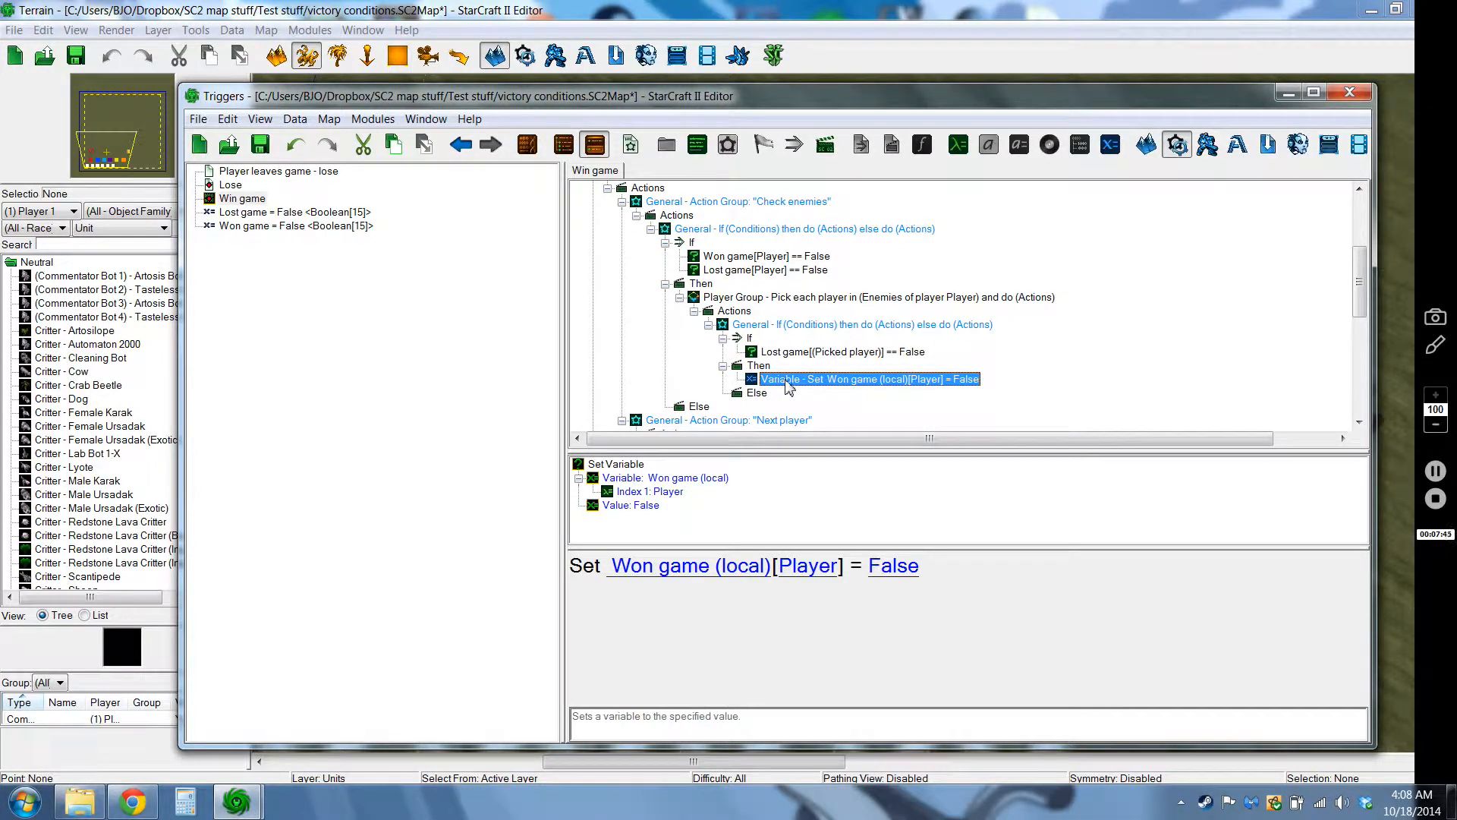
mouse_move(853, 387)
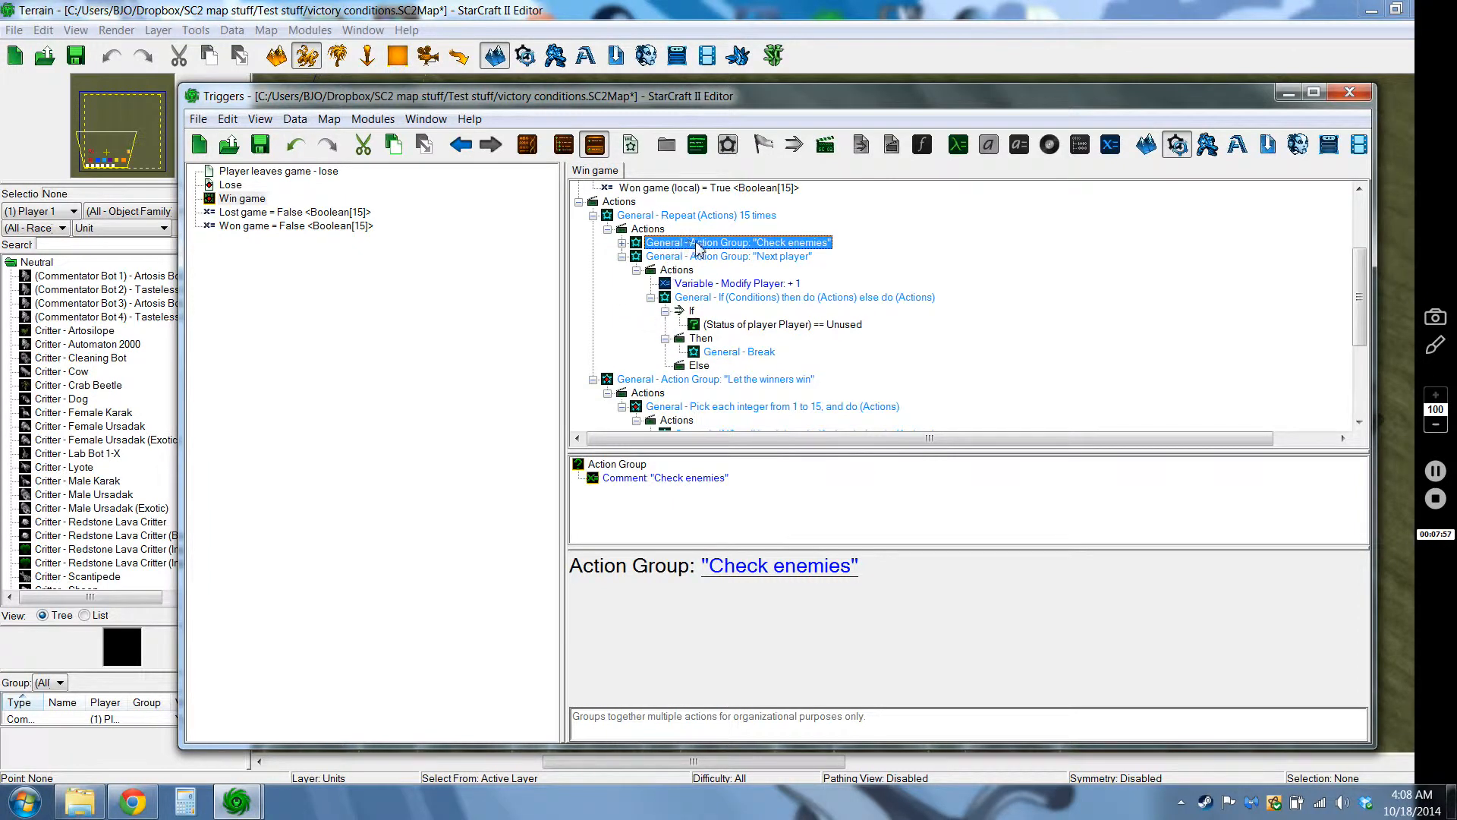
click(729, 256)
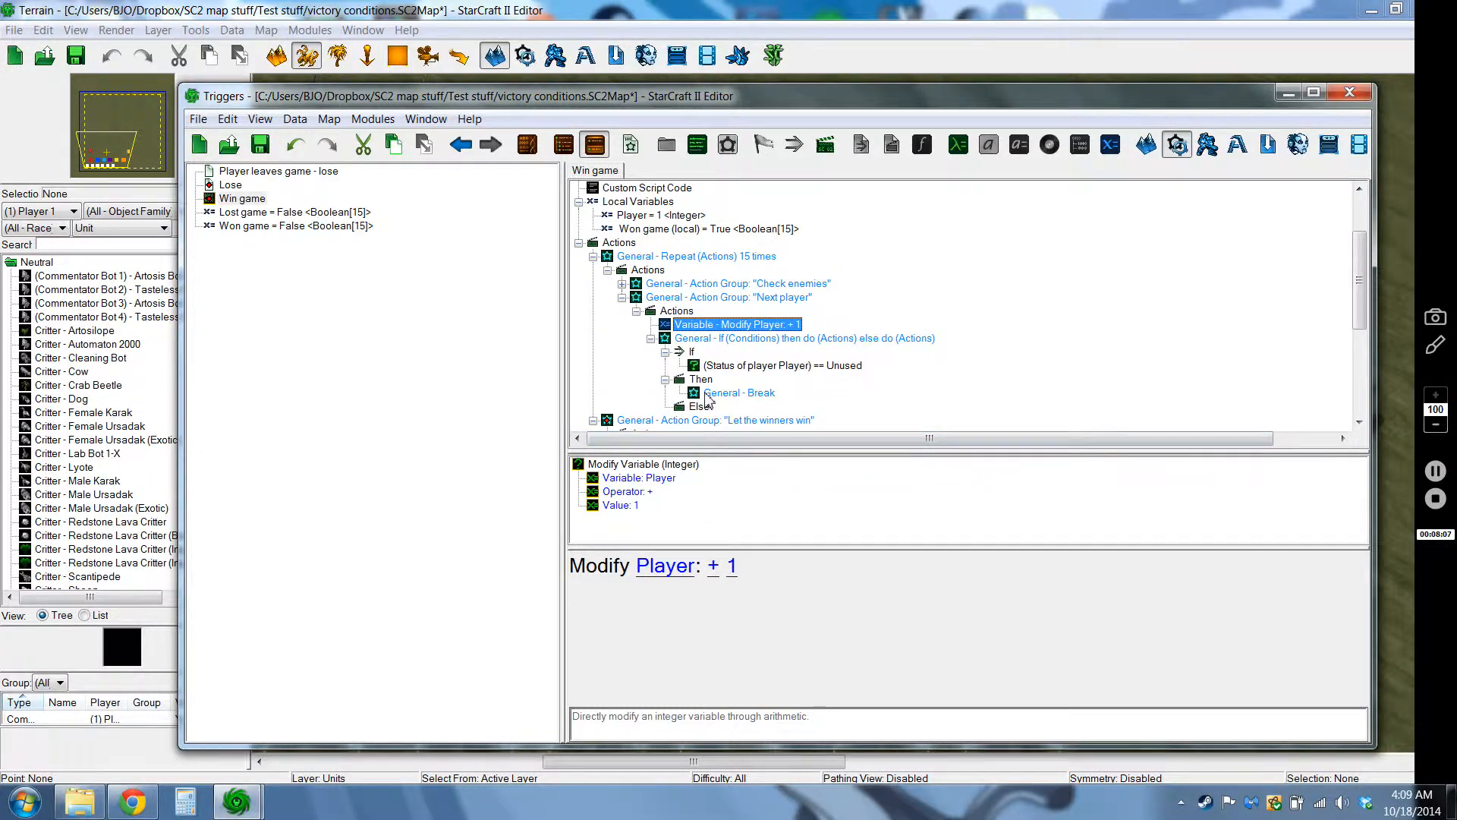
scroll(down, 3)
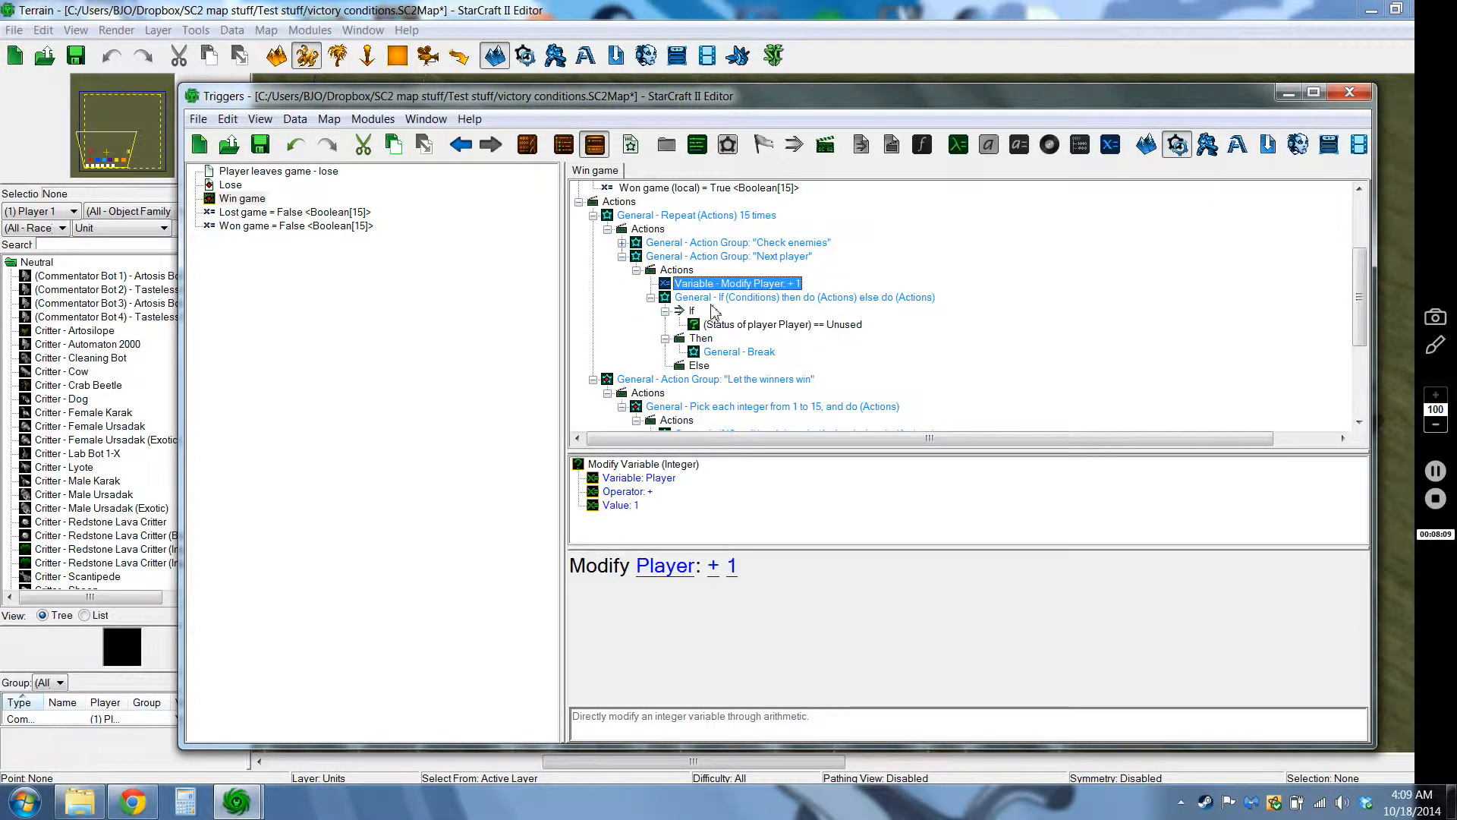
click(804, 297)
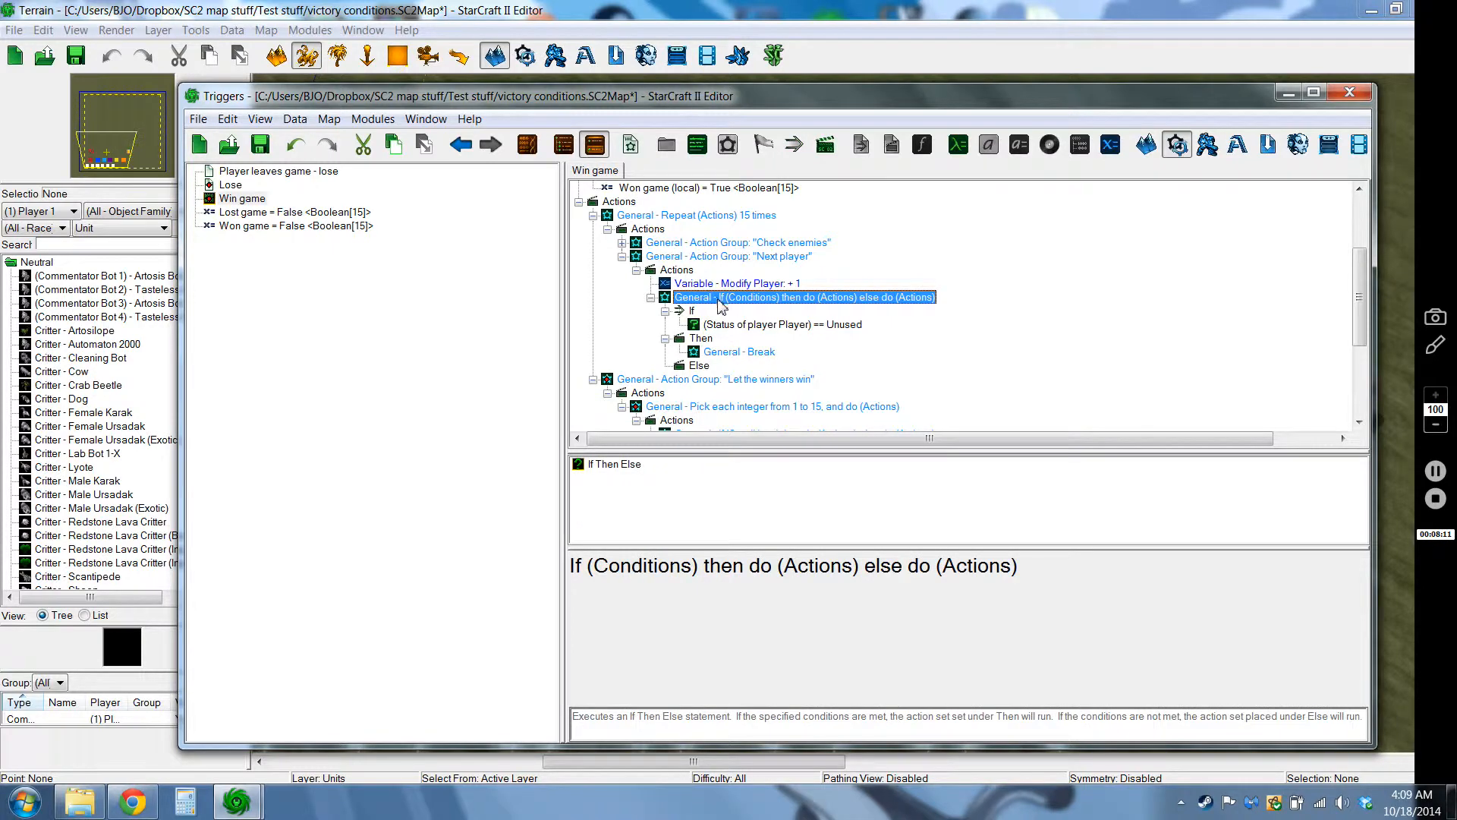
click(782, 323)
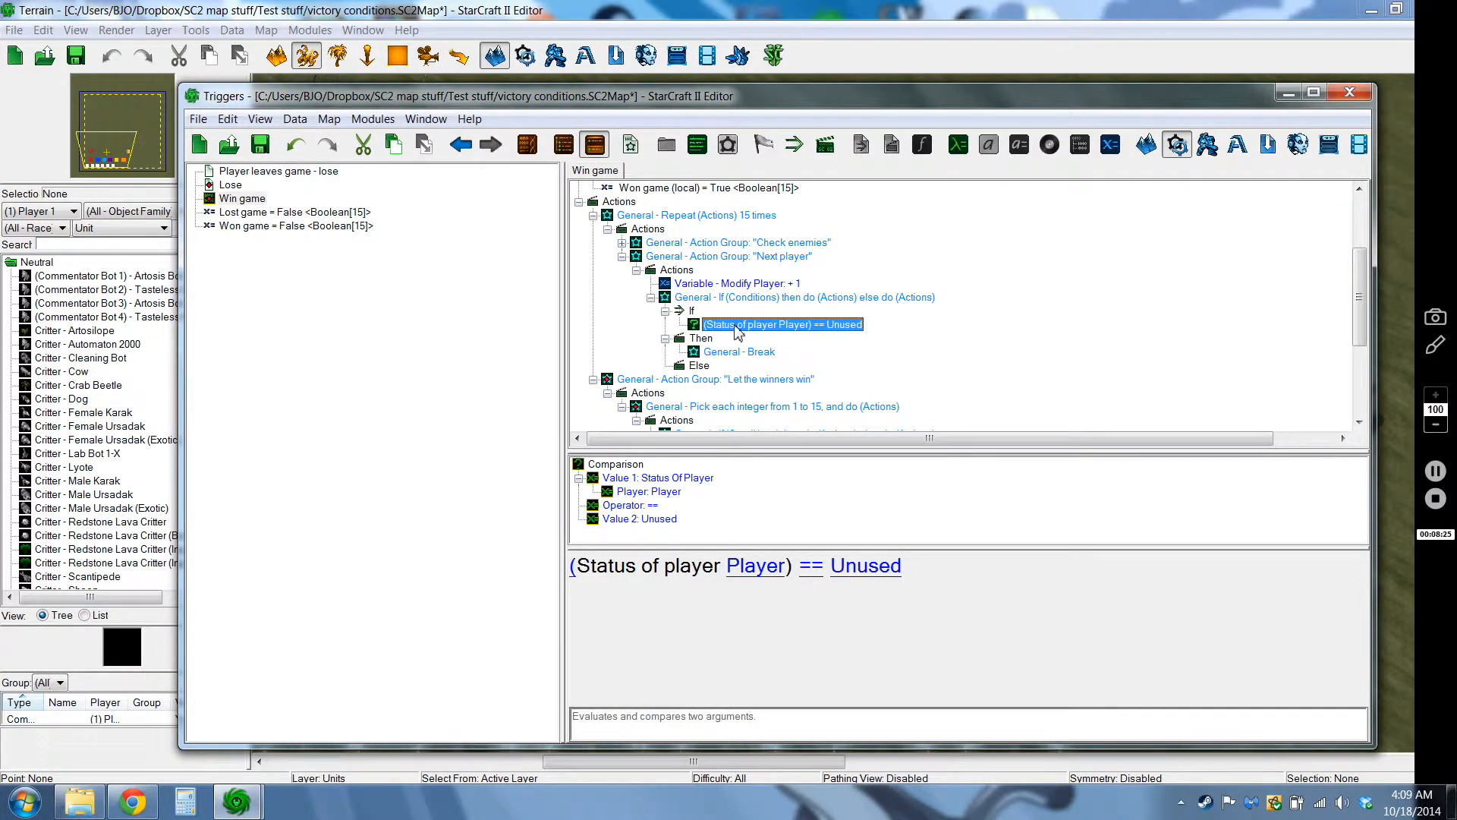
click(715, 378)
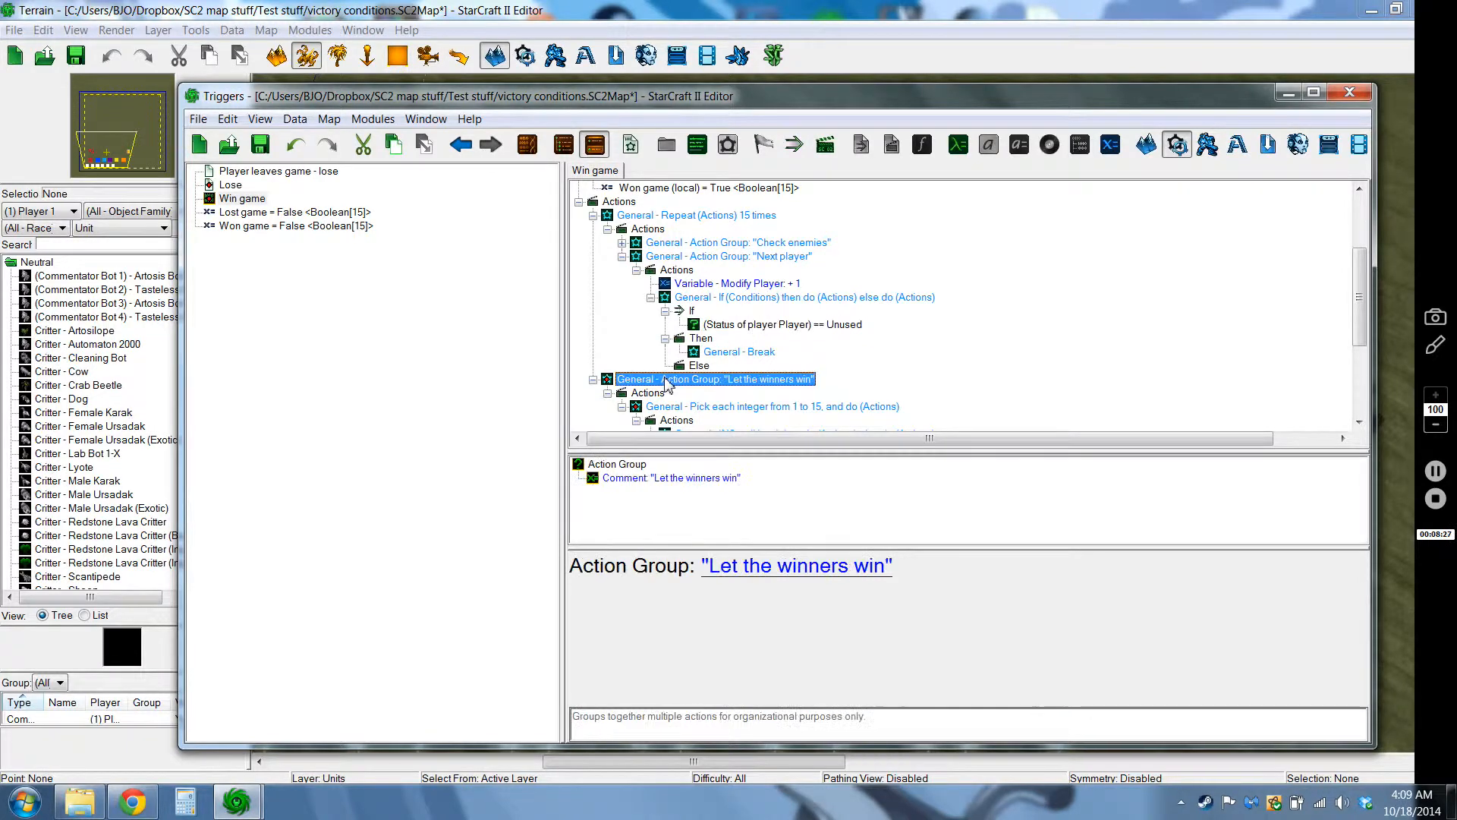
click(782, 324)
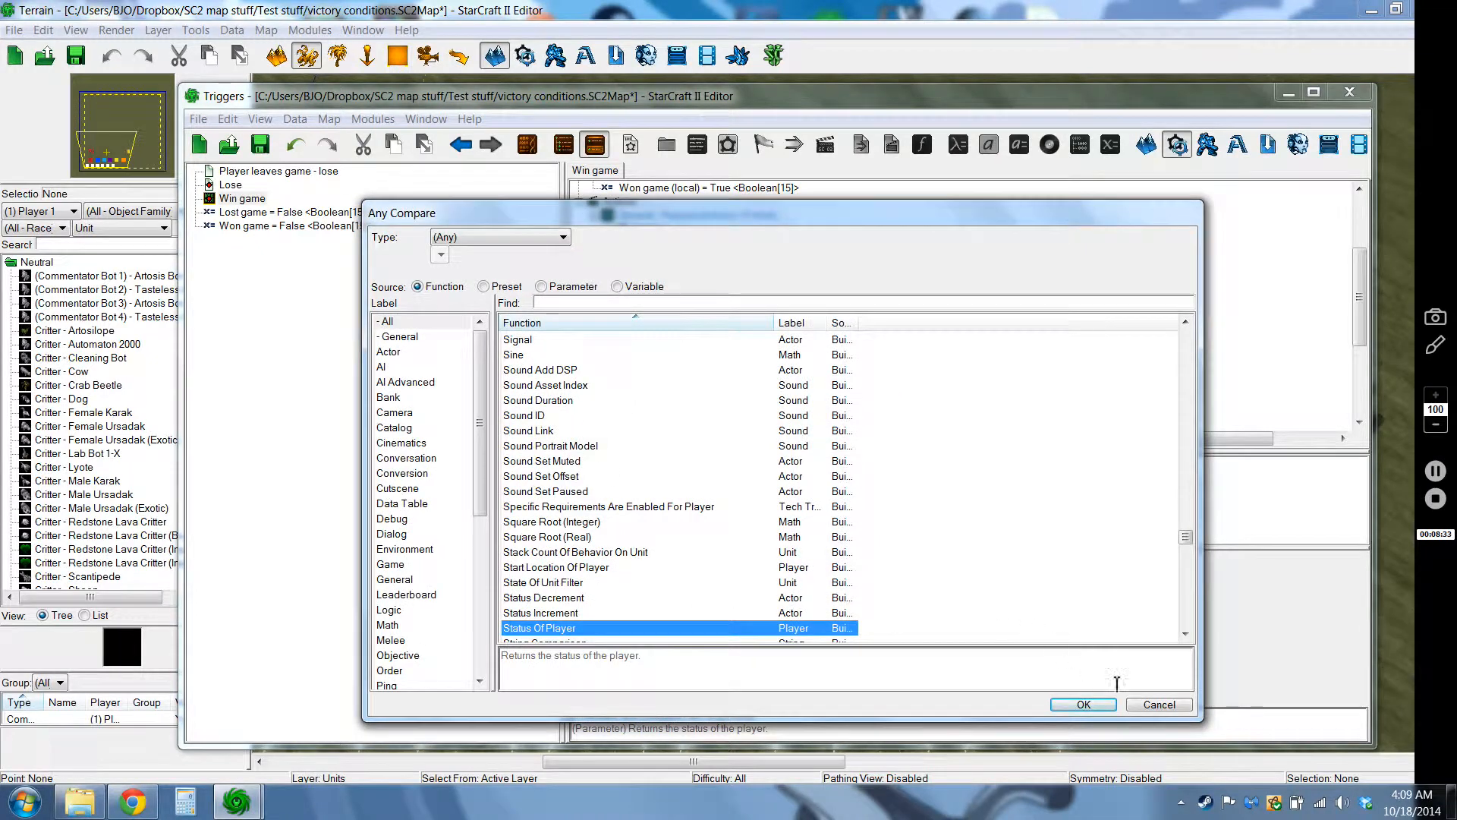
click(1082, 703)
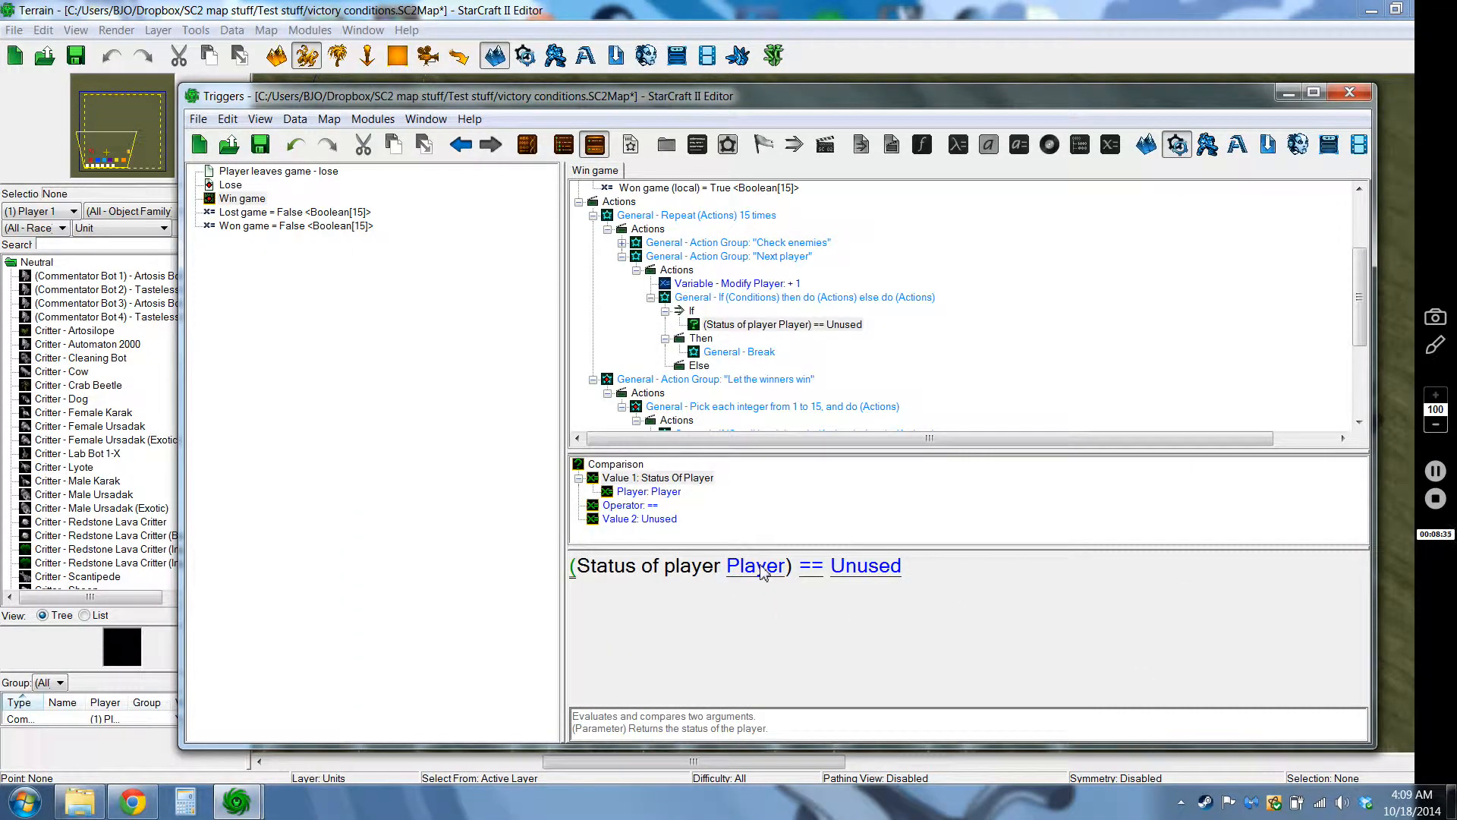
click(781, 365)
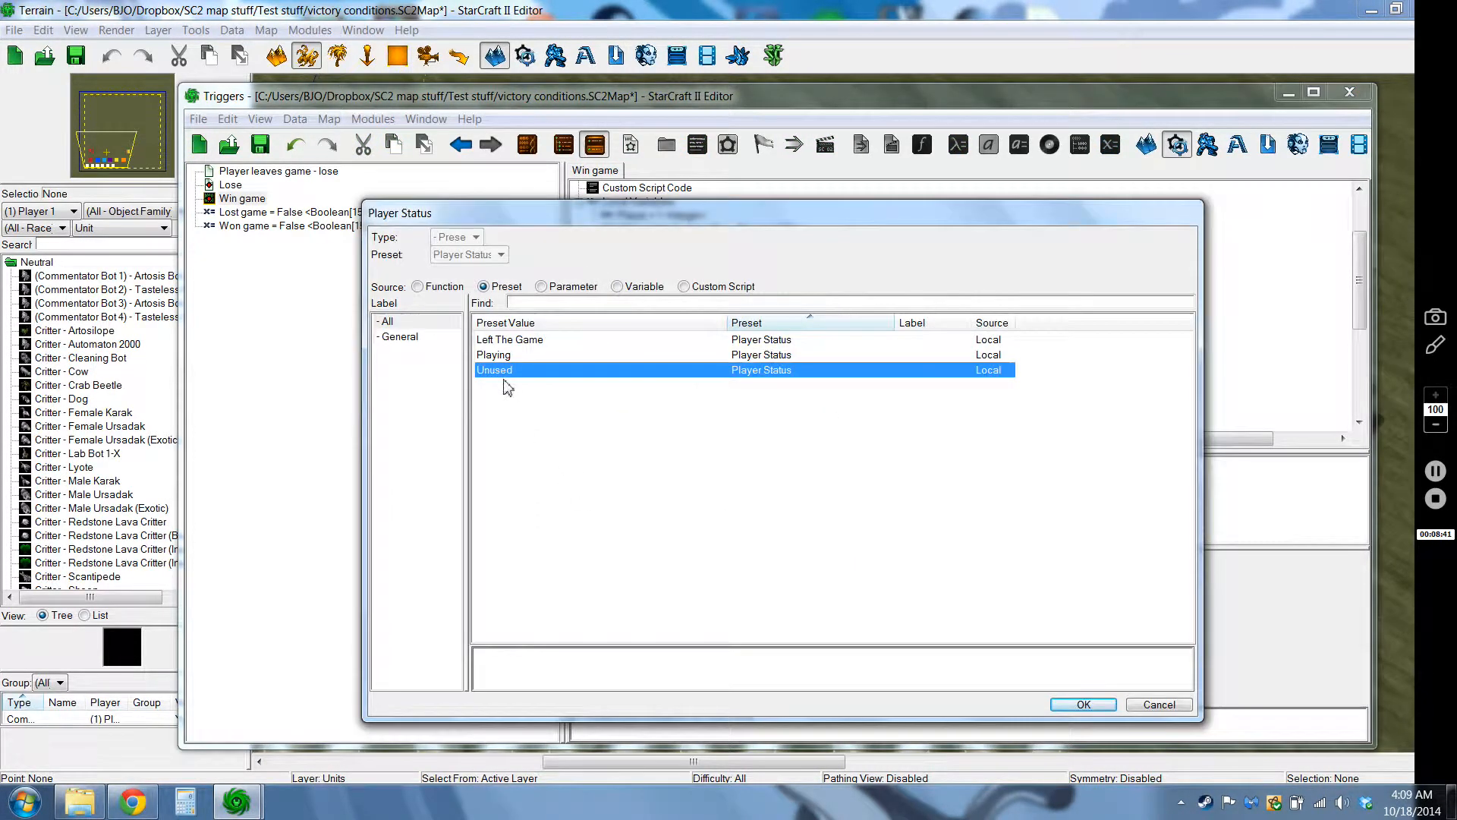
click(1082, 704)
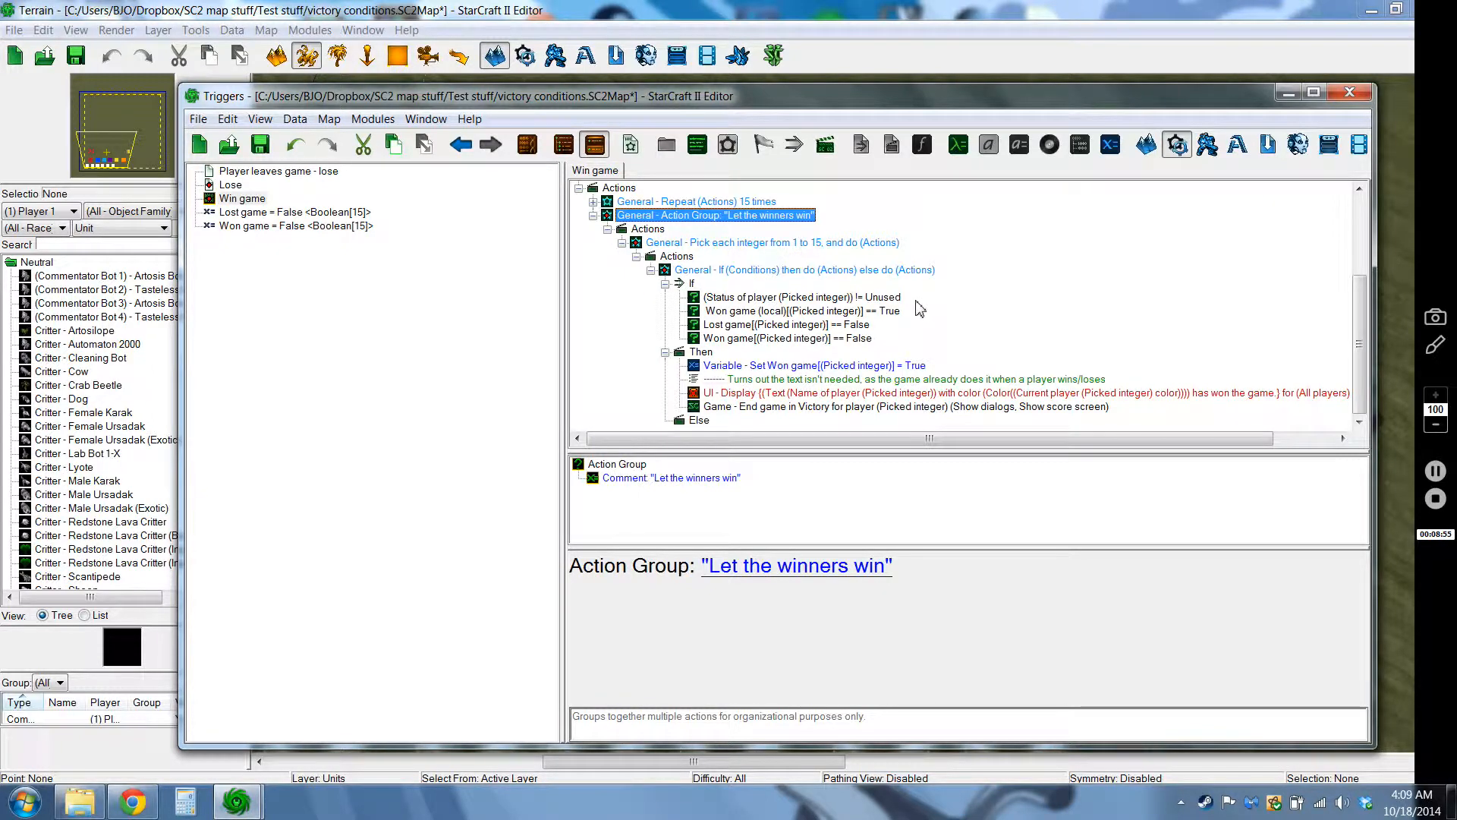
mouse_move(744, 195)
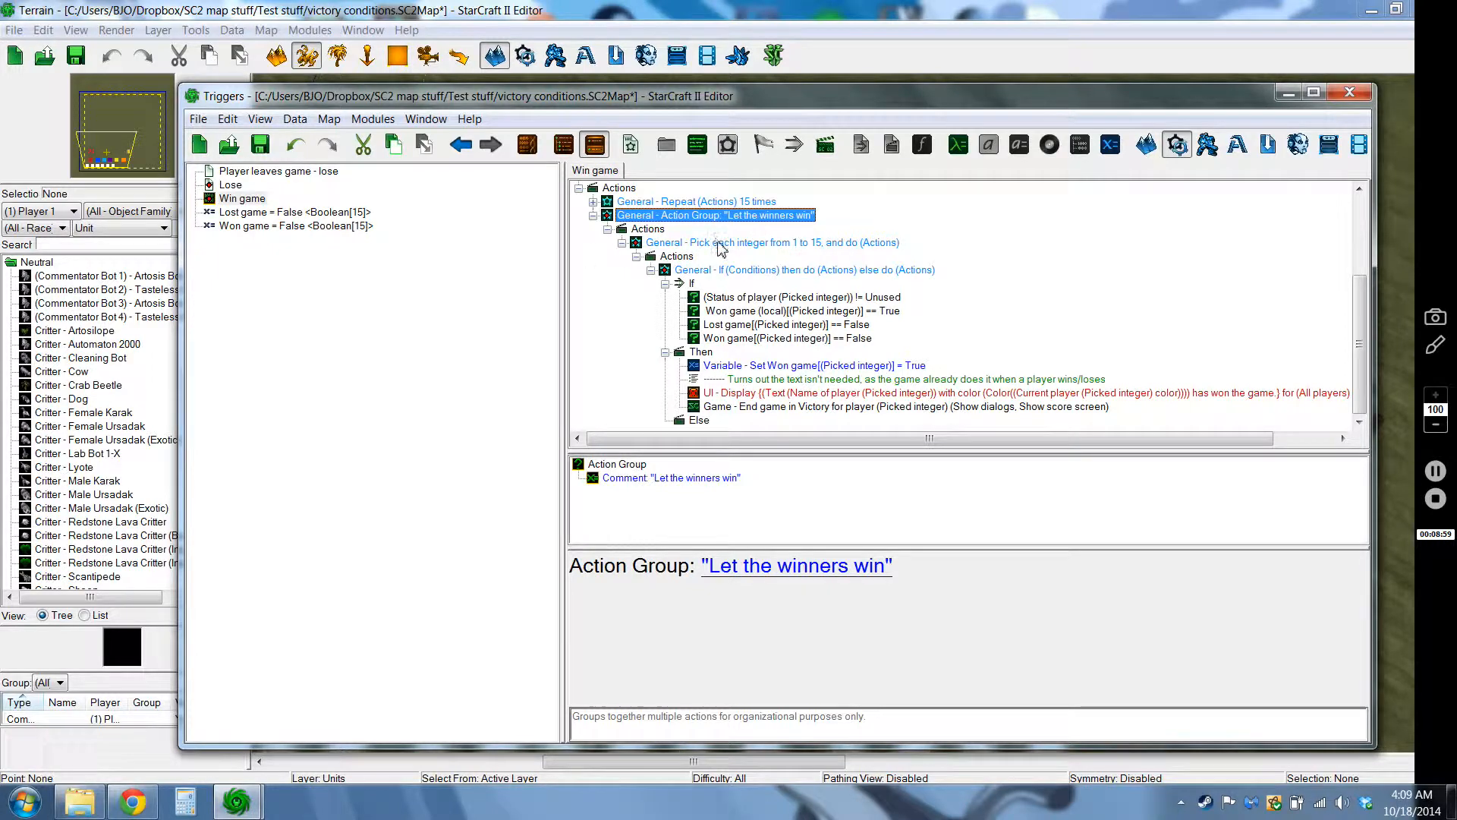
click(771, 241)
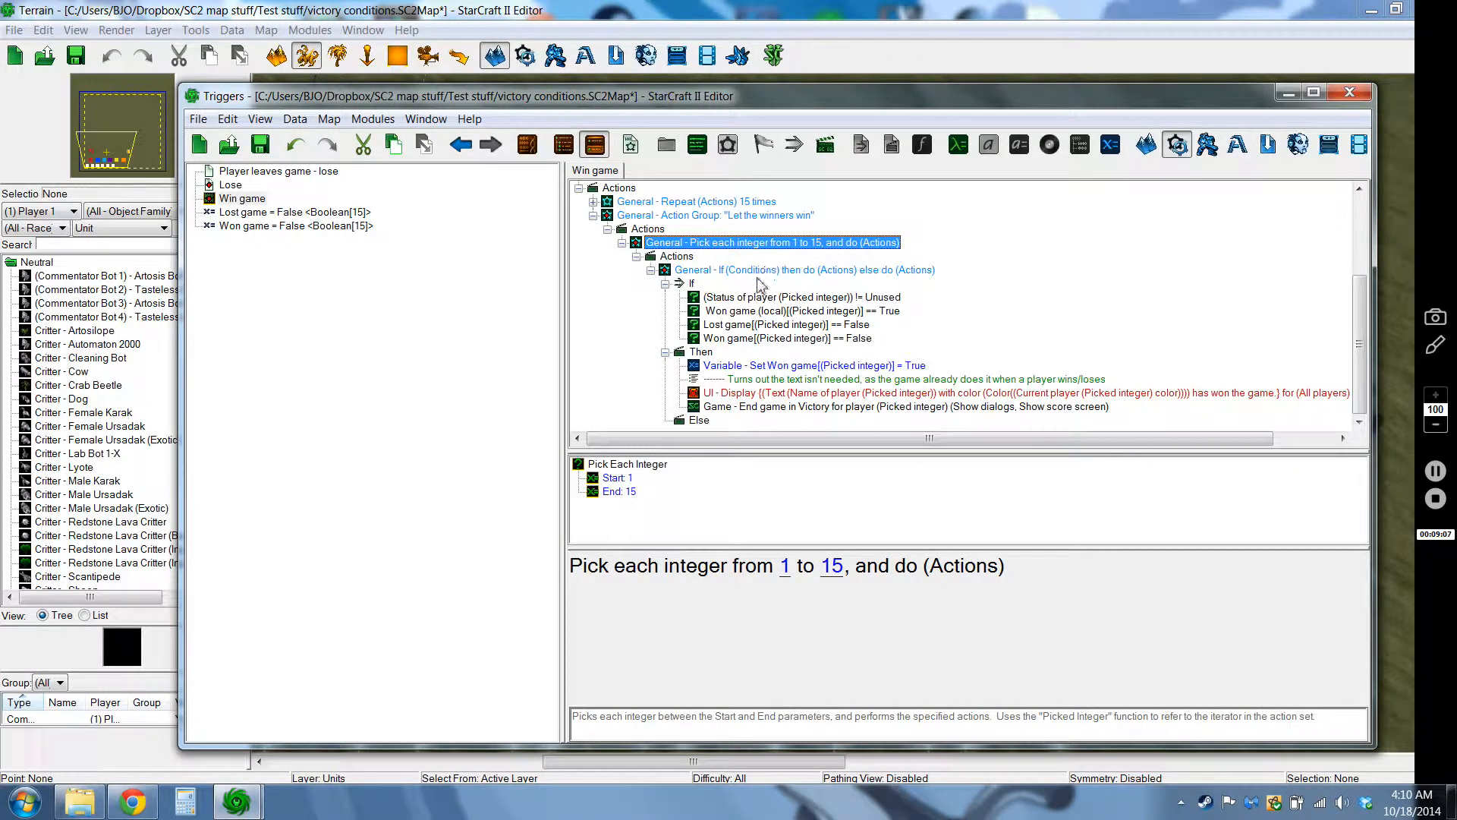
click(802, 297)
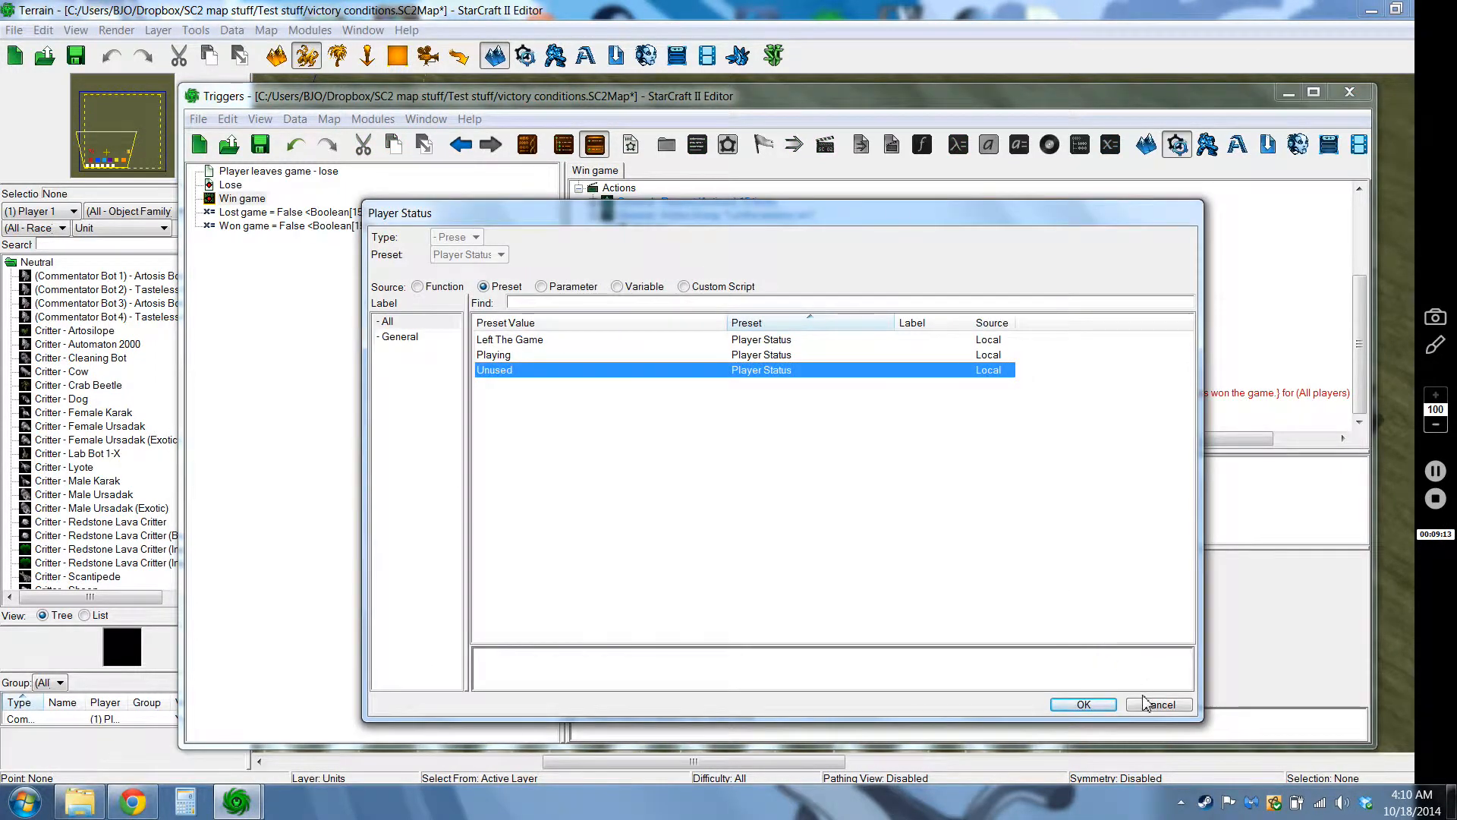
click(1159, 704)
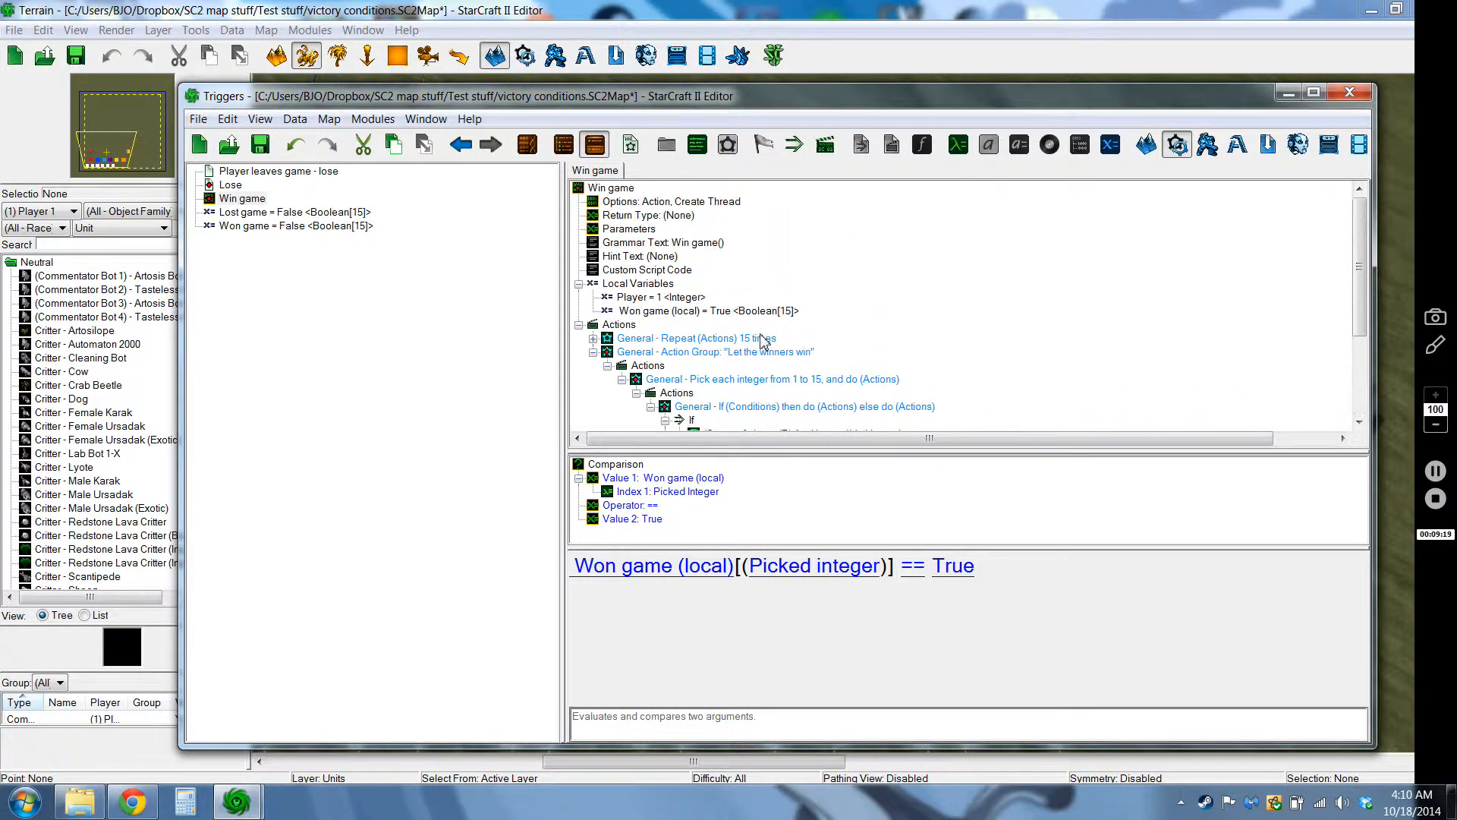
click(699, 311)
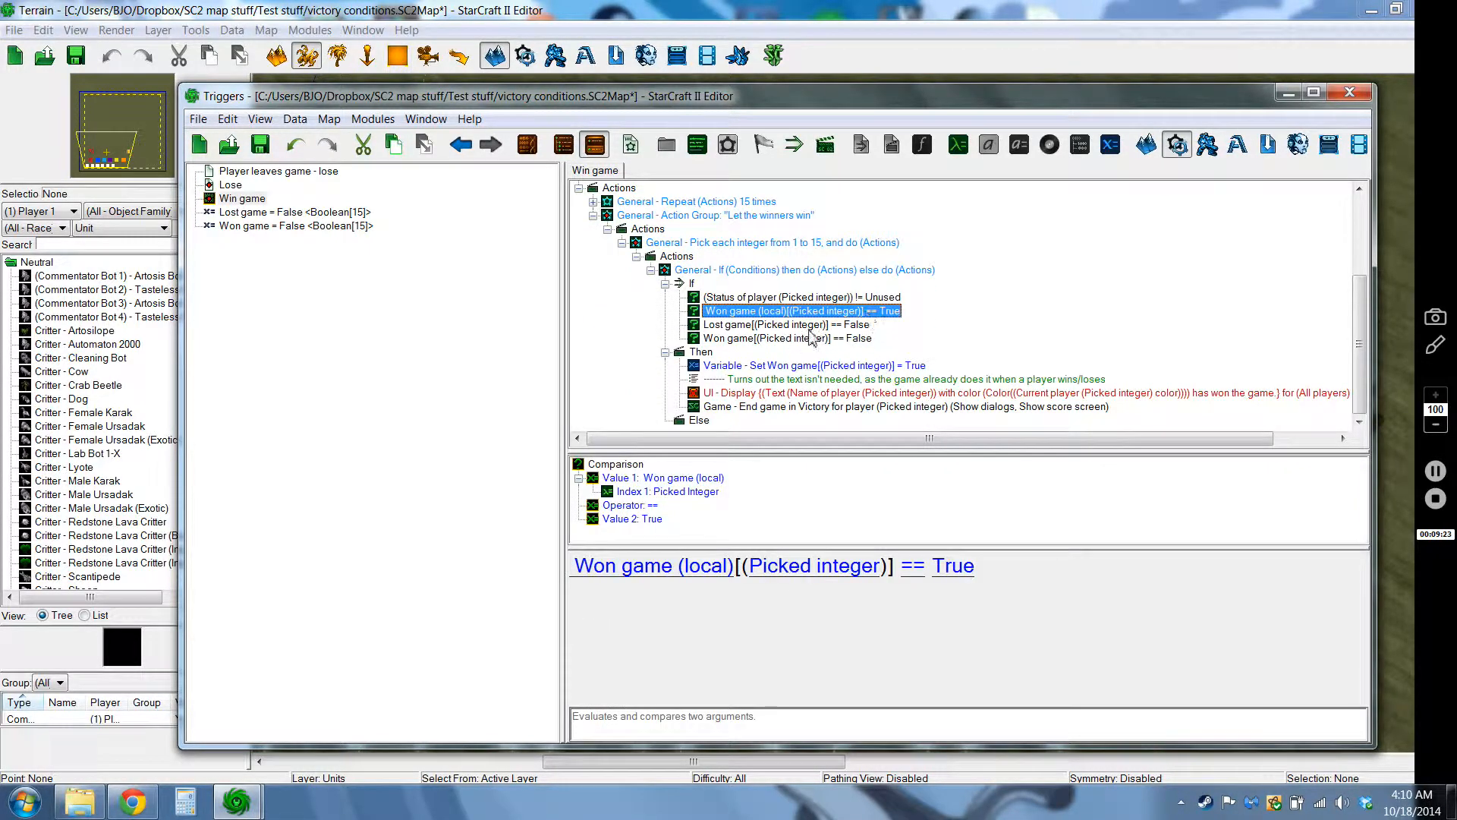
click(784, 324)
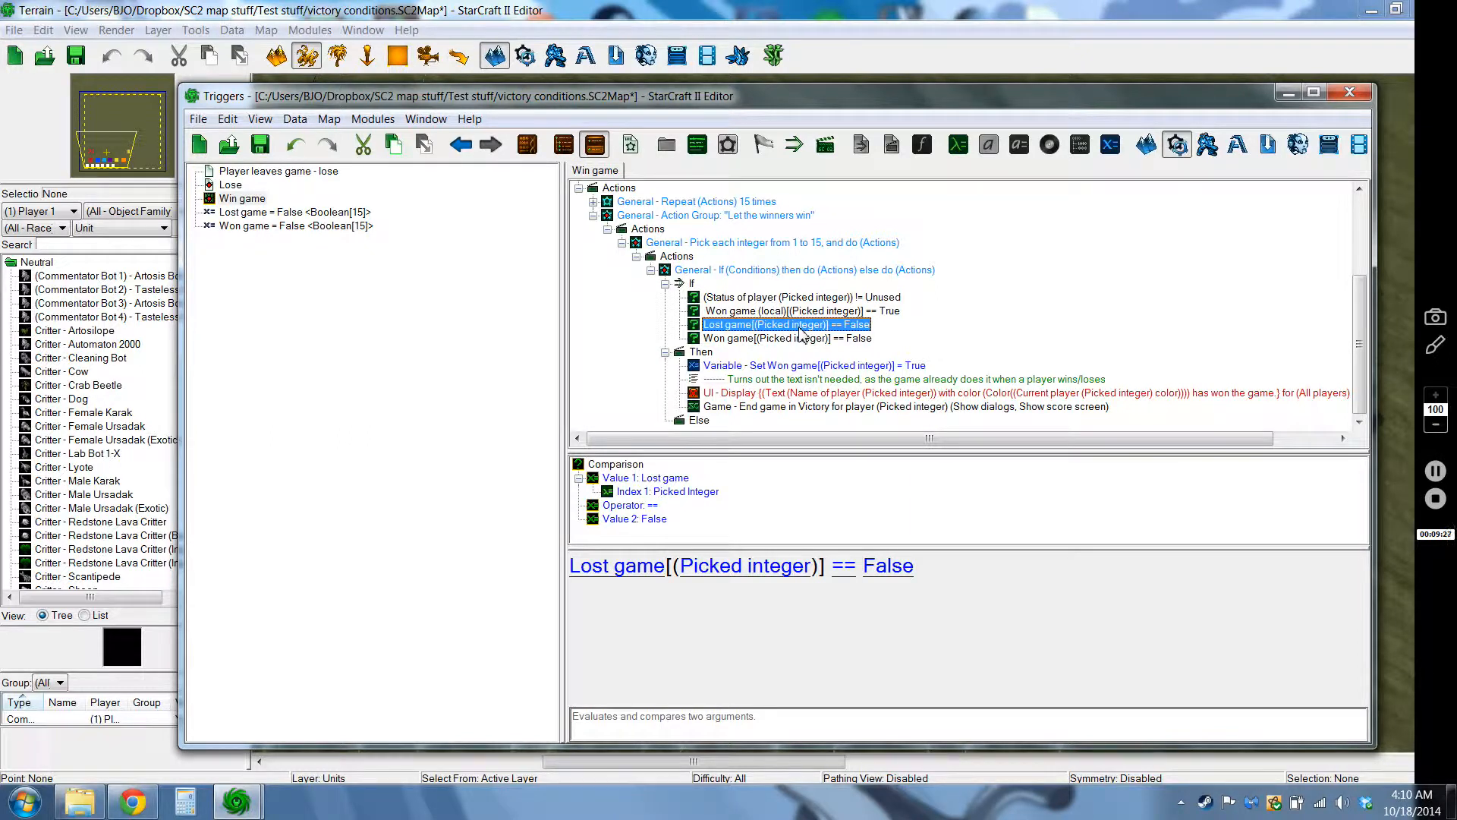
mouse_move(463, 282)
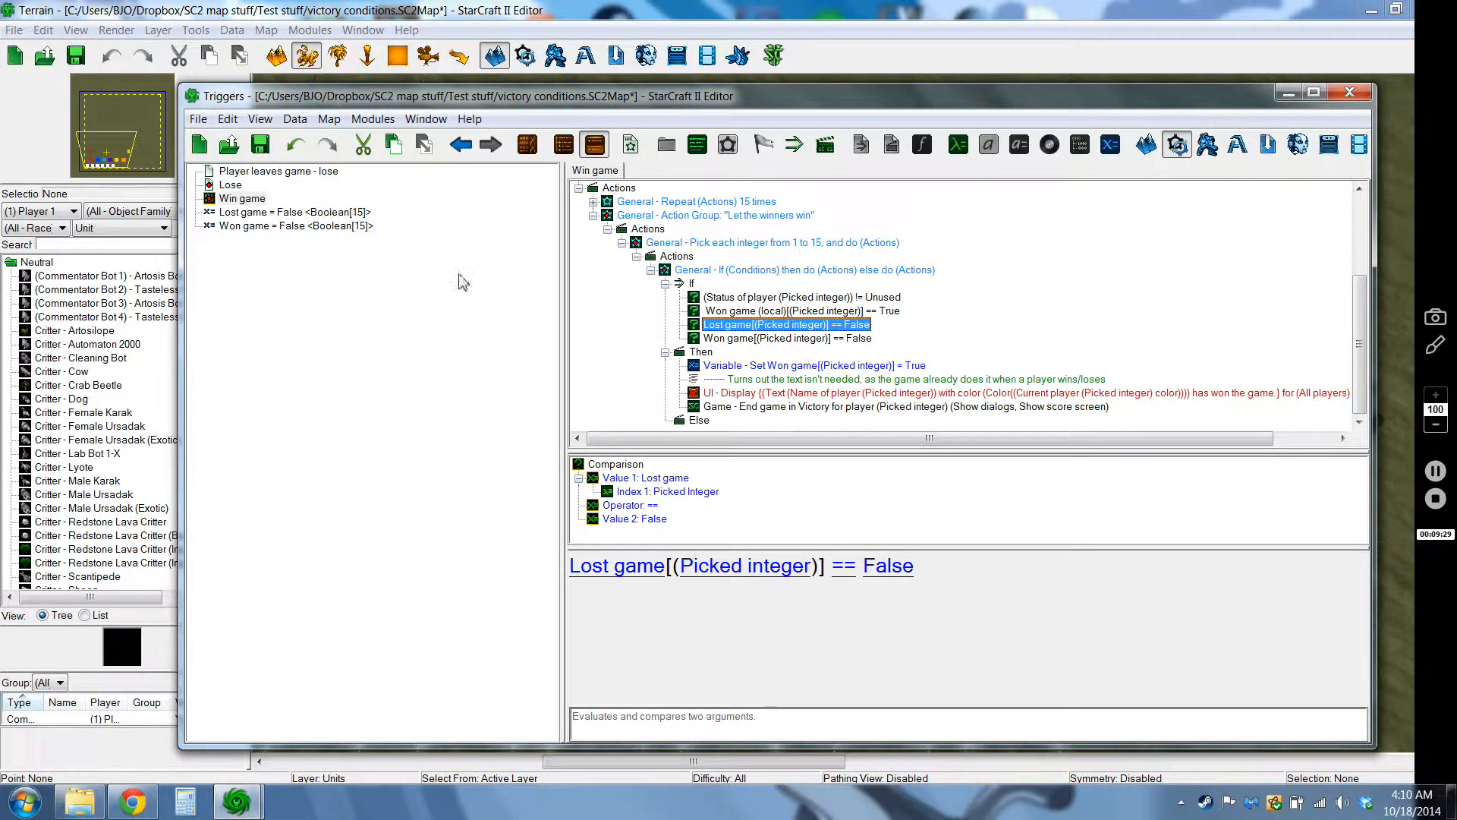
click(783, 337)
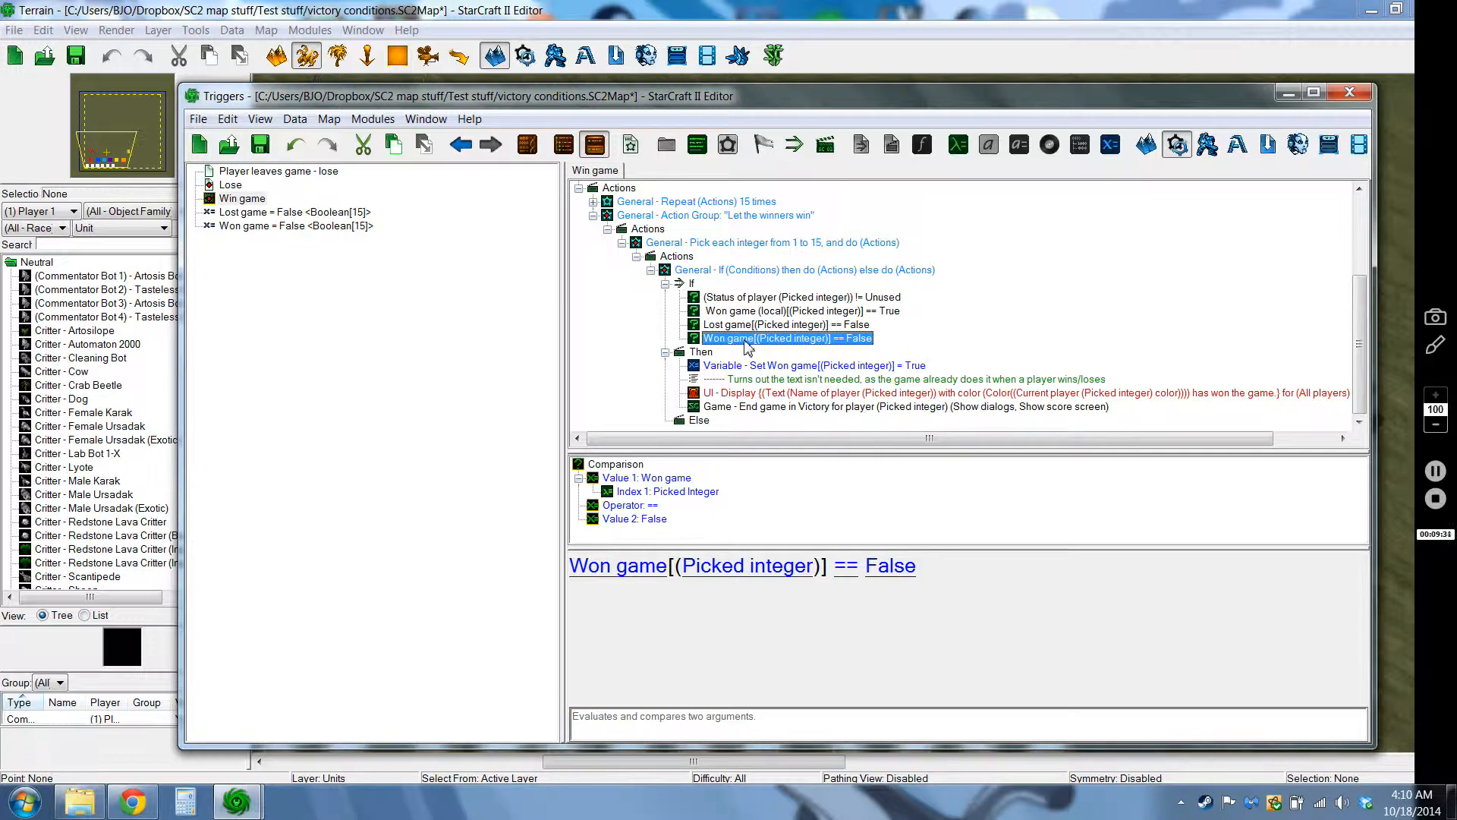
mouse_move(822, 352)
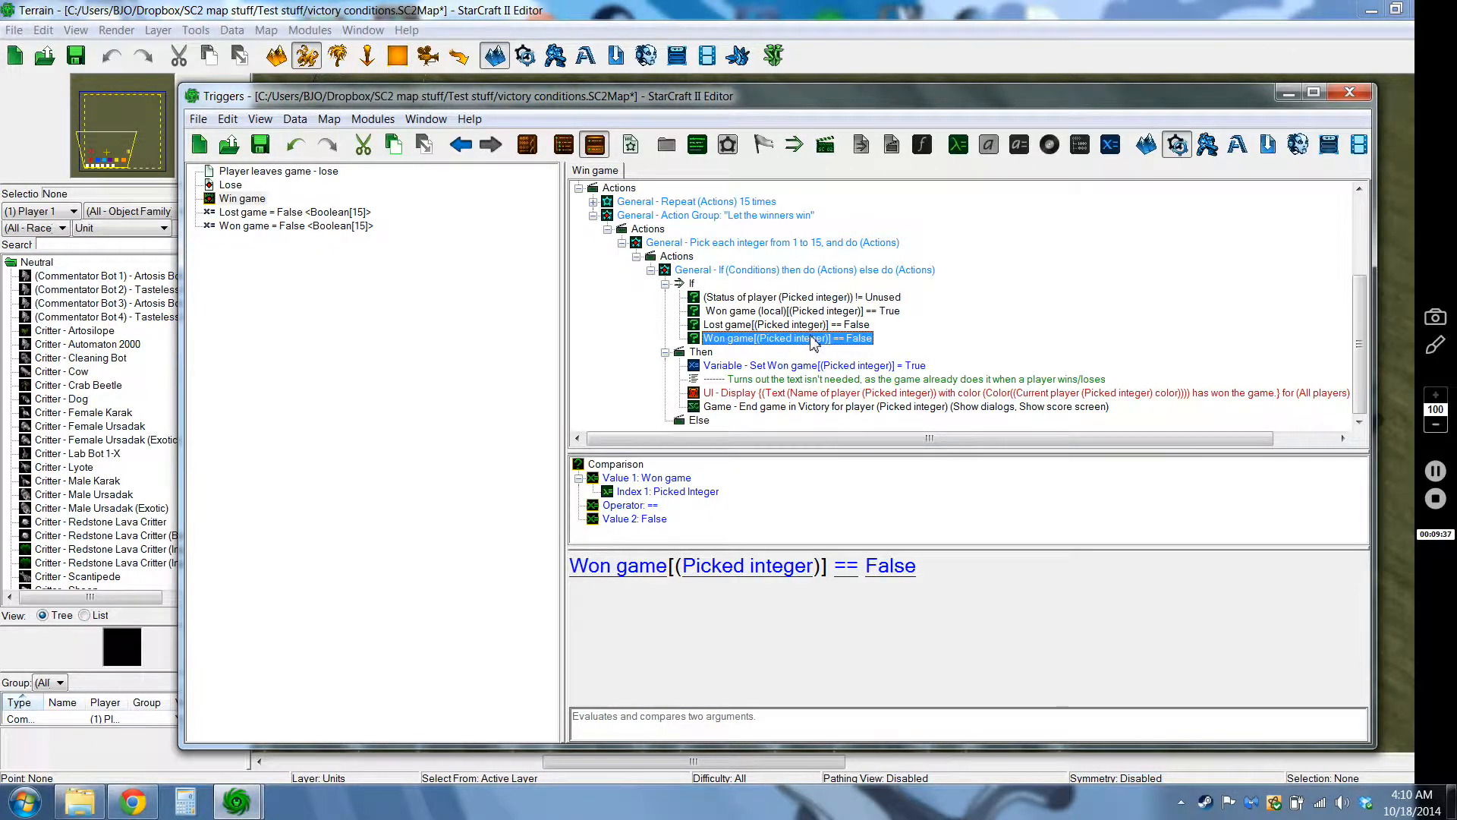
click(813, 365)
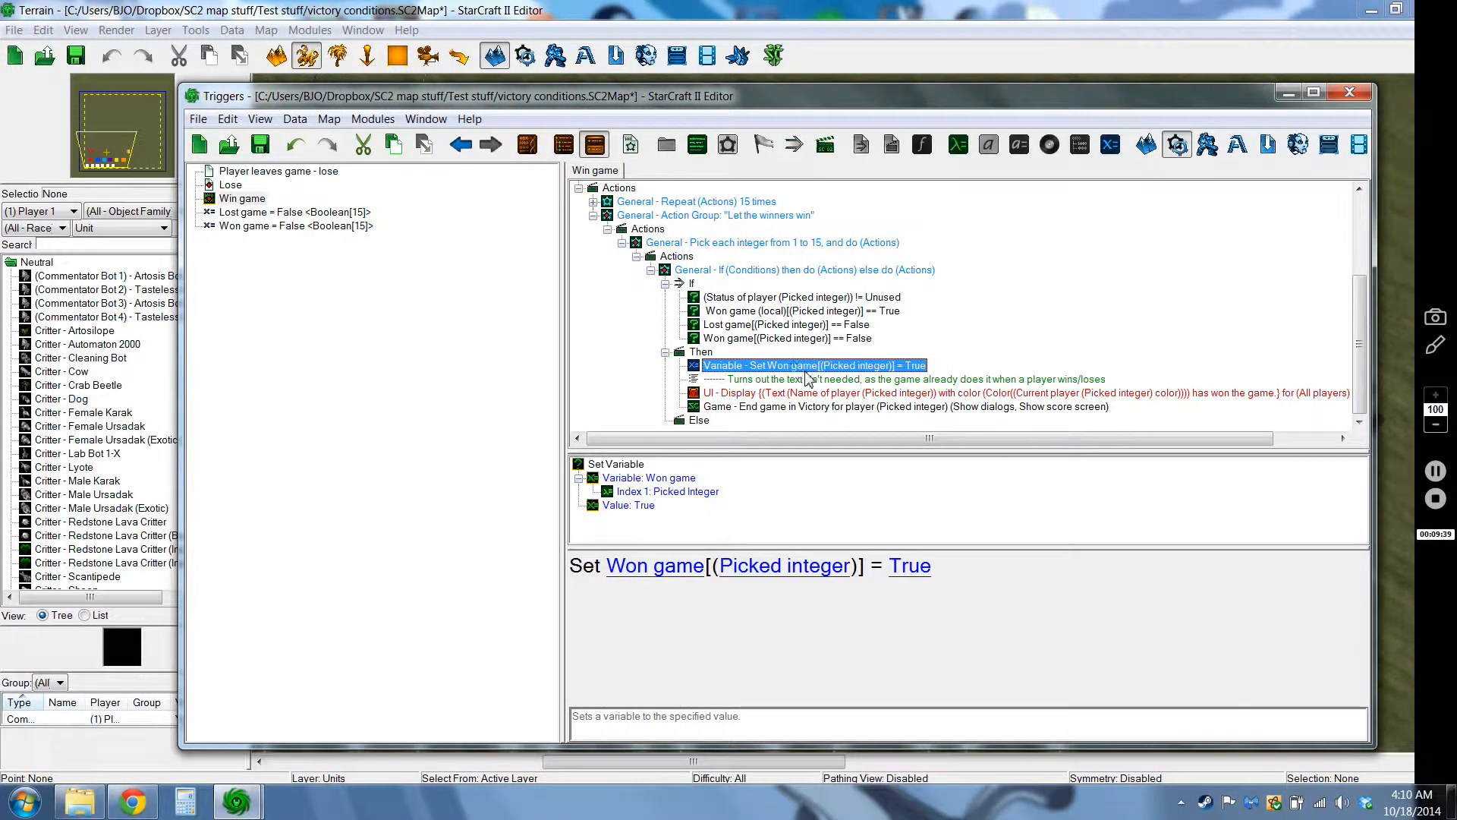
click(786, 337)
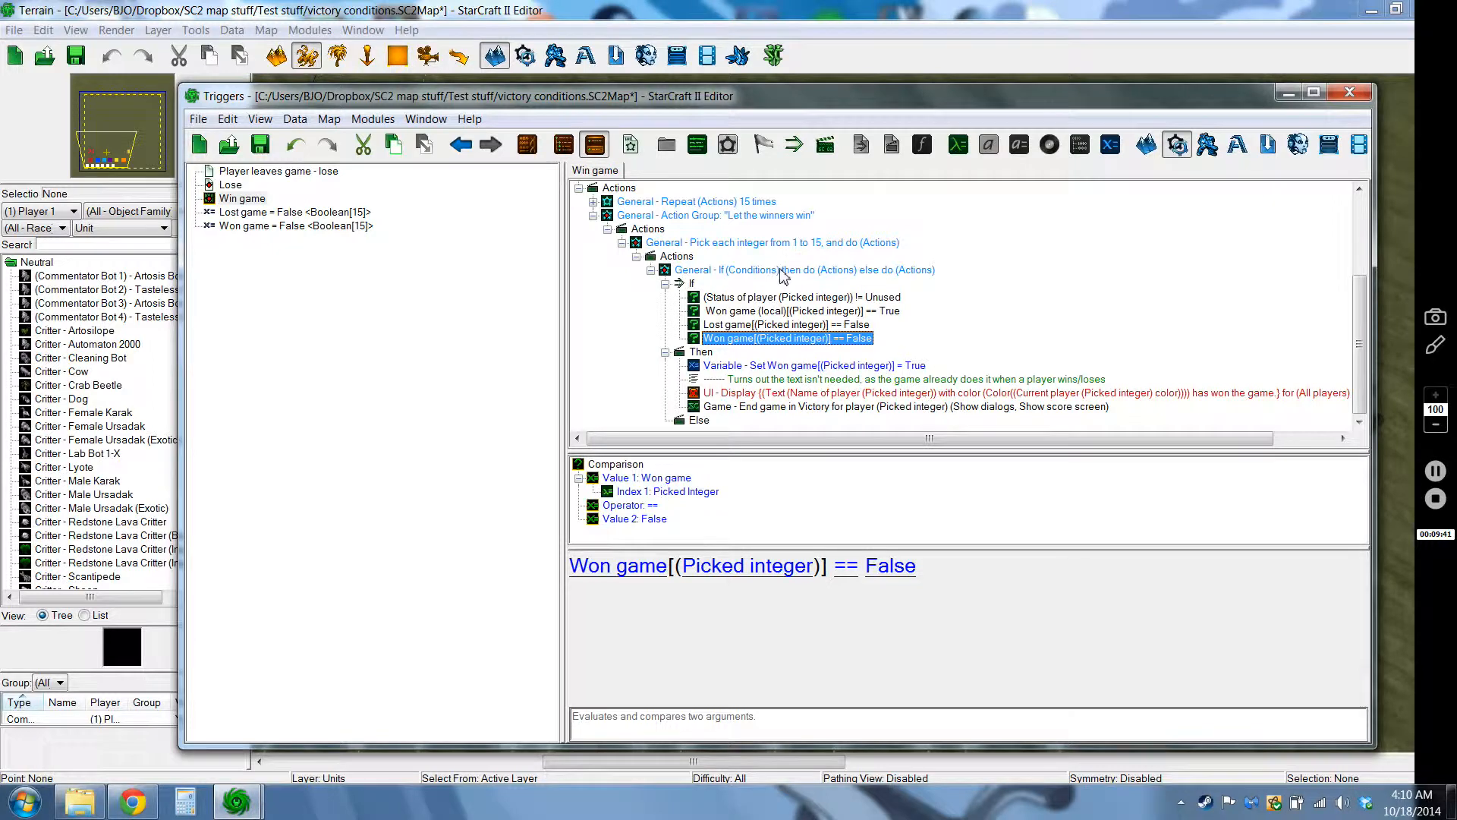
click(813, 364)
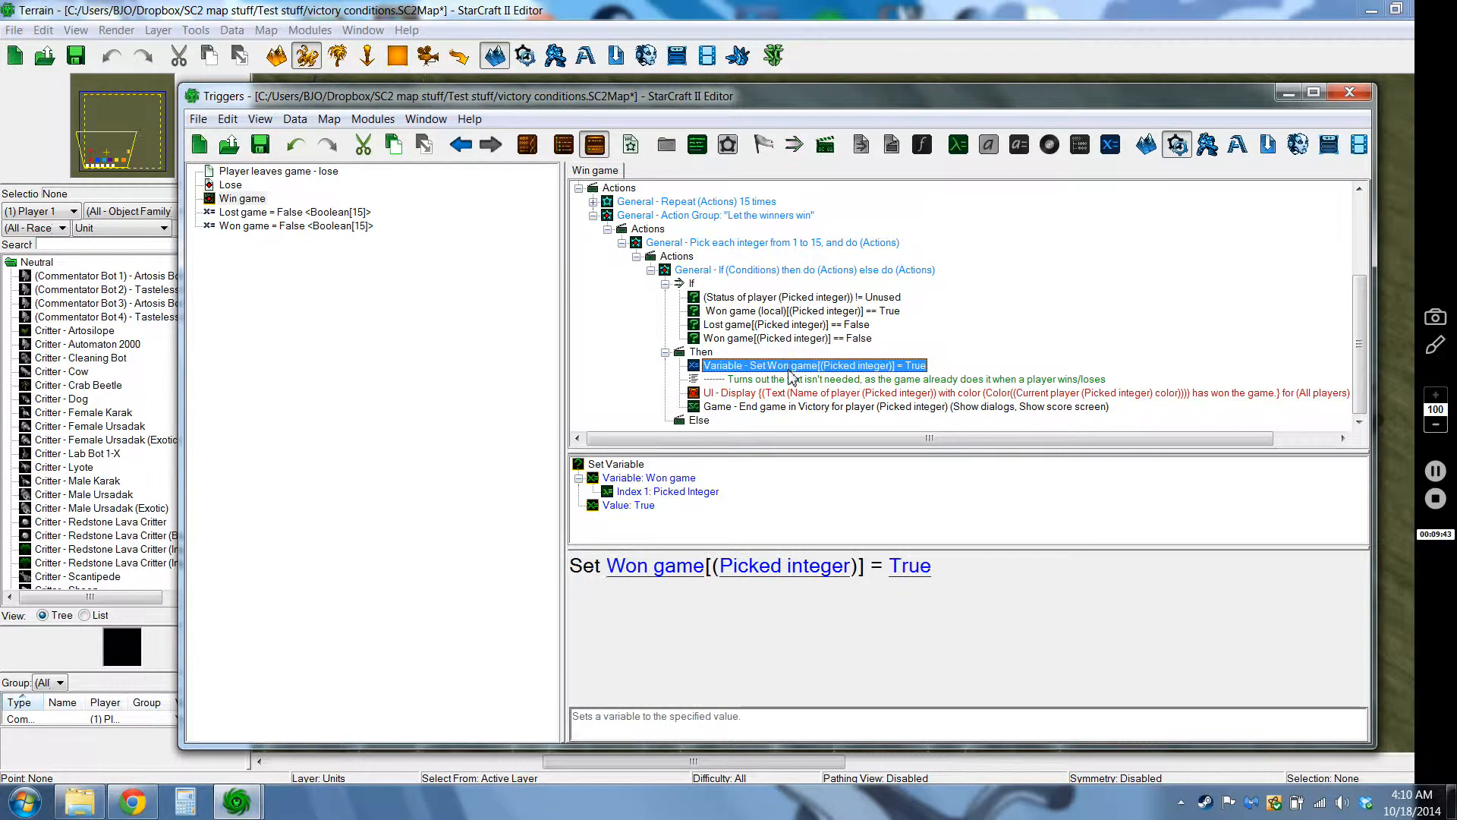
click(920, 378)
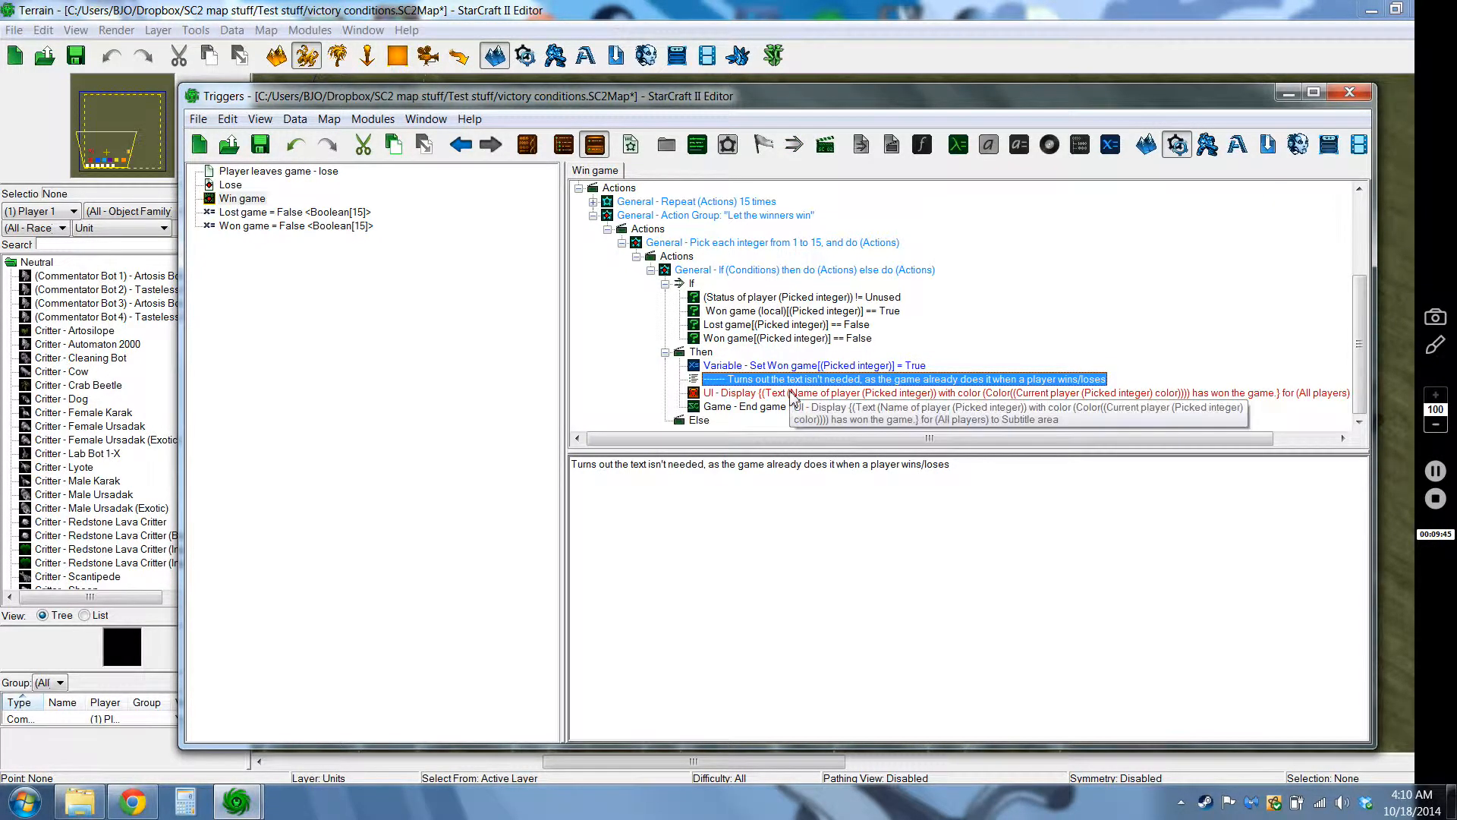
click(929, 392)
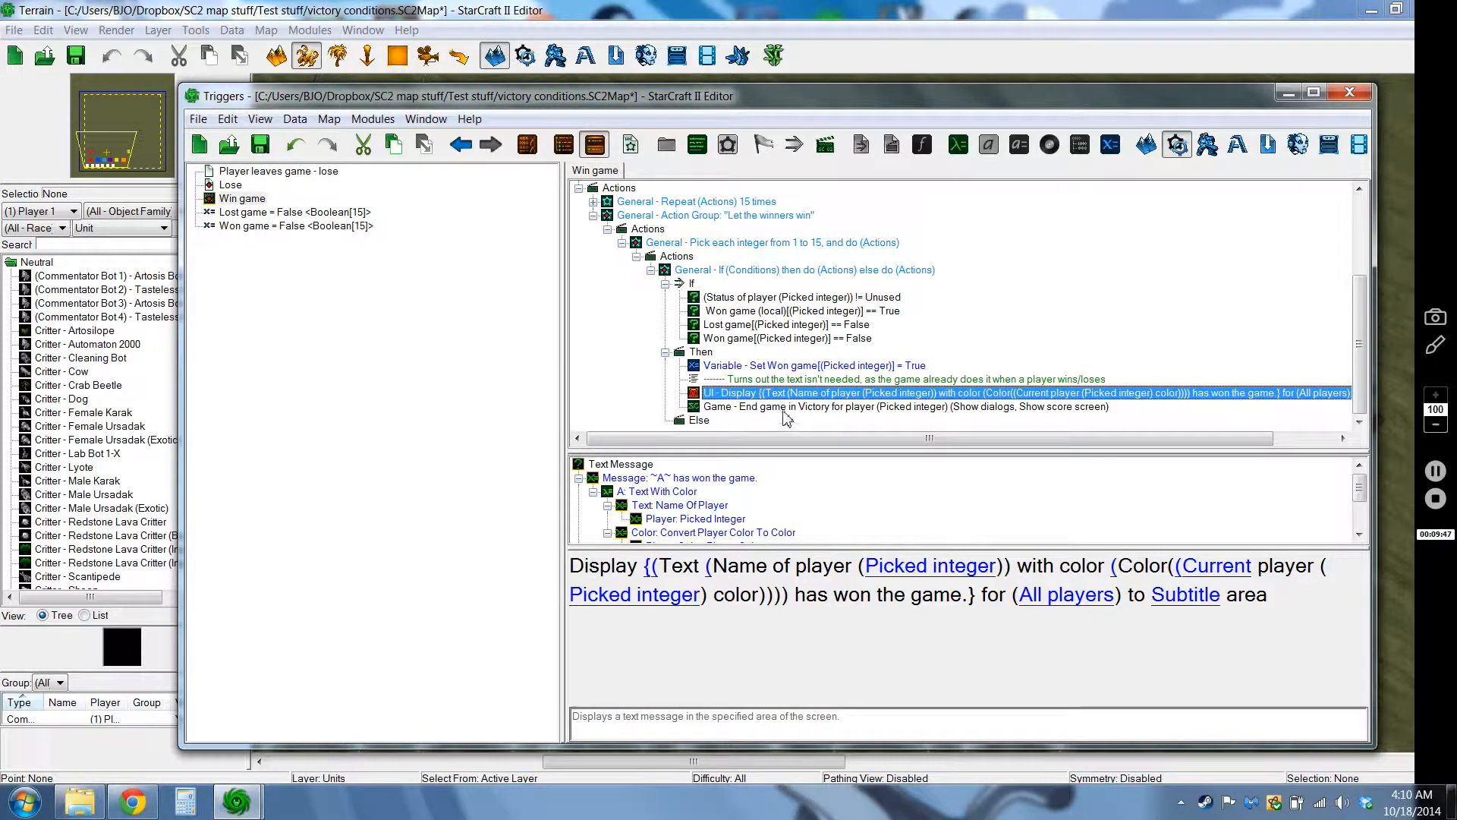
click(907, 406)
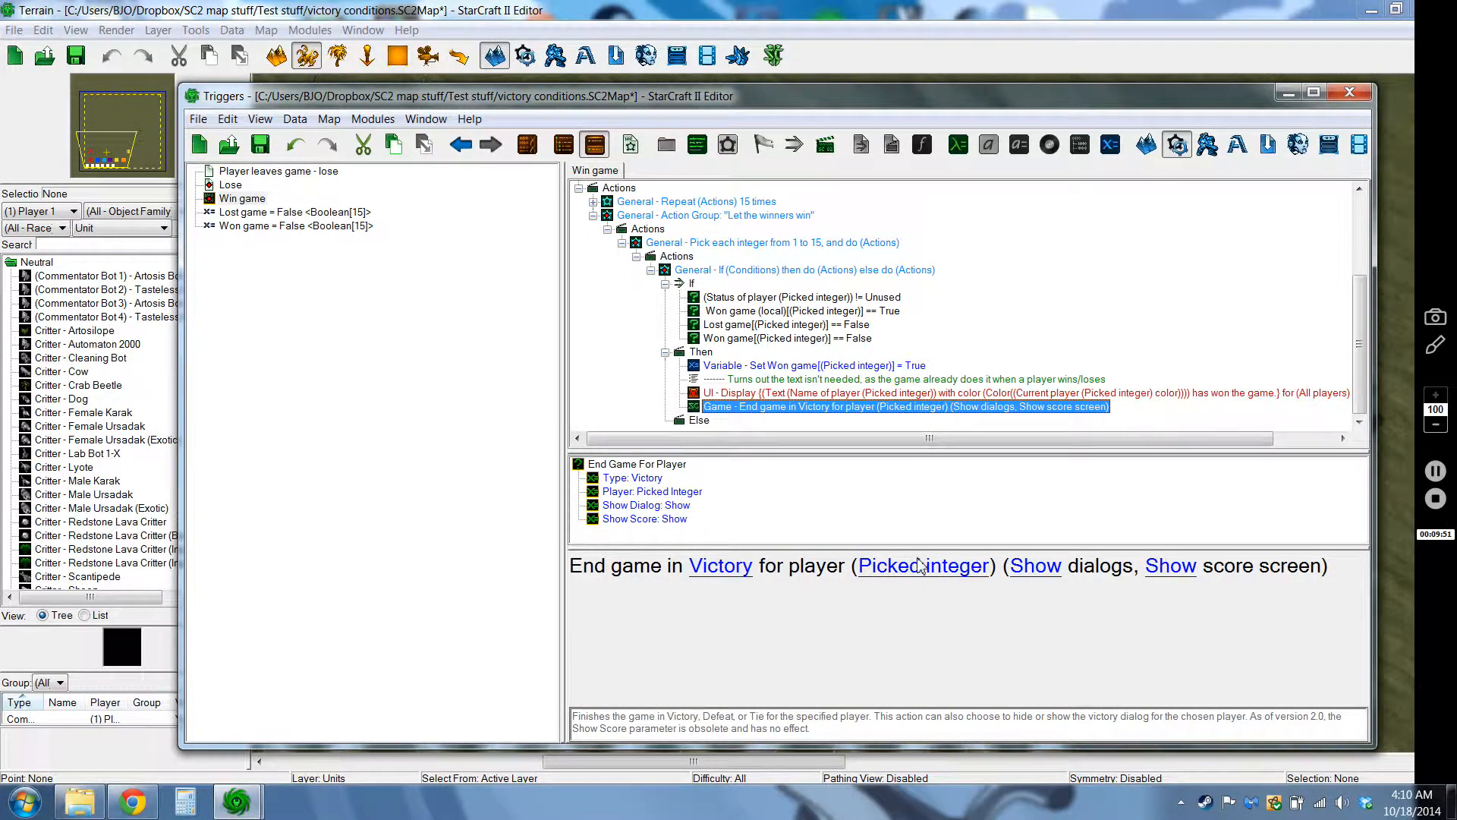
mouse_move(792, 369)
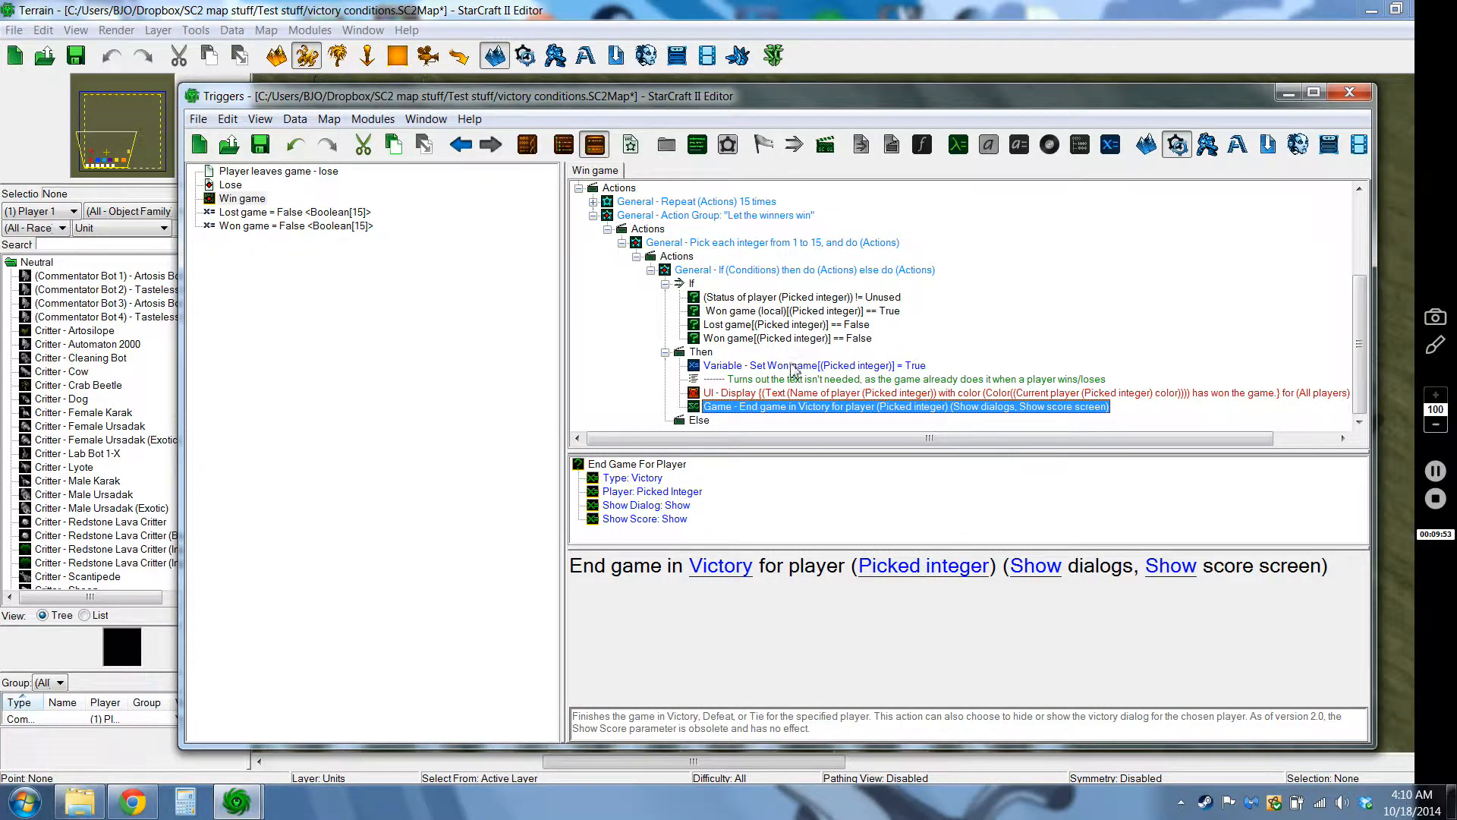
click(802, 297)
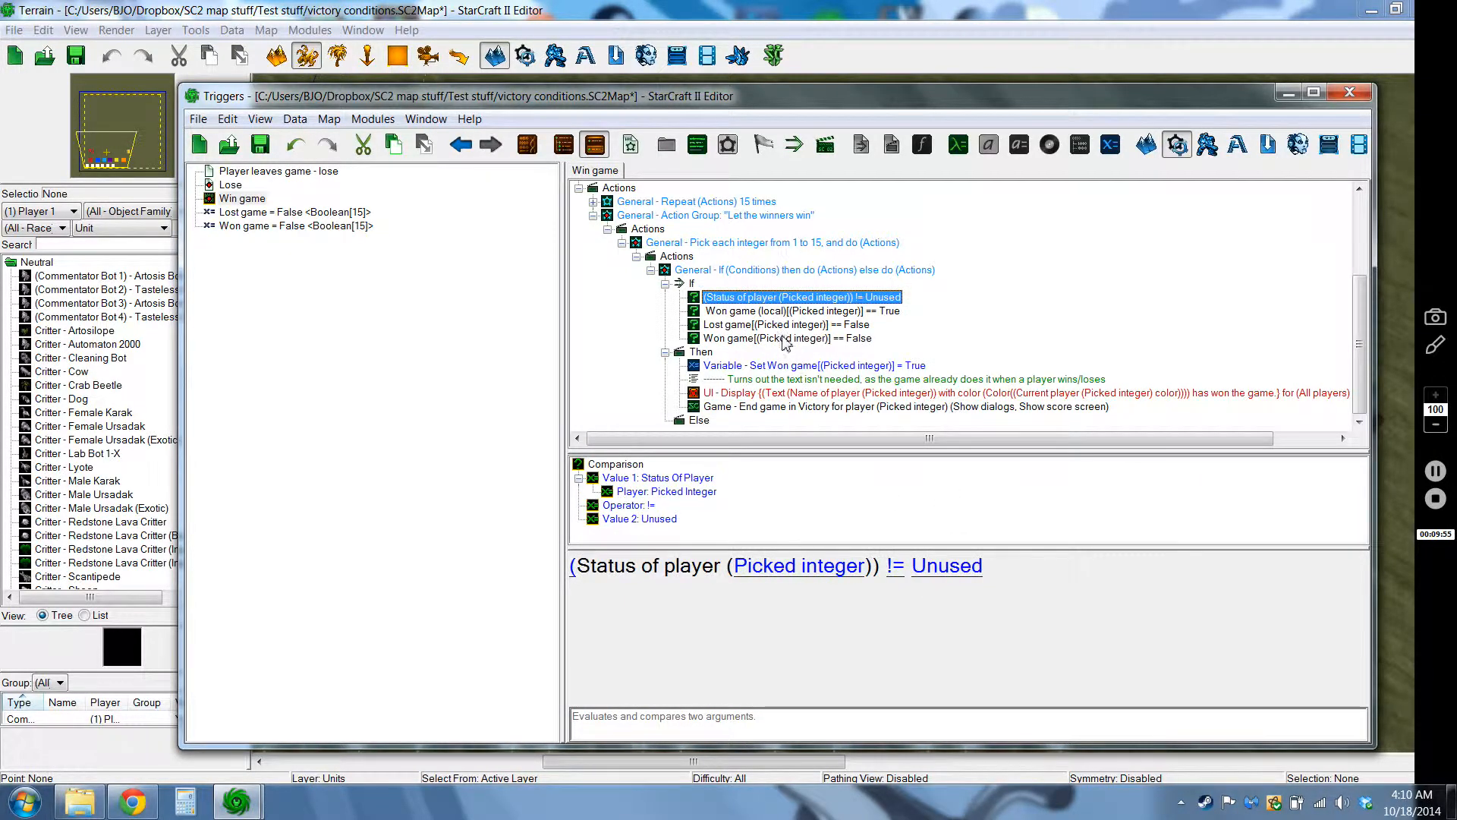
click(906, 406)
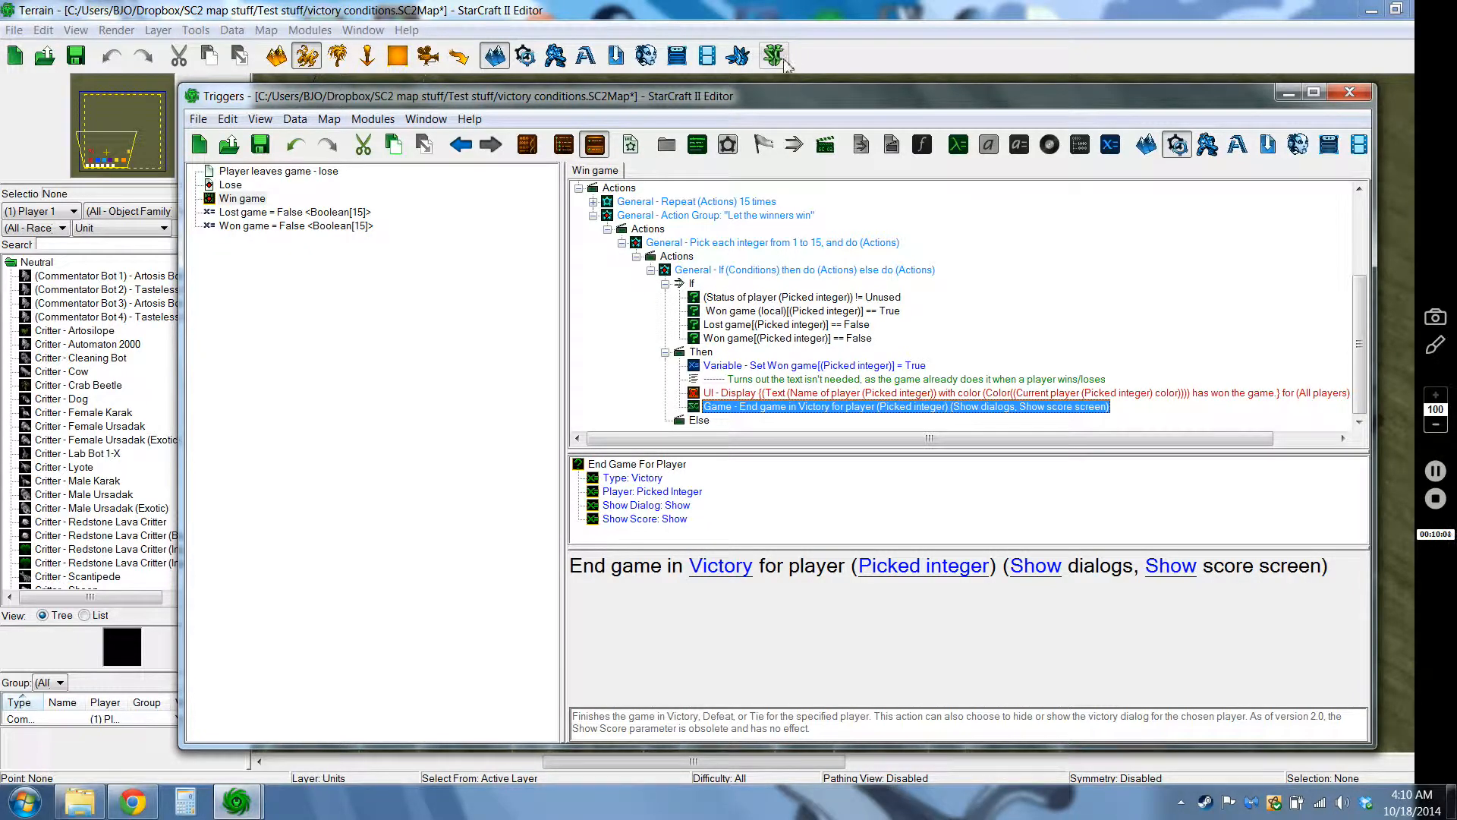
click(774, 55)
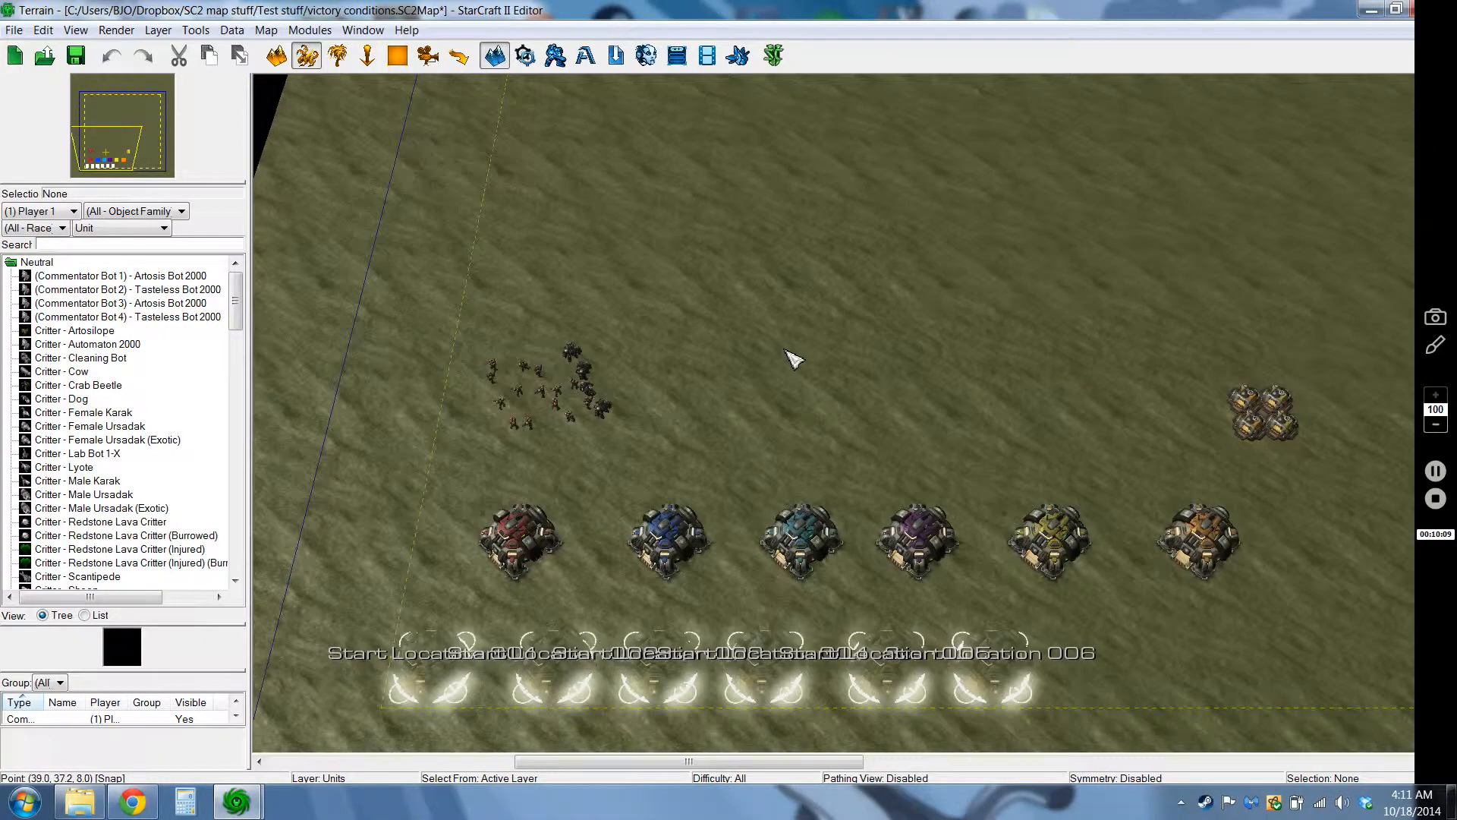
mouse_move(899, 374)
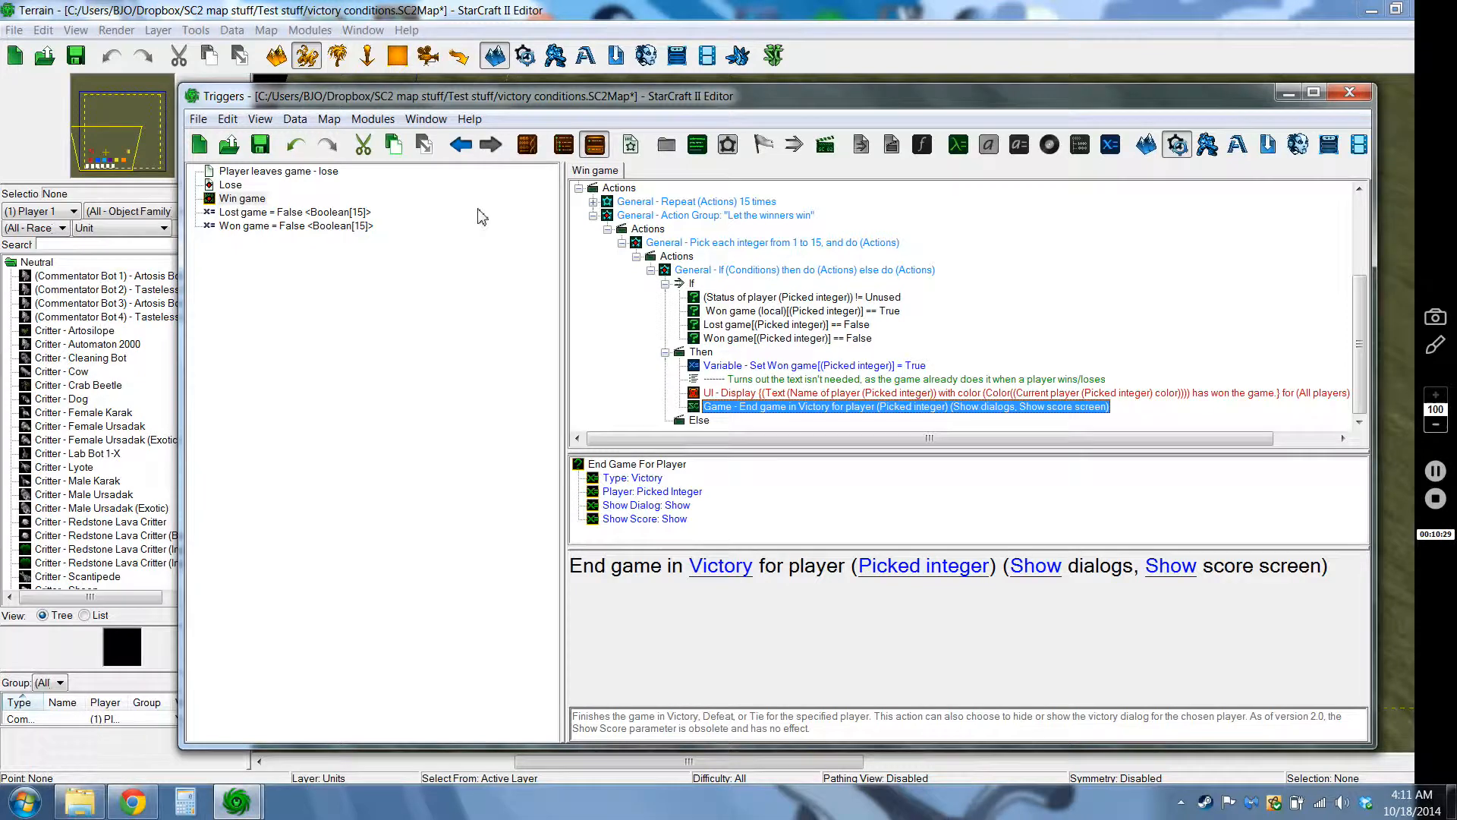
Select the Lose trigger, then the Player leaves game - lose trigger
click(229, 184)
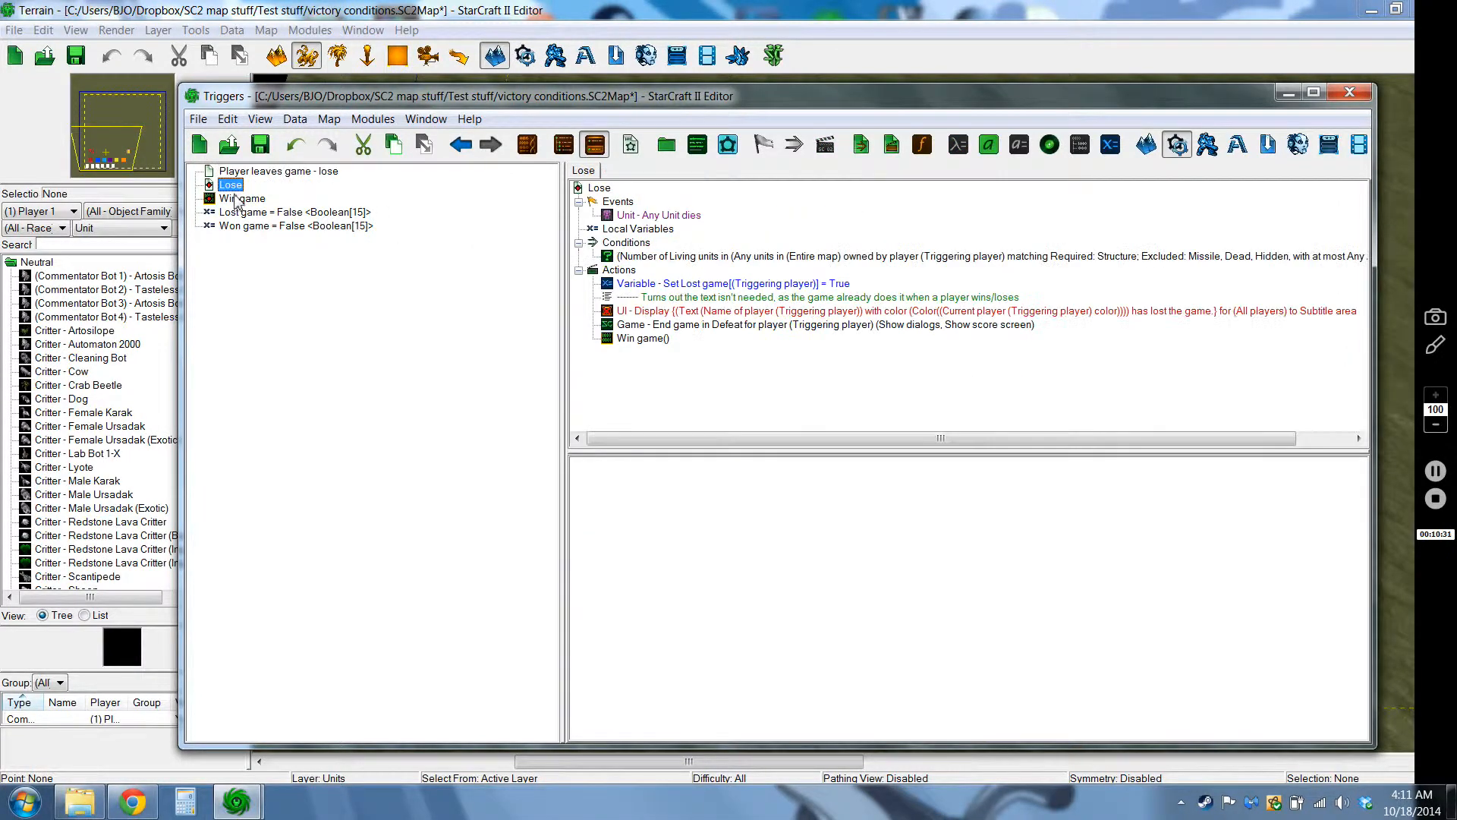
click(277, 170)
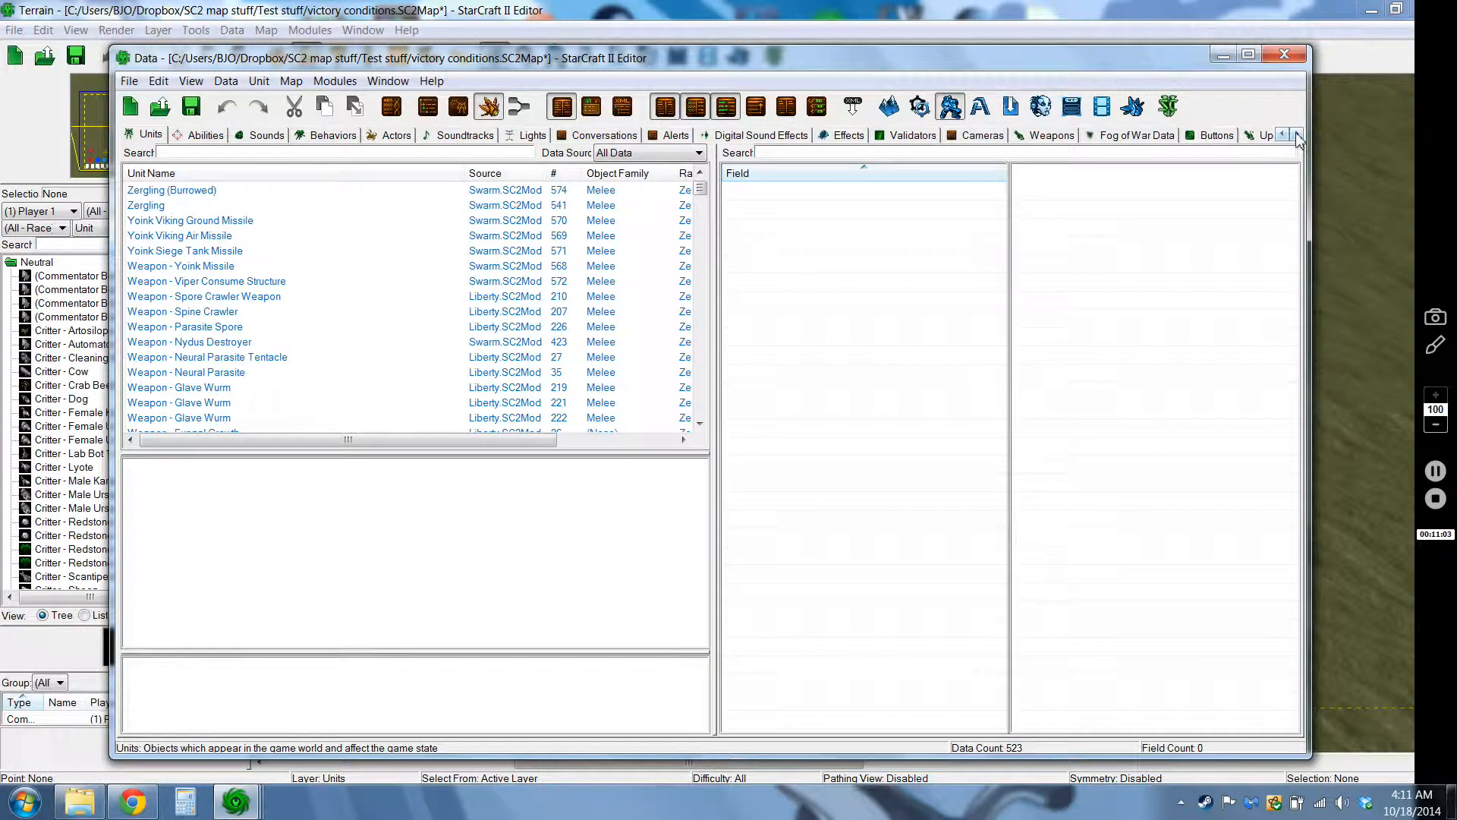
Scroll the data editor's tabs to reveal Upgrades, Models and Gameplay Data
click(1298, 136)
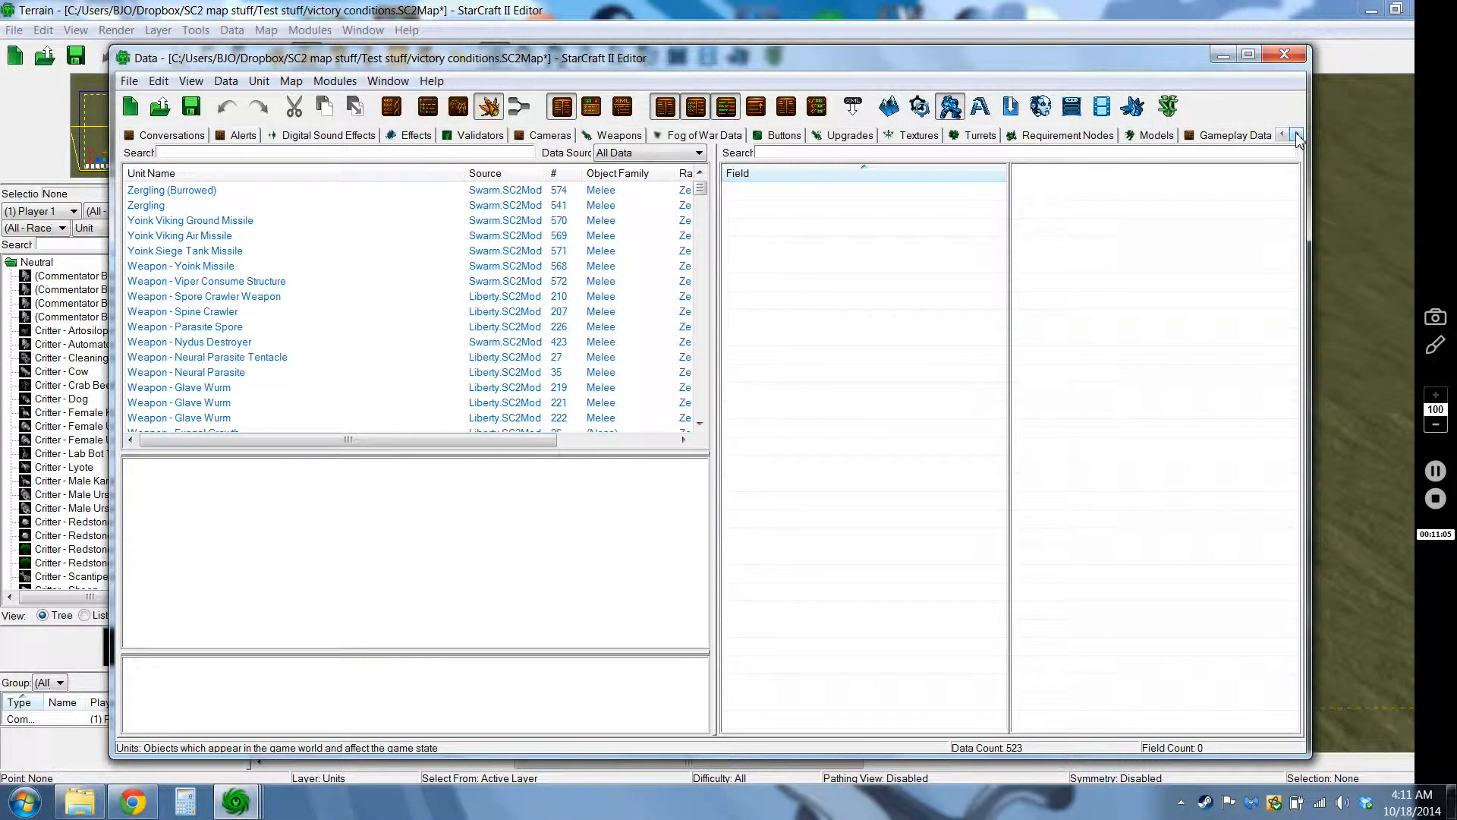